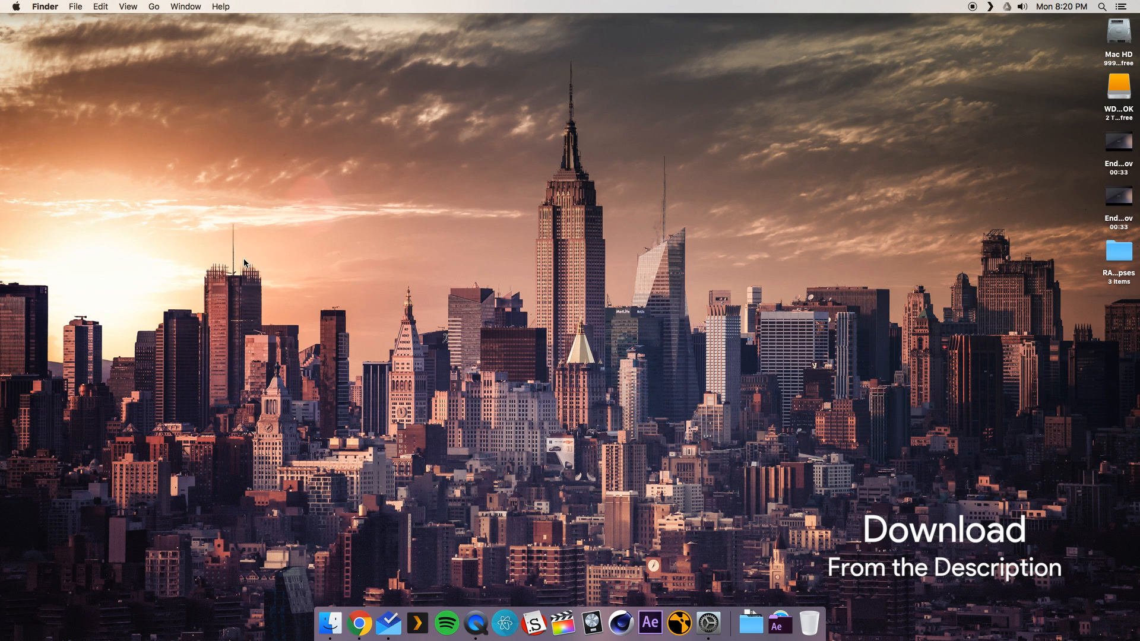
{"action": "mouse_move", "coordinate": [359, 623]}
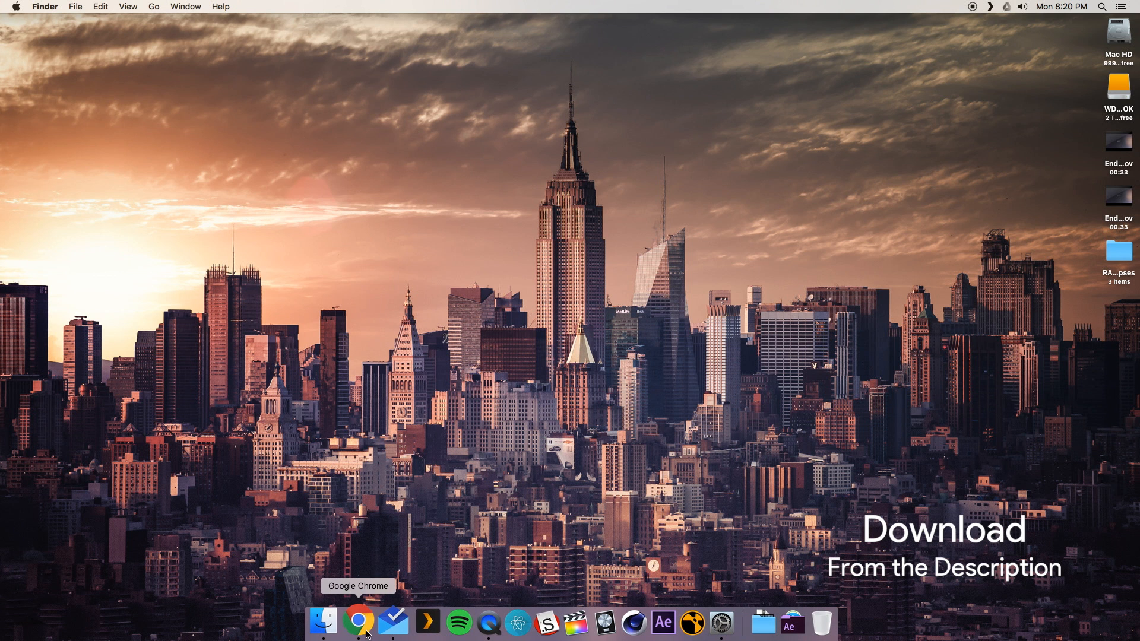
Switch to Google Chrome showing the GeekTool 3.1.1 download page.
{"action": "left_click", "coordinate": [359, 621]}
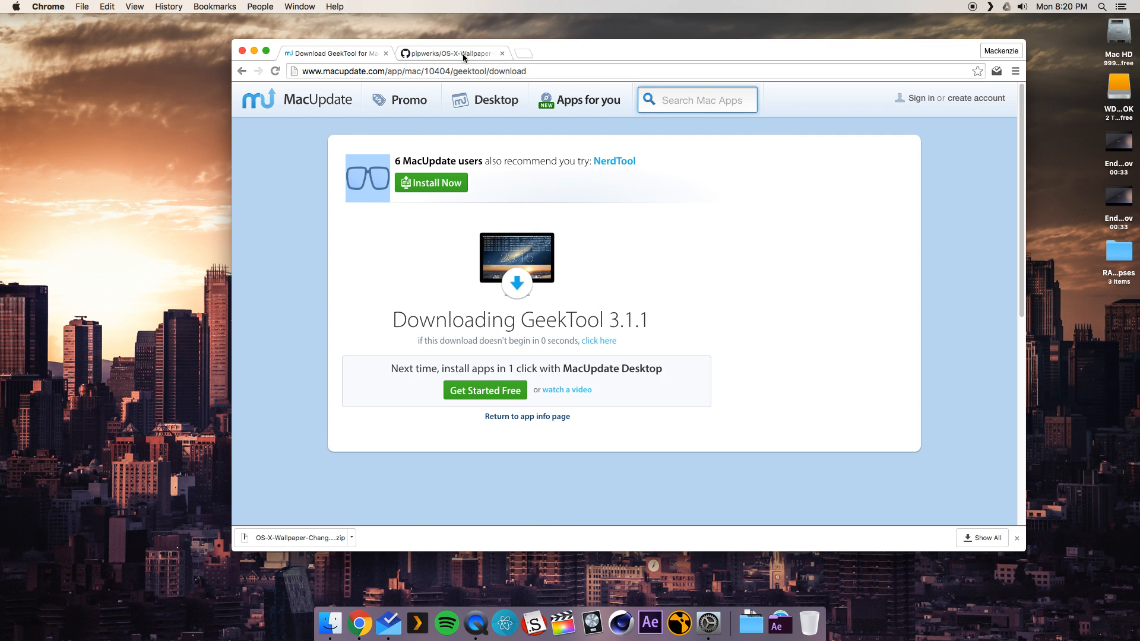
View the OS-X-Wallpaper-Changer repository tab and open the downloaded OS-X-Wallpaper-Changer-master.zip.
{"action": "left_click", "coordinate": [451, 53]}
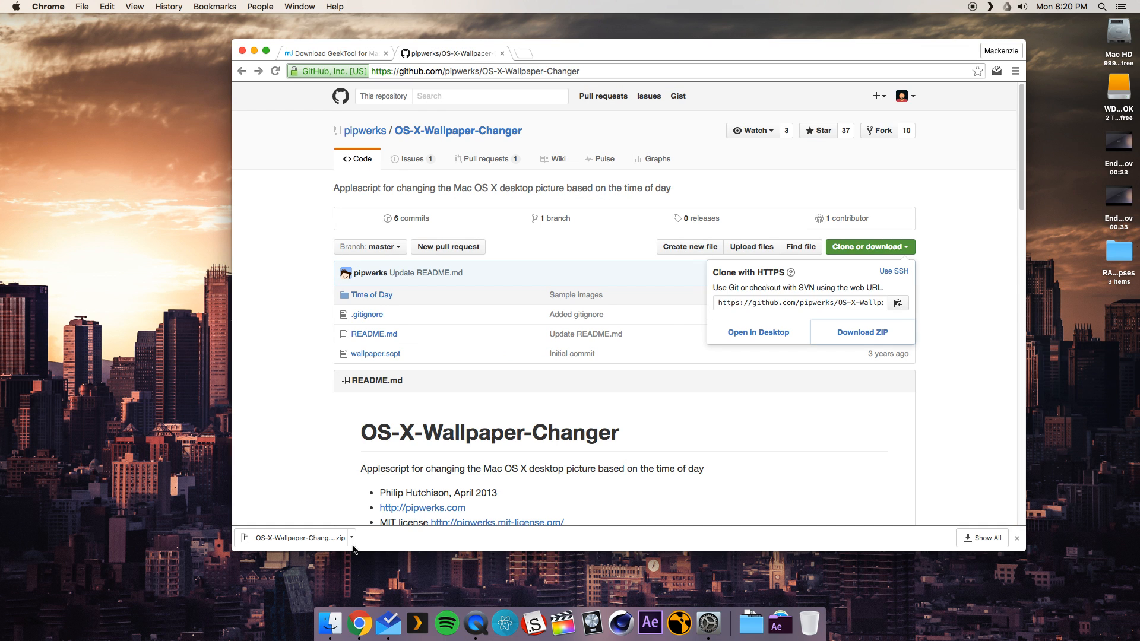
{"action": "mouse_move", "coordinate": [298, 538]}
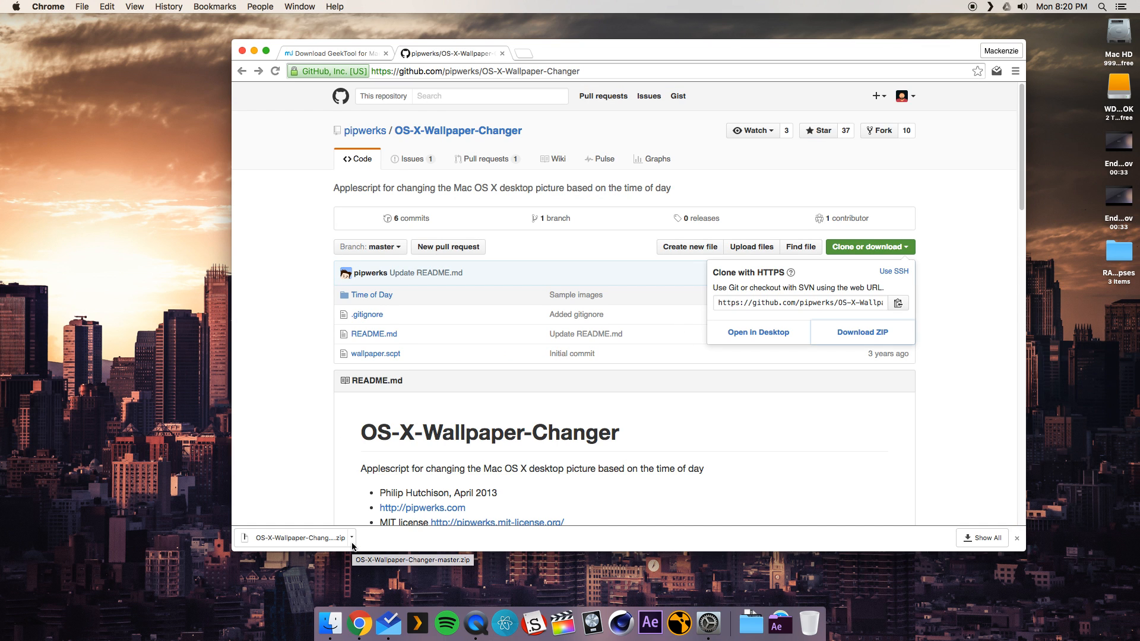
{"action": "left_click", "coordinate": [352, 538]}
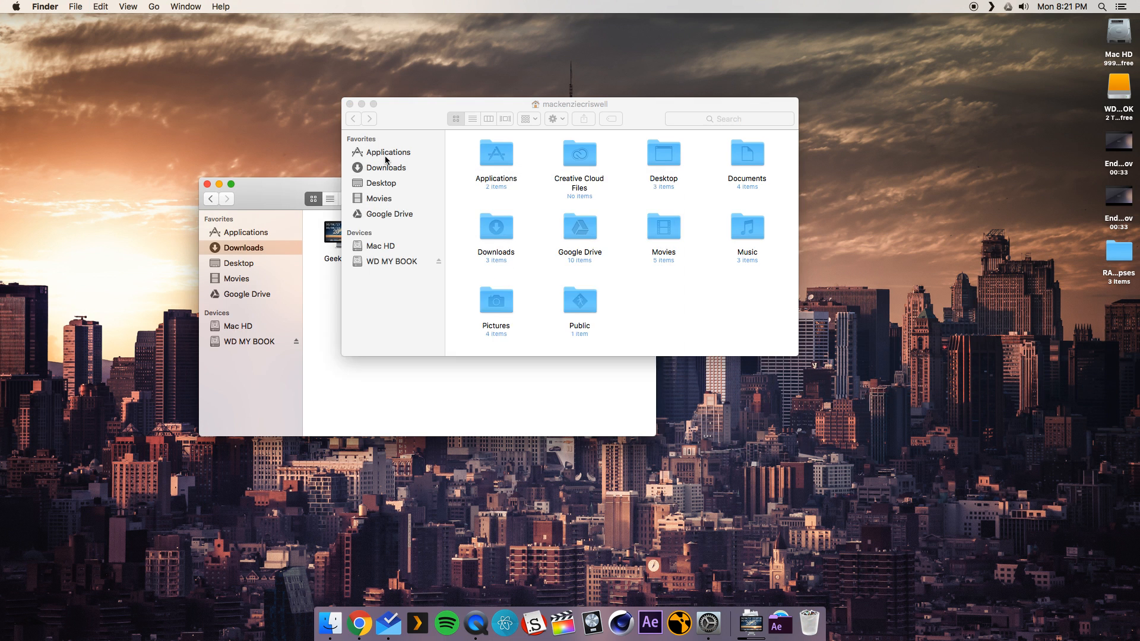
In Downloads, trash the GeekTool copy and extract the OS-X-Wallpaper-Changer-master zip.
{"action": "left_click", "coordinate": [389, 152]}
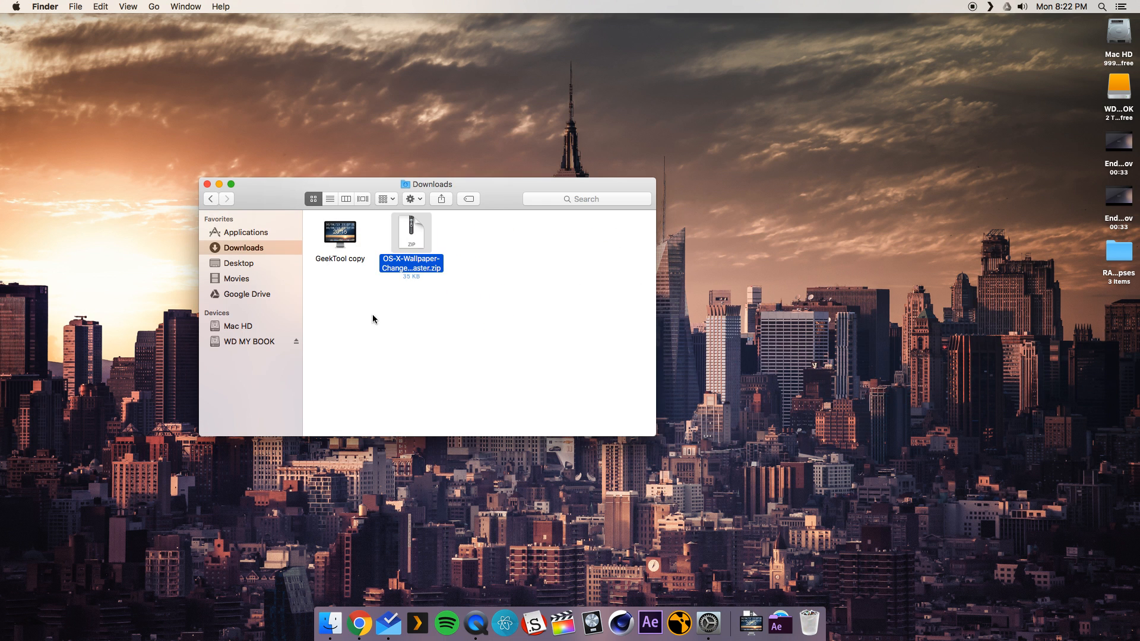
{"action": "right_click", "coordinate": [340, 234]}
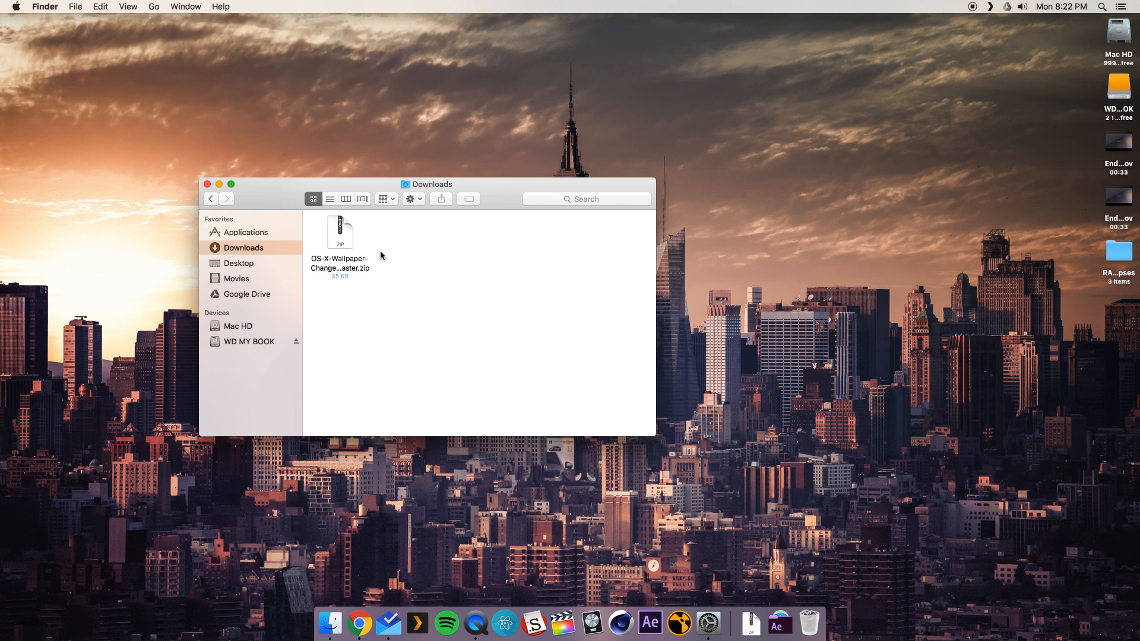
{"action": "mouse_move", "coordinate": [397, 257]}
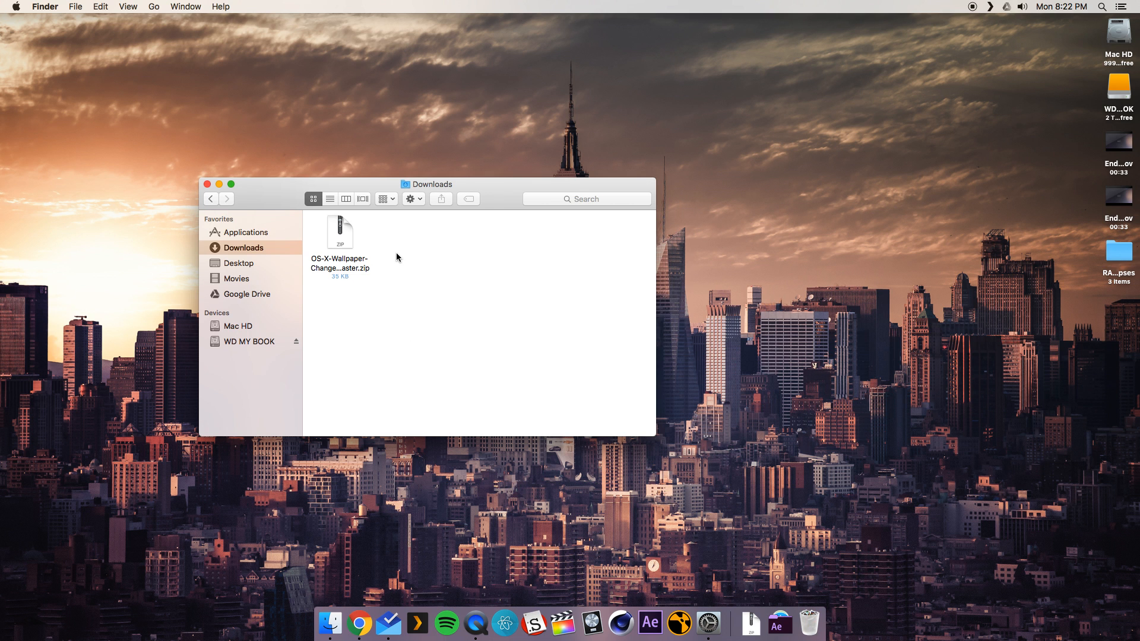
{"action": "double_click", "coordinate": [340, 233]}
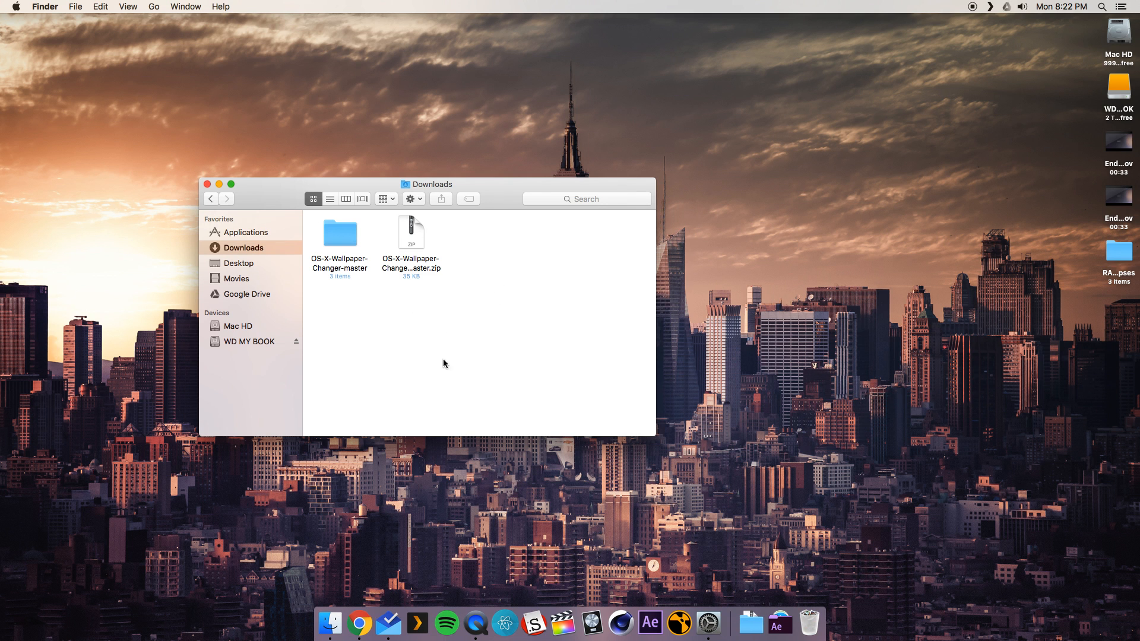
{"action": "mouse_move", "coordinate": [411, 239]}
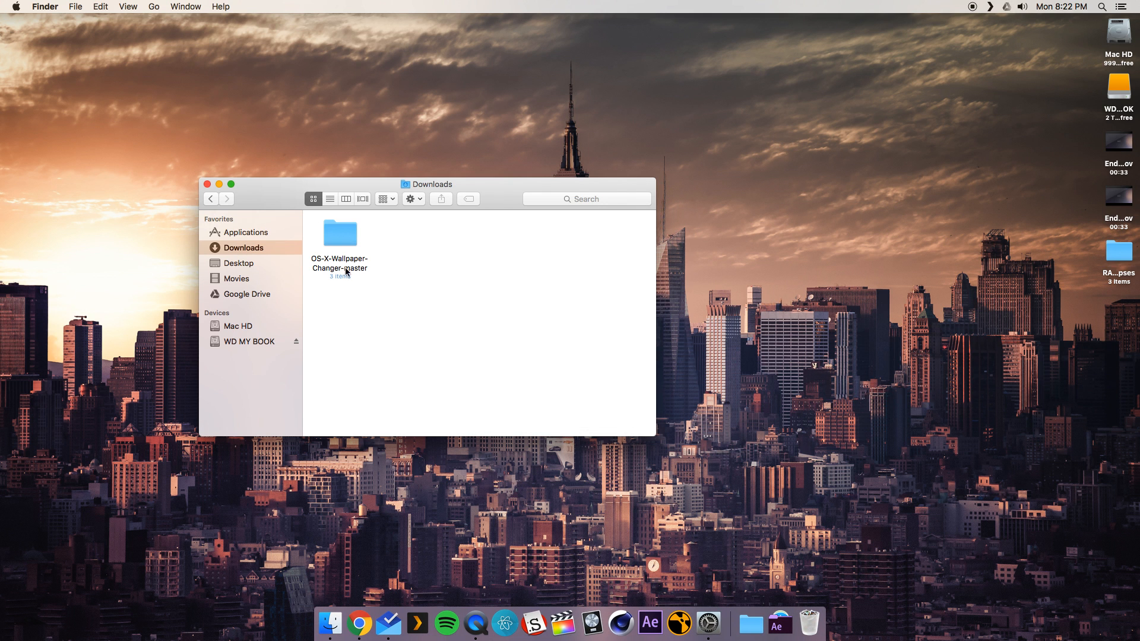
Open OS-X-Wallpaper-Changer-master, browse the six Time of Day subfolders, then go back.
{"action": "double_click", "coordinate": [339, 233]}
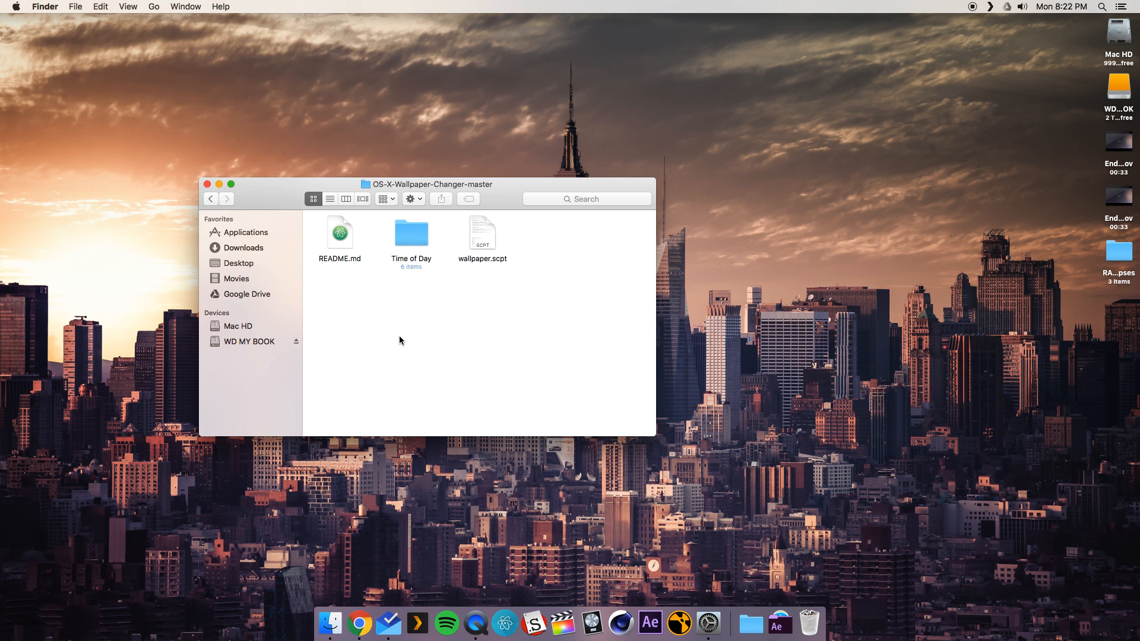
{"action": "double_click", "coordinate": [411, 234]}
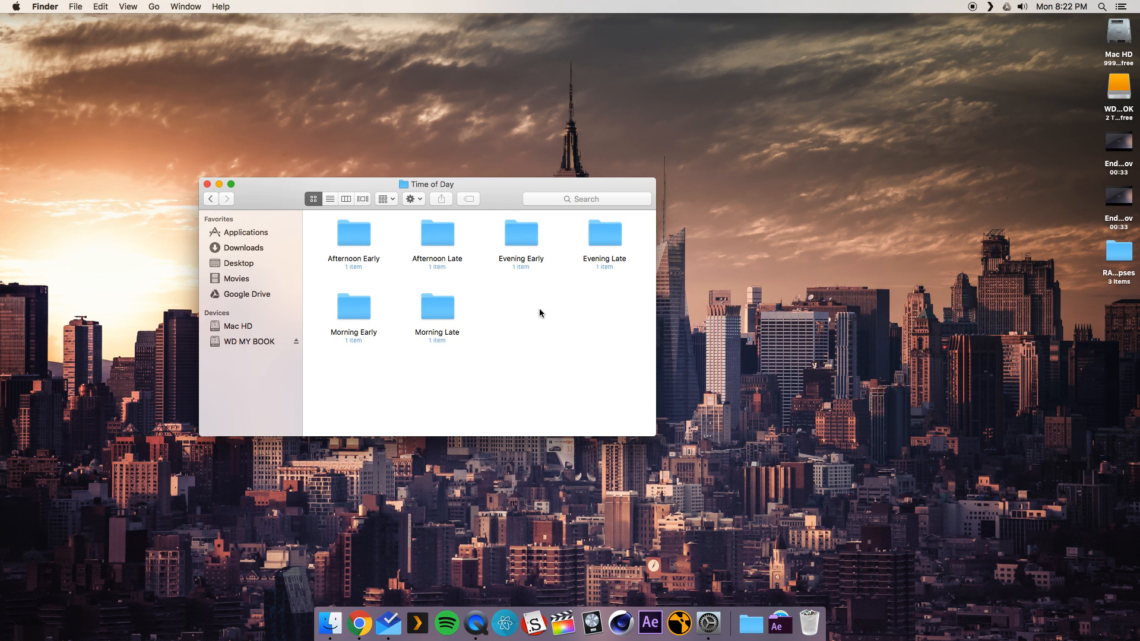
{"action": "double_click", "coordinate": [352, 233]}
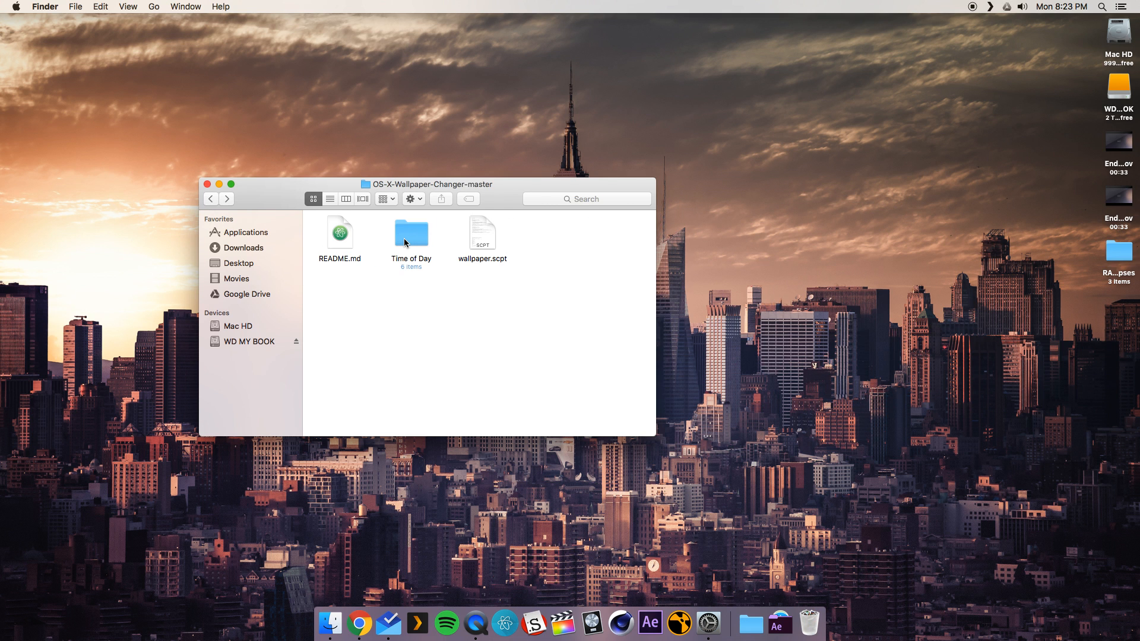
{"action": "left_click", "coordinate": [411, 232]}
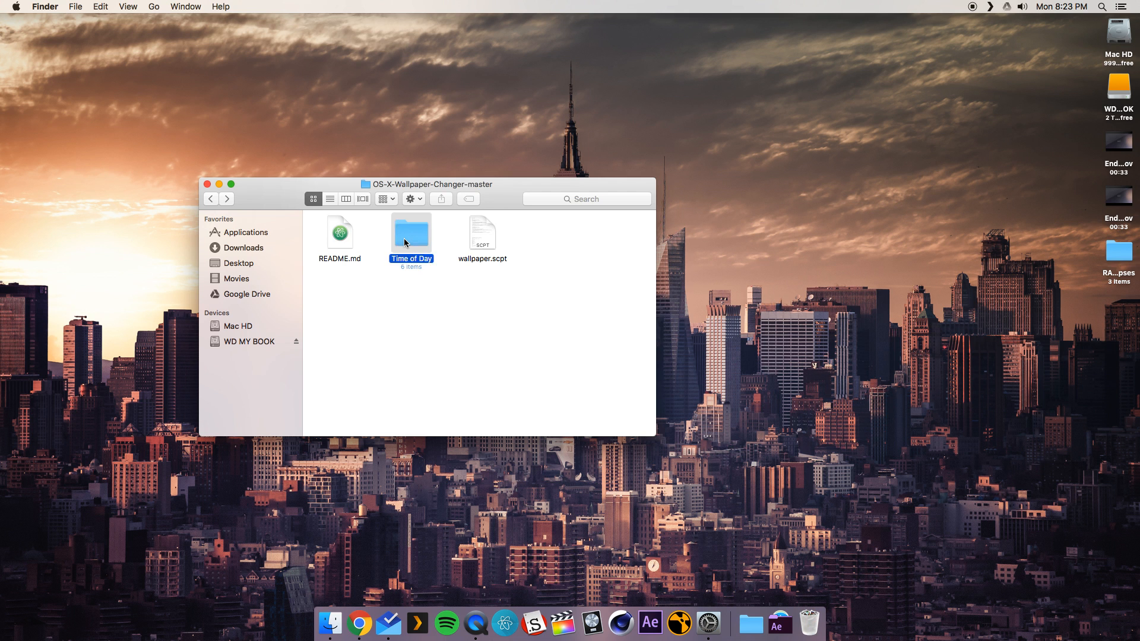
{"action": "double_click", "coordinate": [411, 229]}
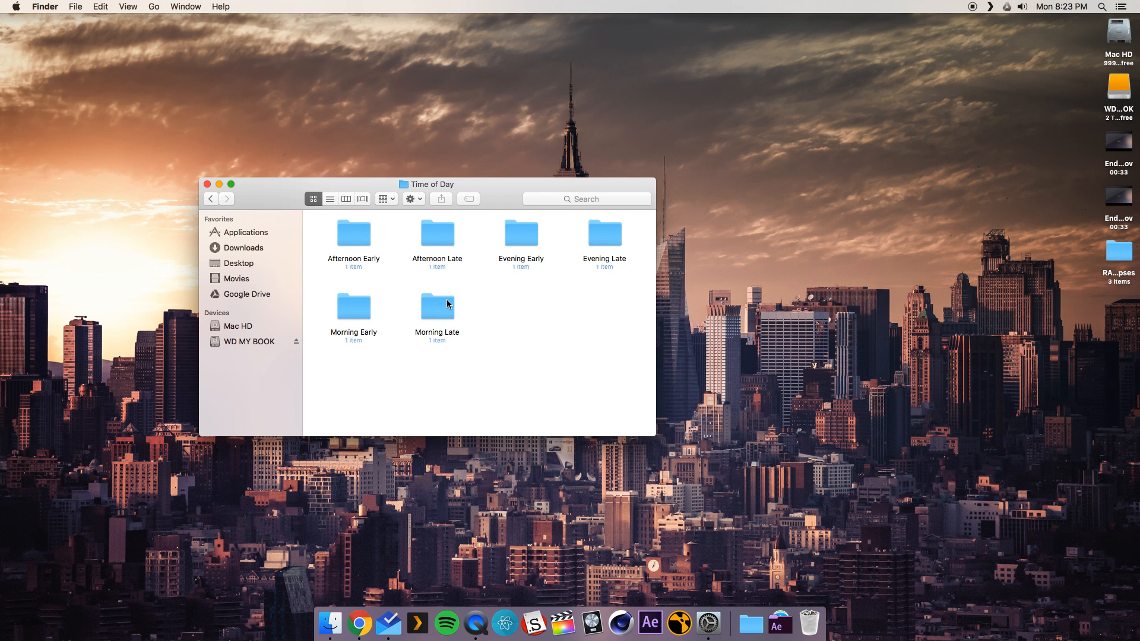
{"action": "mouse_move", "coordinate": [357, 331]}
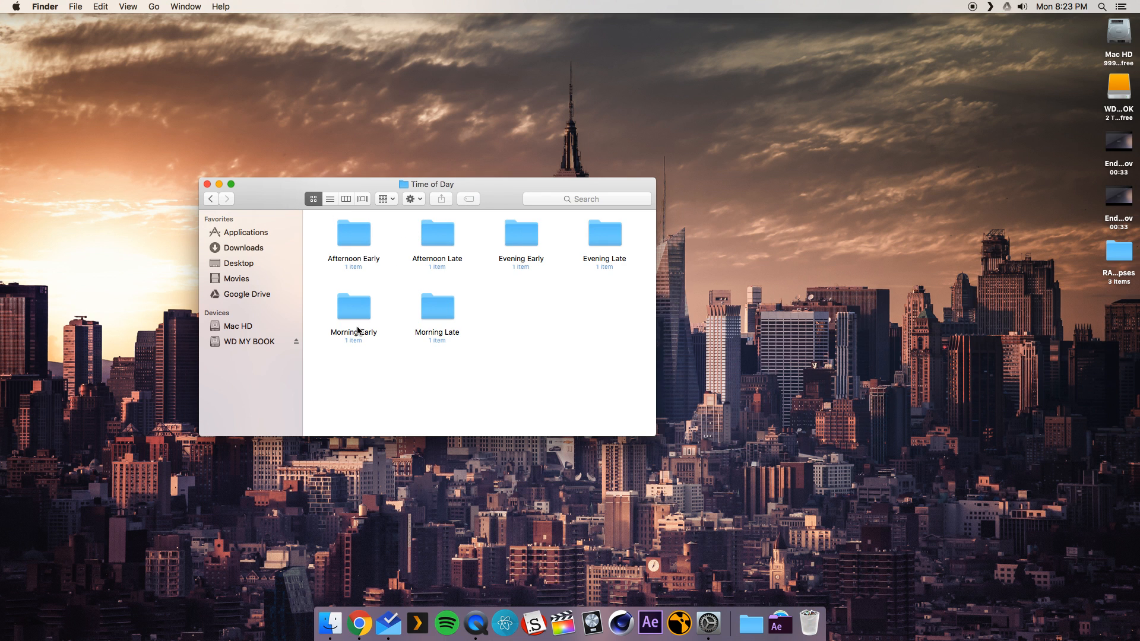
{"action": "mouse_move", "coordinate": [358, 307]}
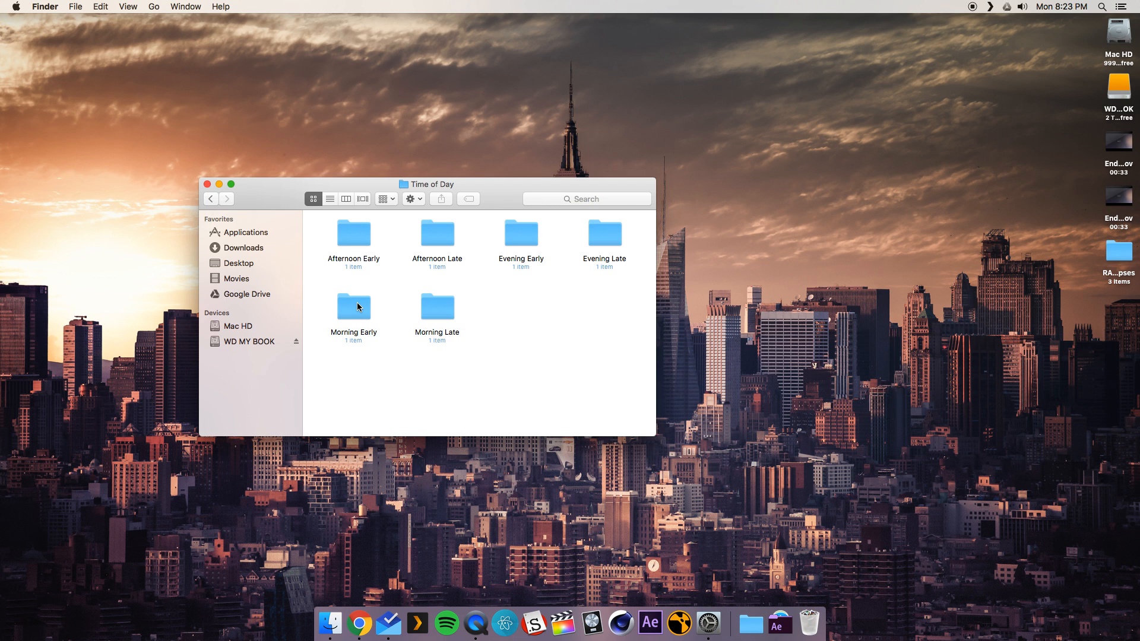
{"action": "mouse_move", "coordinate": [373, 311]}
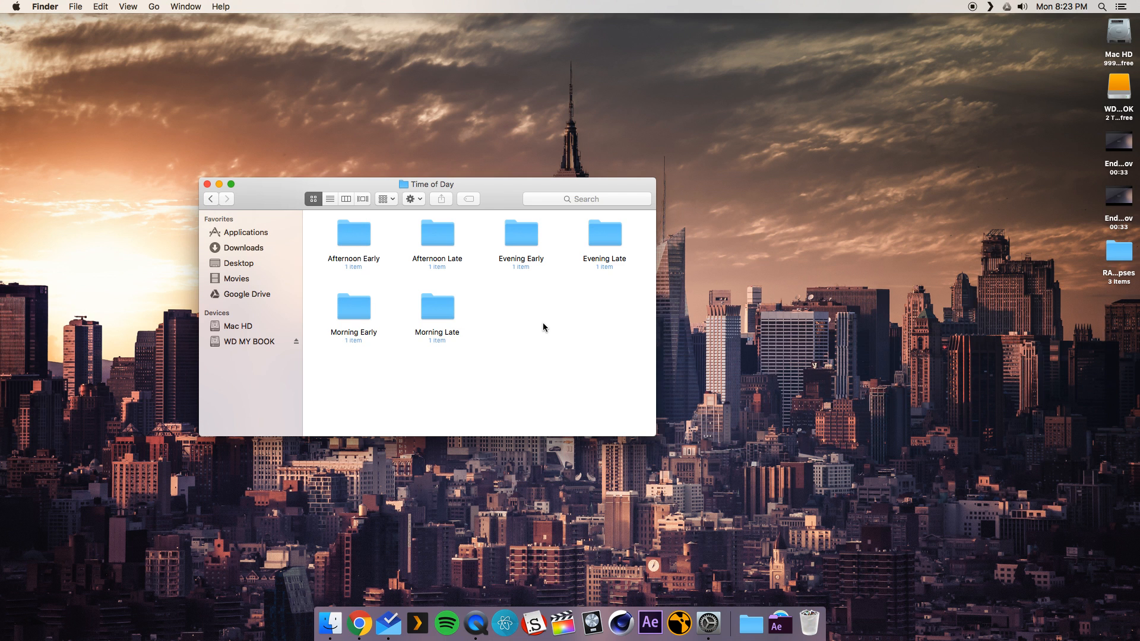
{"action": "mouse_move", "coordinate": [535, 260]}
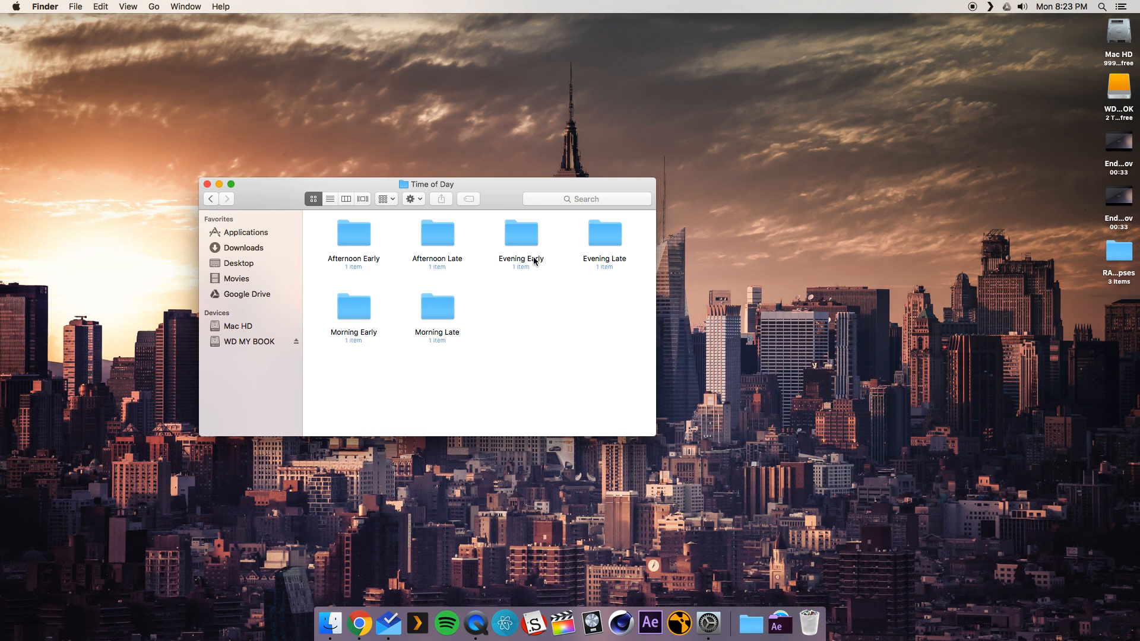
{"action": "mouse_move", "coordinate": [670, 258]}
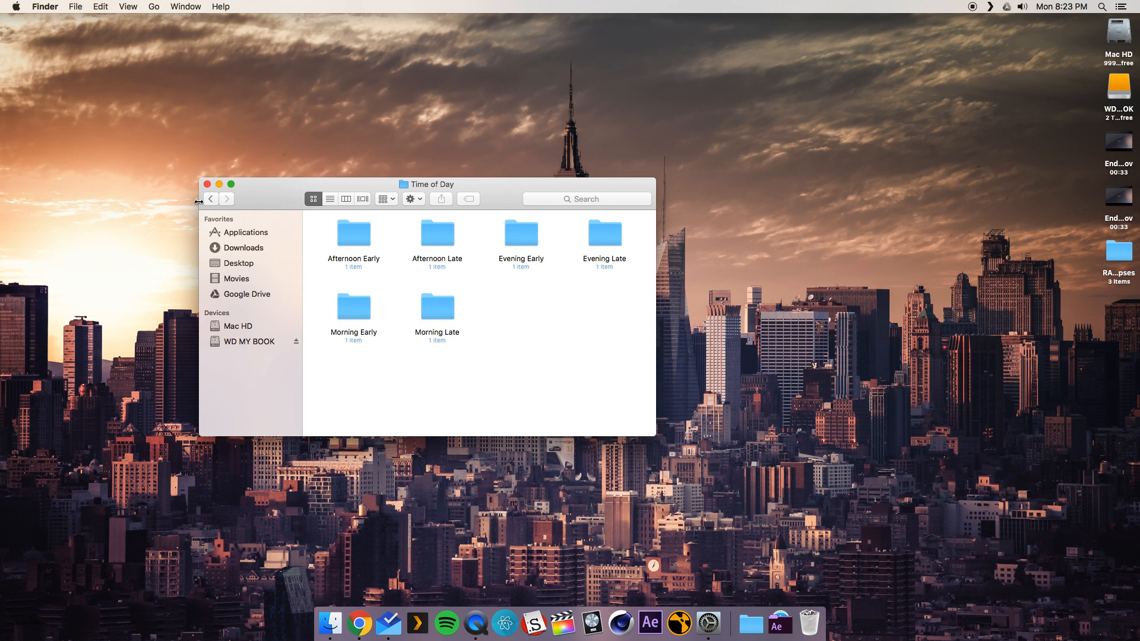
{"action": "left_click", "coordinate": [210, 198]}
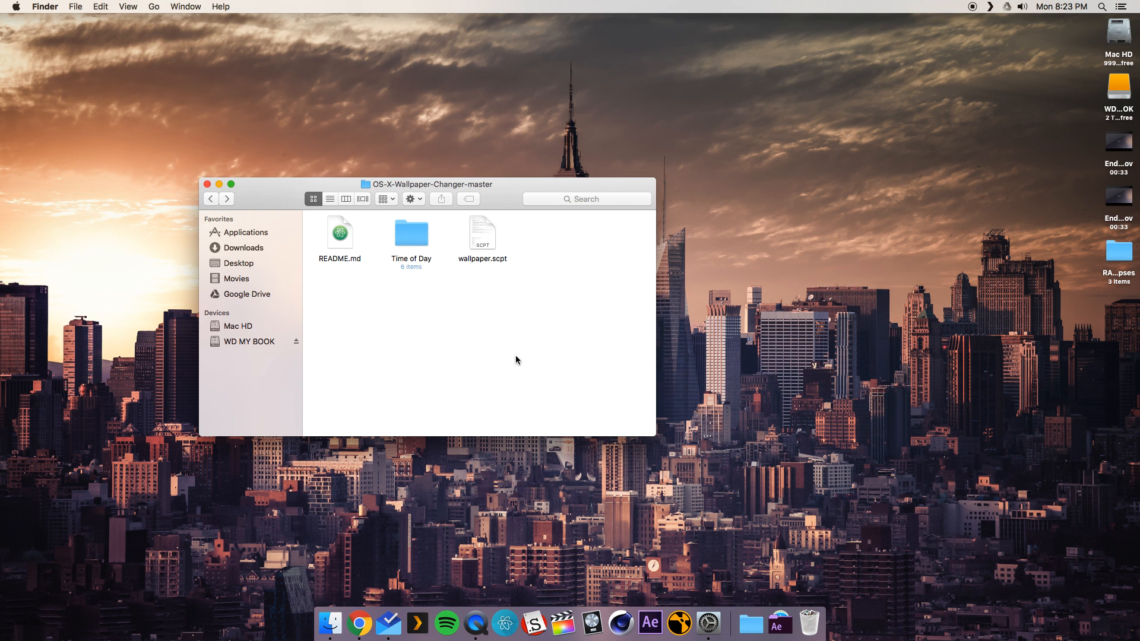
Navigate Mac HD, Users, home, Pictures and Wallpapers to reach the Time of Day folder.
{"action": "left_click", "coordinate": [75, 6]}
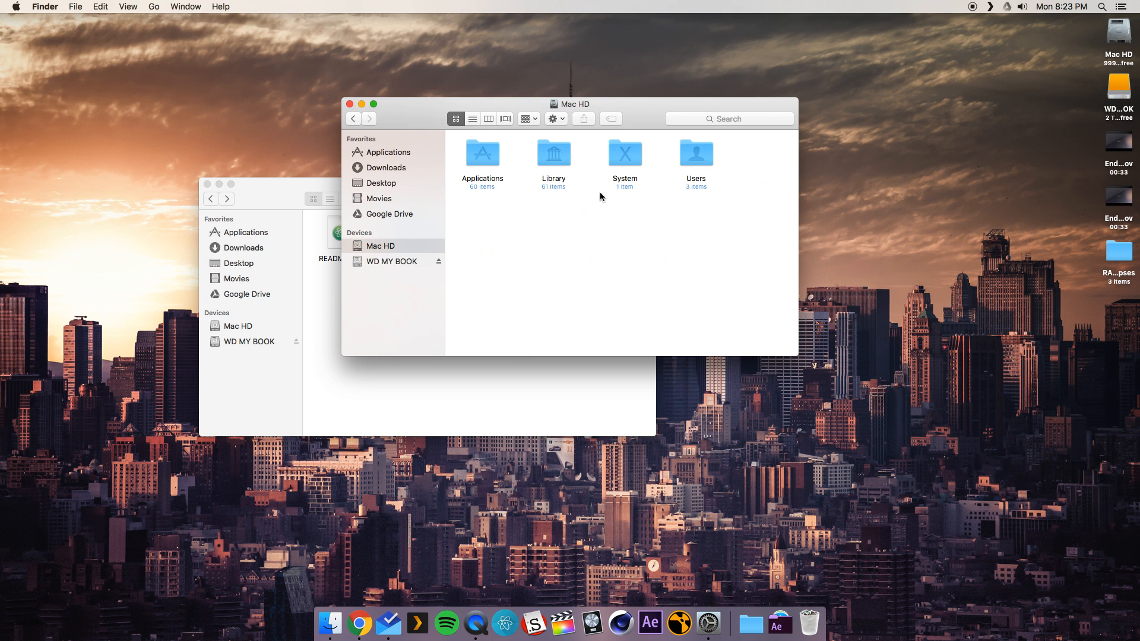
{"action": "double_click", "coordinate": [695, 153]}
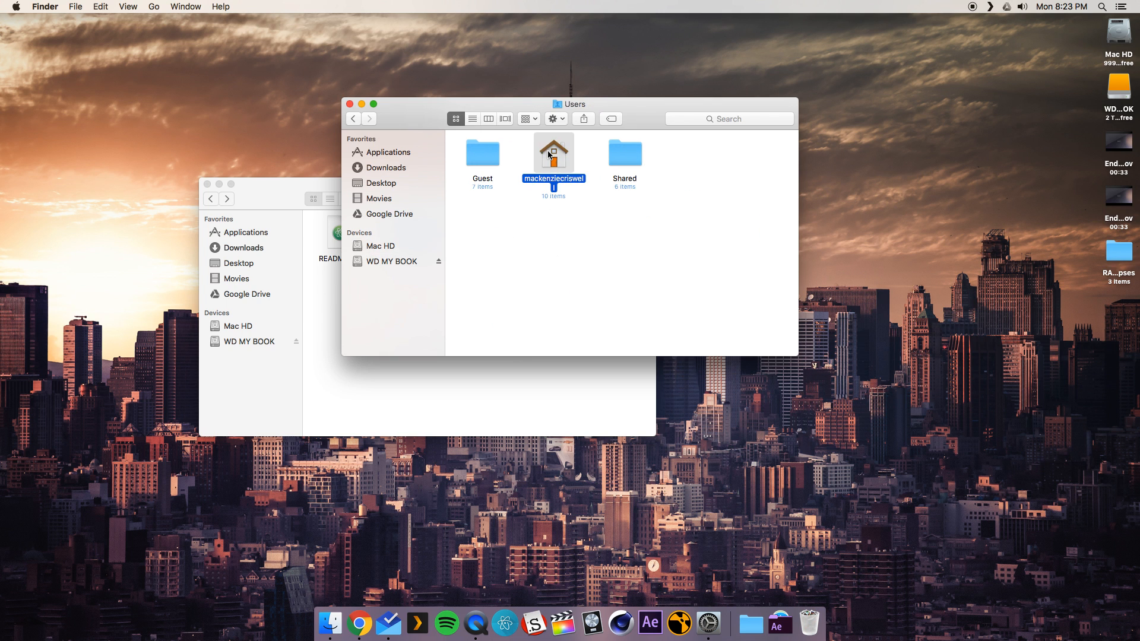
{"action": "double_click", "coordinate": [553, 154]}
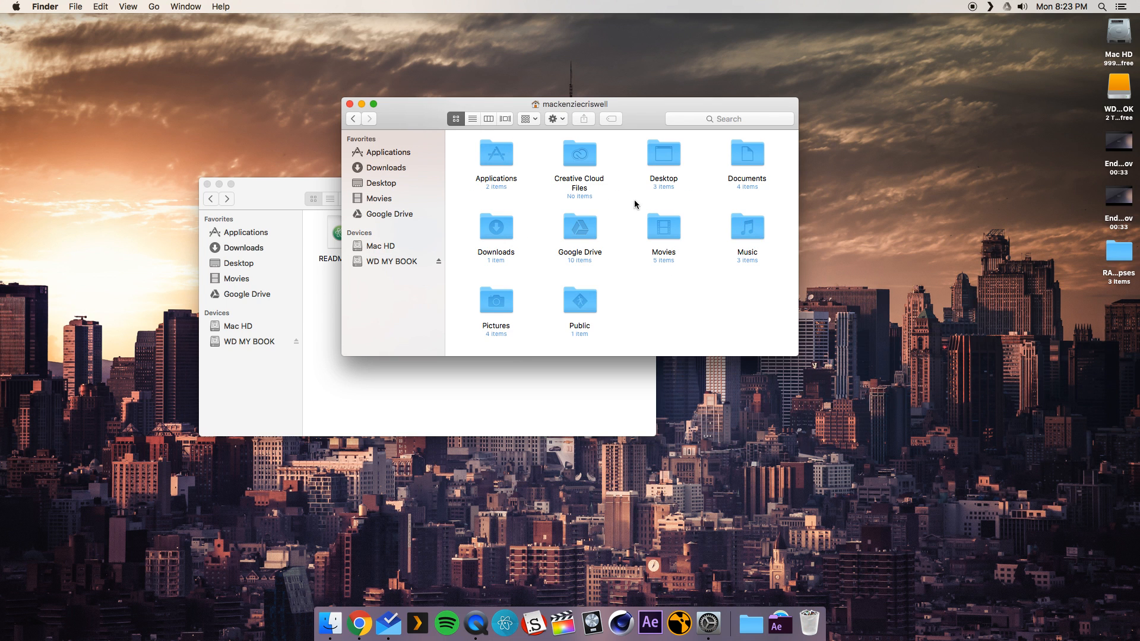
{"action": "double_click", "coordinate": [495, 299]}
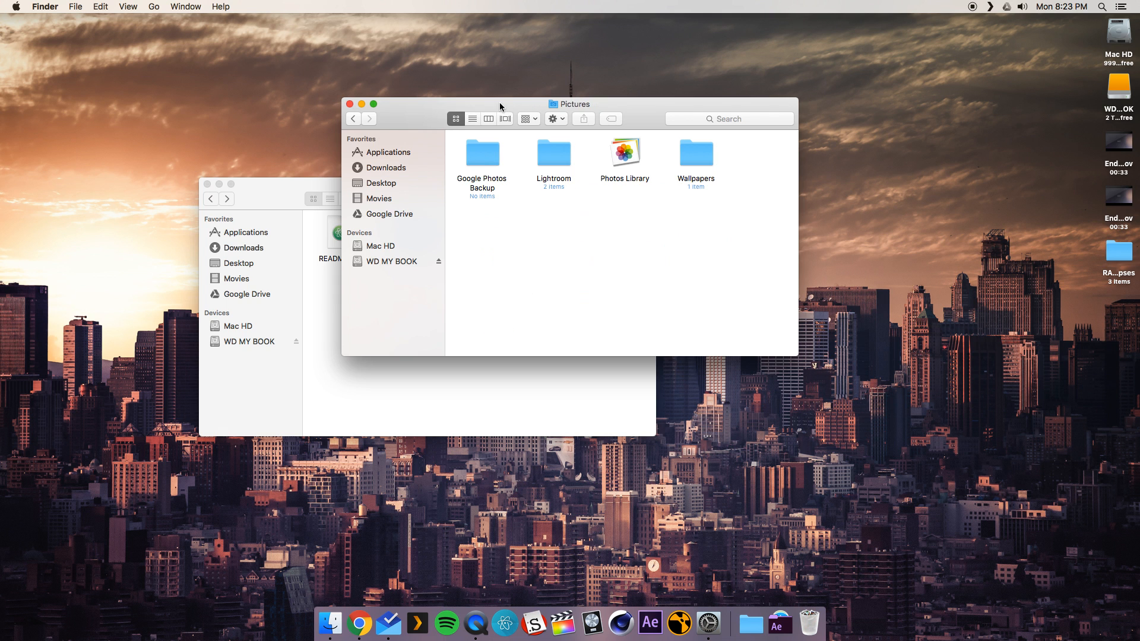
{"action": "mouse_move", "coordinate": [690, 232]}
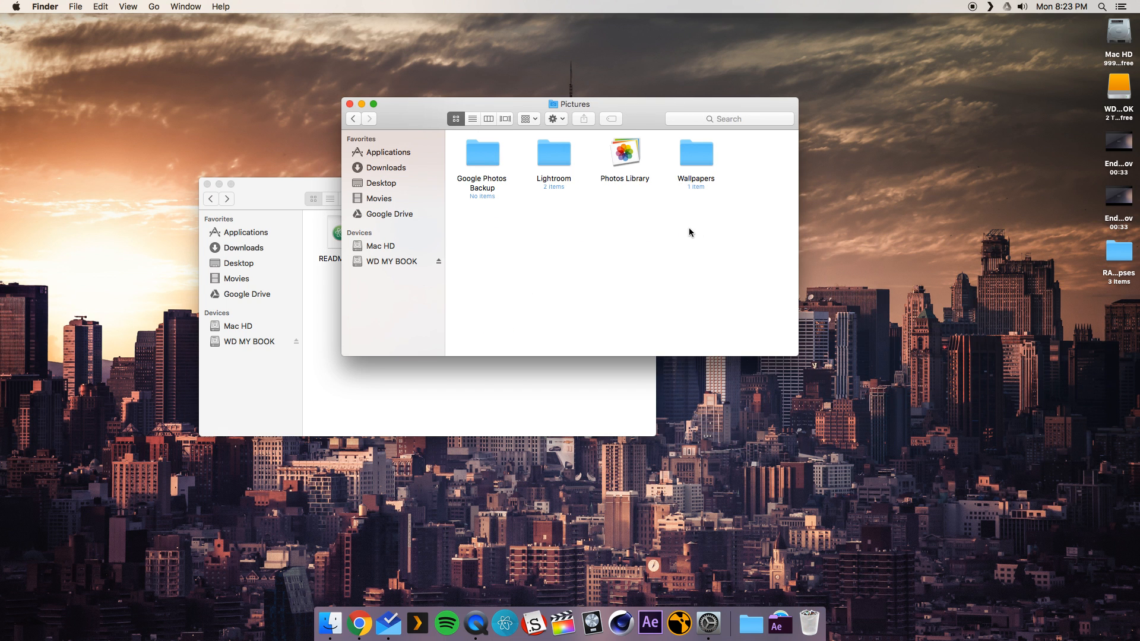
{"action": "right_click", "coordinate": [689, 233]}
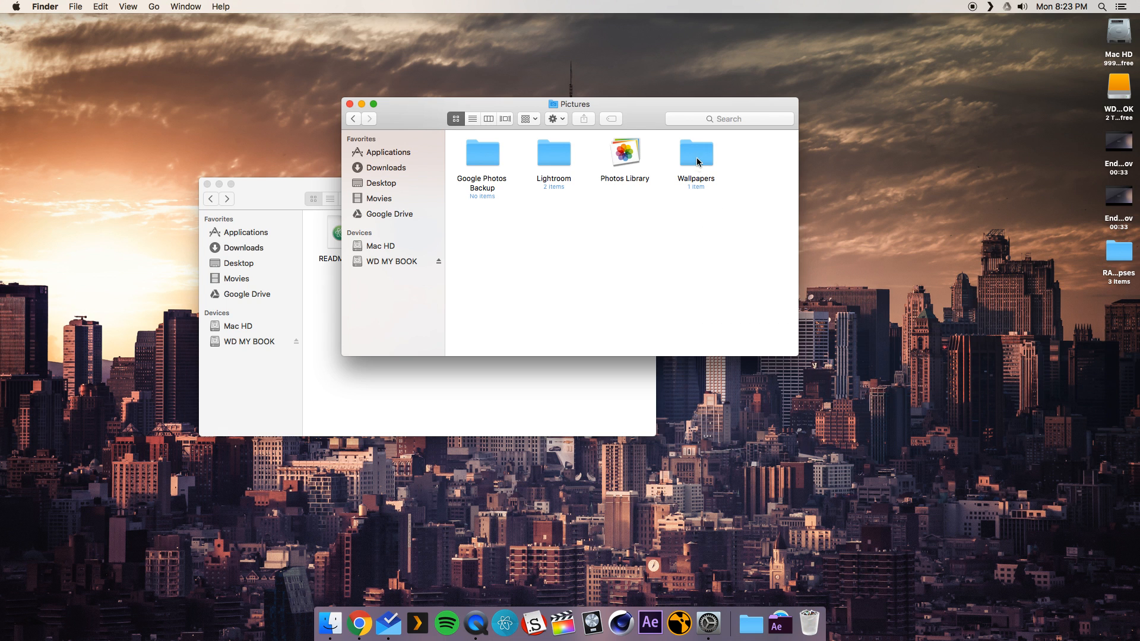
{"action": "double_click", "coordinate": [696, 153]}
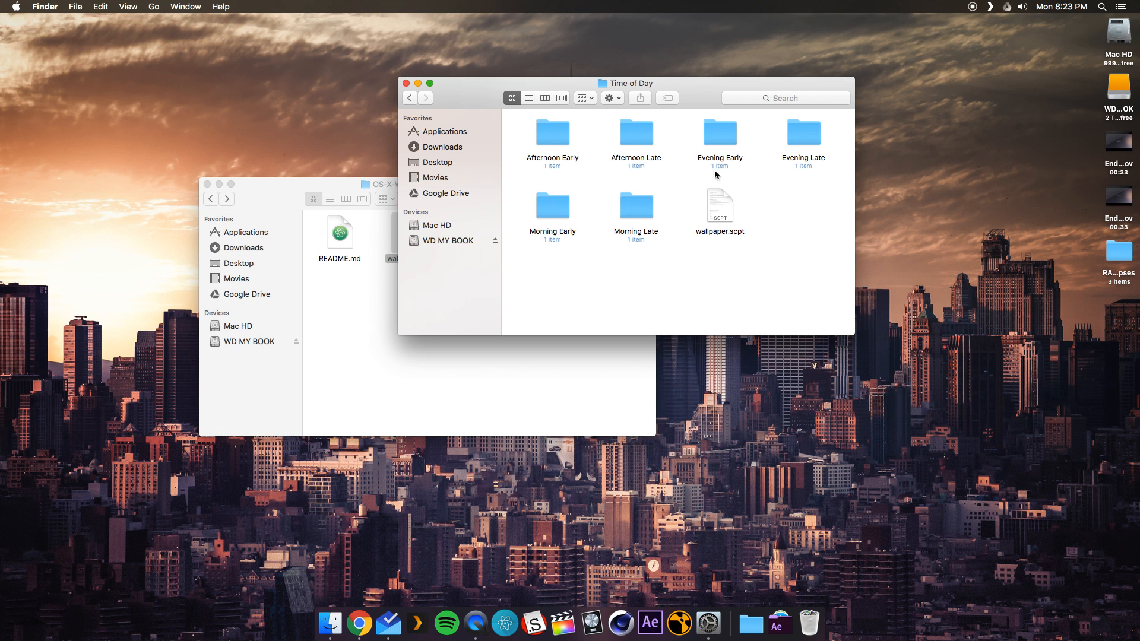
Look inside Morning Late, then force quit the unresponsive Script Editor.
{"action": "double_click", "coordinate": [636, 209]}
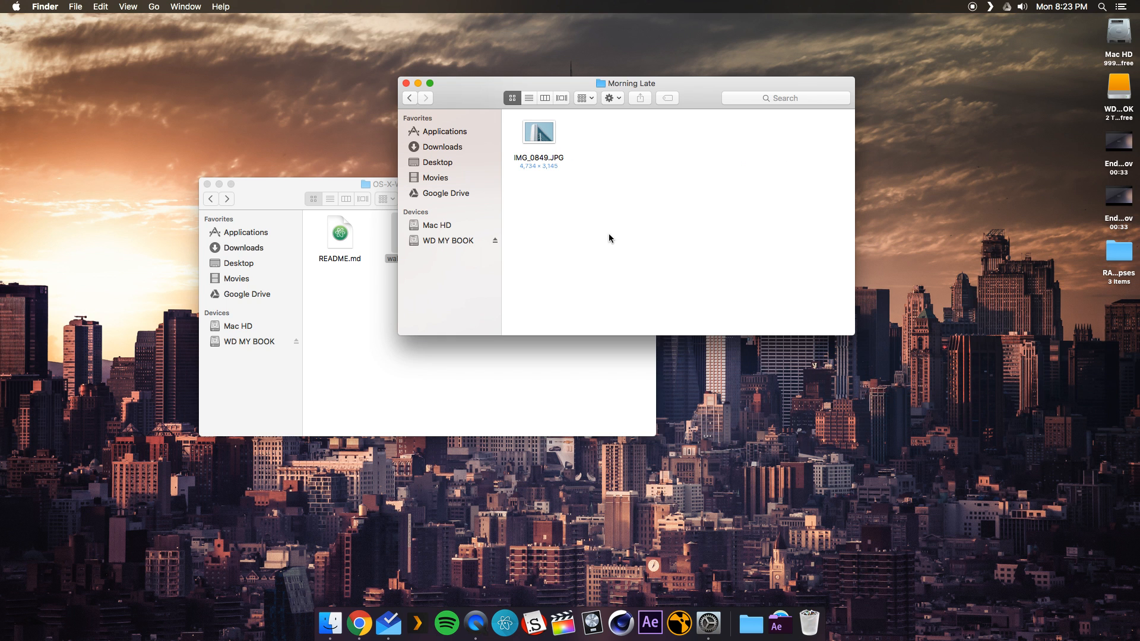
{"action": "left_click", "coordinate": [410, 97]}
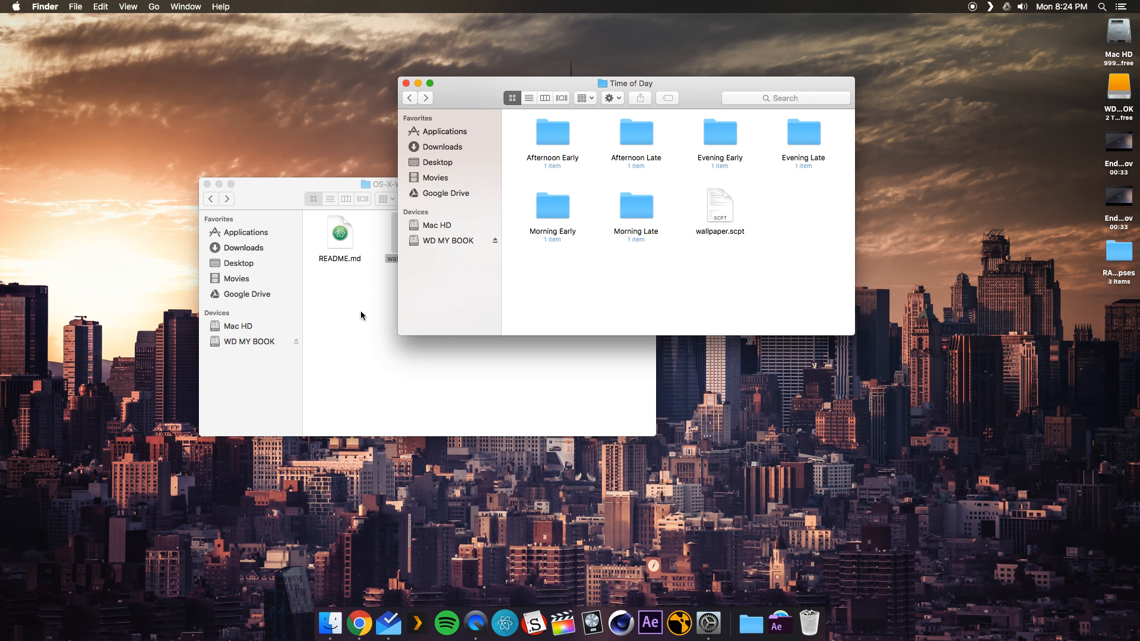
{"action": "left_click", "coordinate": [411, 232]}
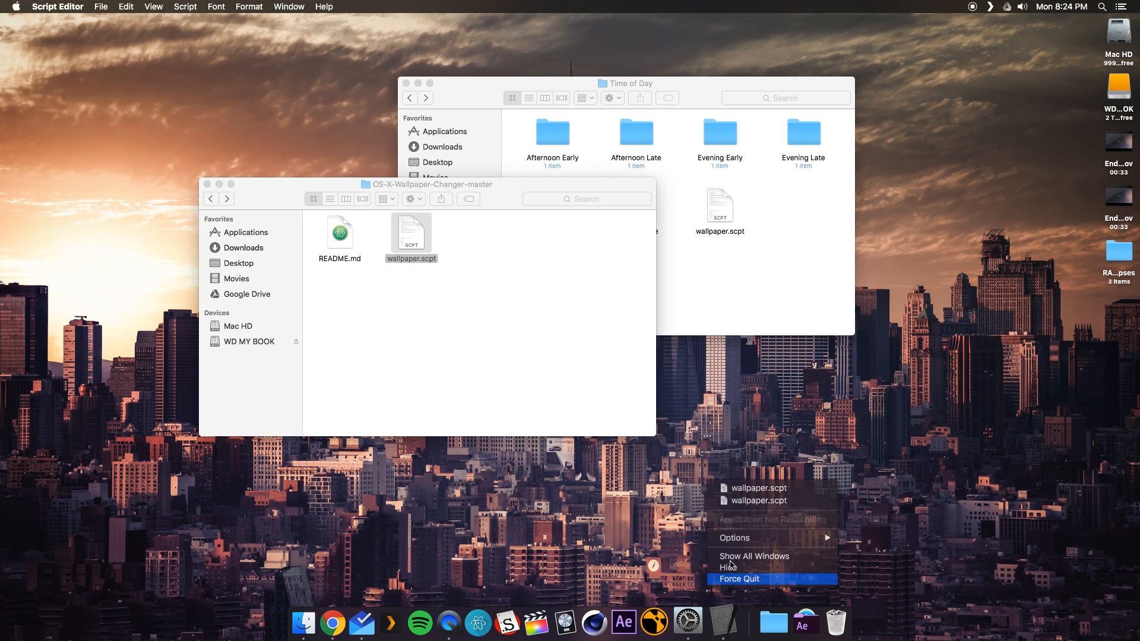
{"action": "left_click", "coordinate": [738, 579]}
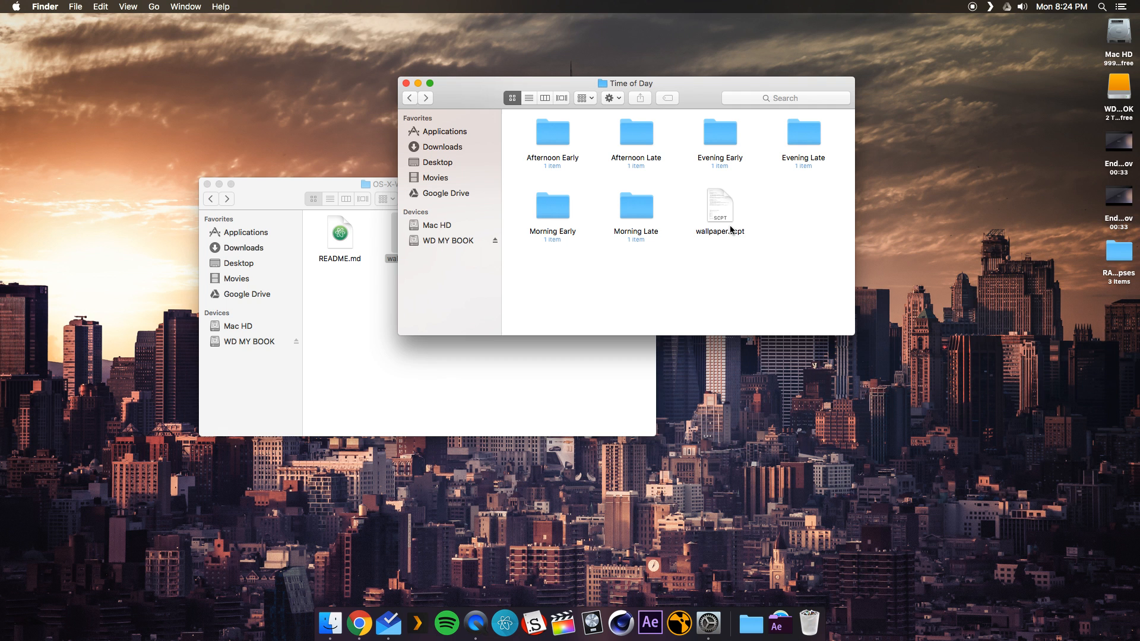
Remove the duplicate wallpaper.scpt and return to Pictures > Wallpapers > Time of Day.
{"action": "left_click", "coordinate": [410, 233]}
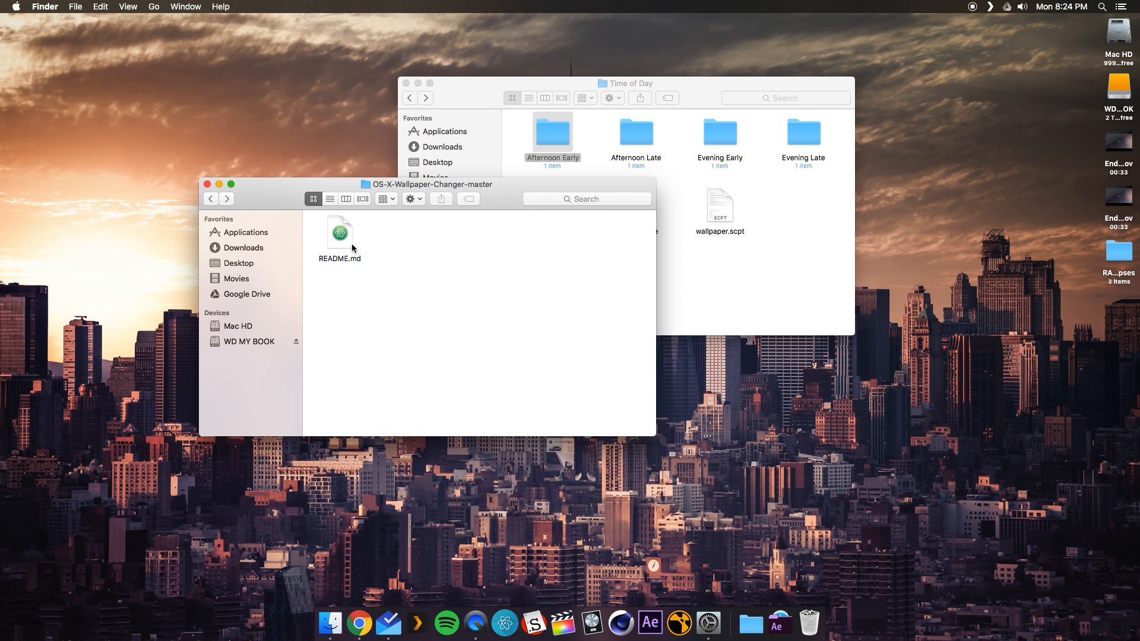
{"action": "mouse_move", "coordinate": [464, 281]}
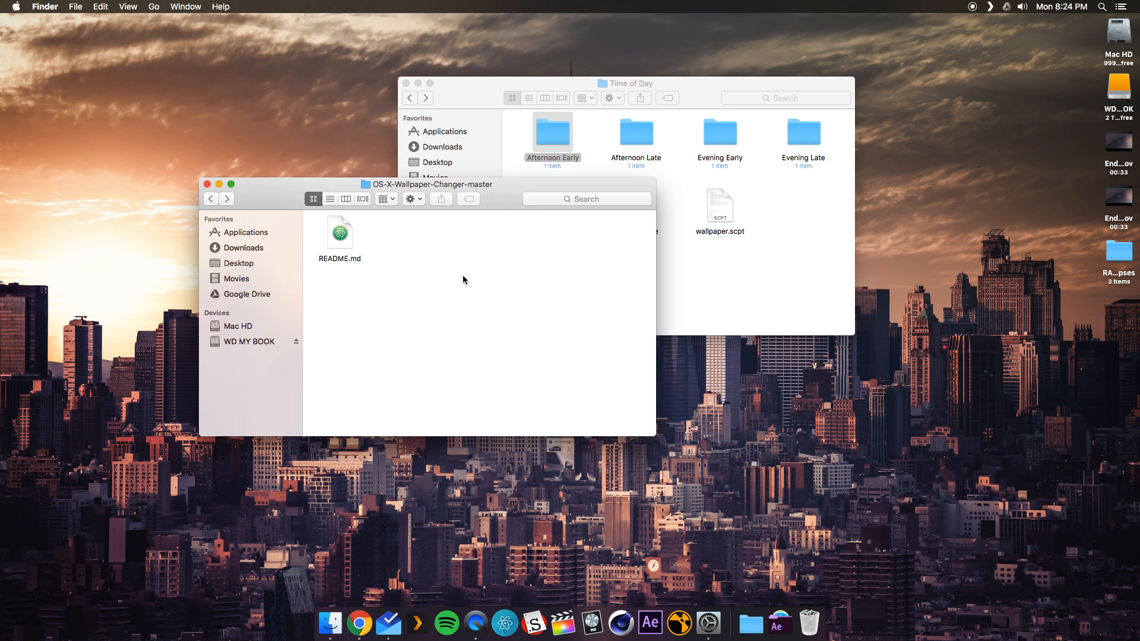
{"action": "left_click", "coordinate": [410, 98]}
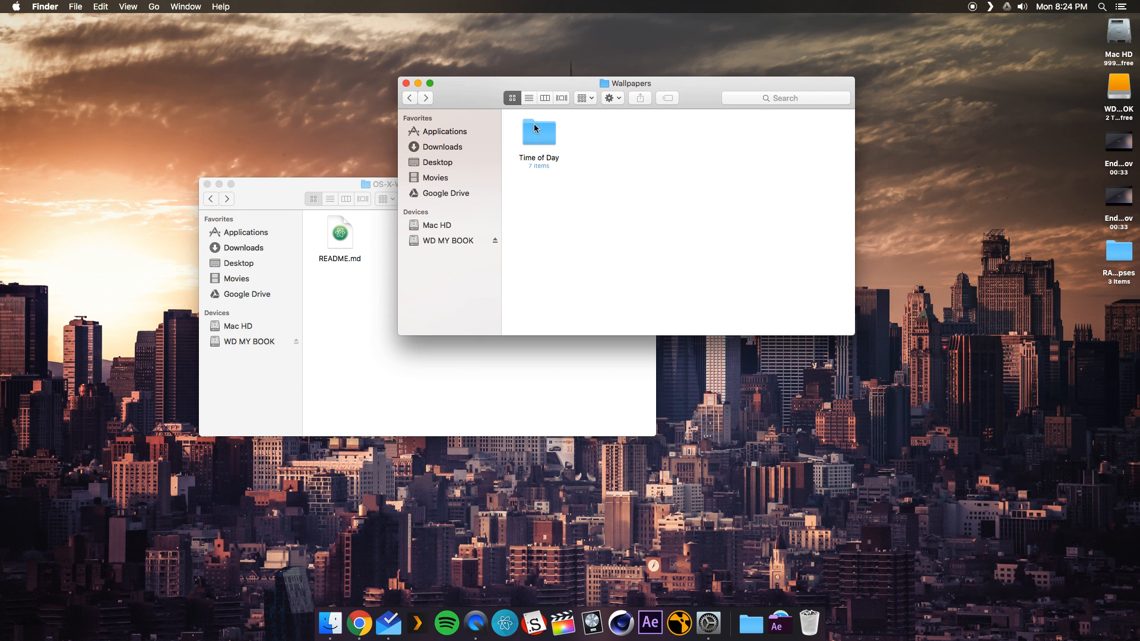
{"action": "left_click", "coordinate": [409, 98]}
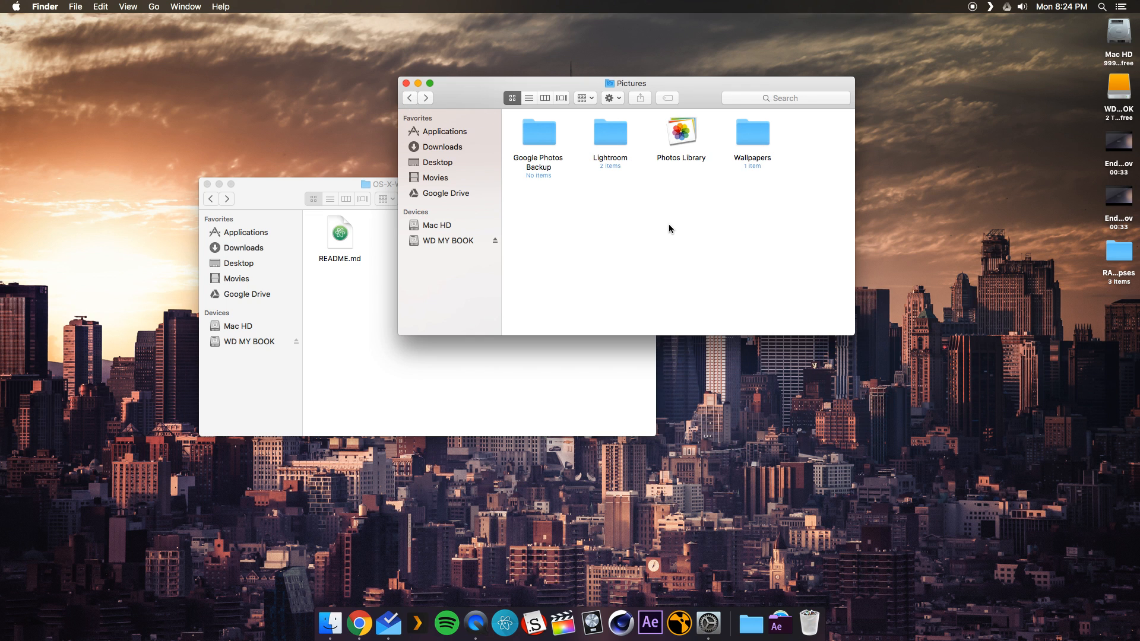
{"action": "mouse_move", "coordinate": [765, 156]}
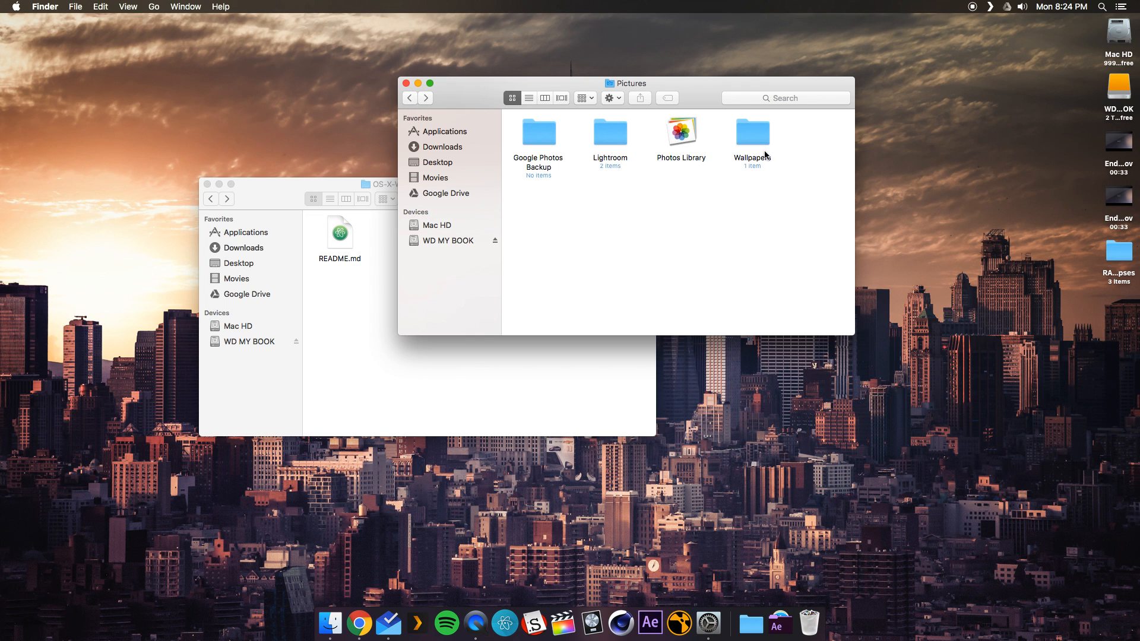
{"action": "mouse_move", "coordinate": [643, 90]}
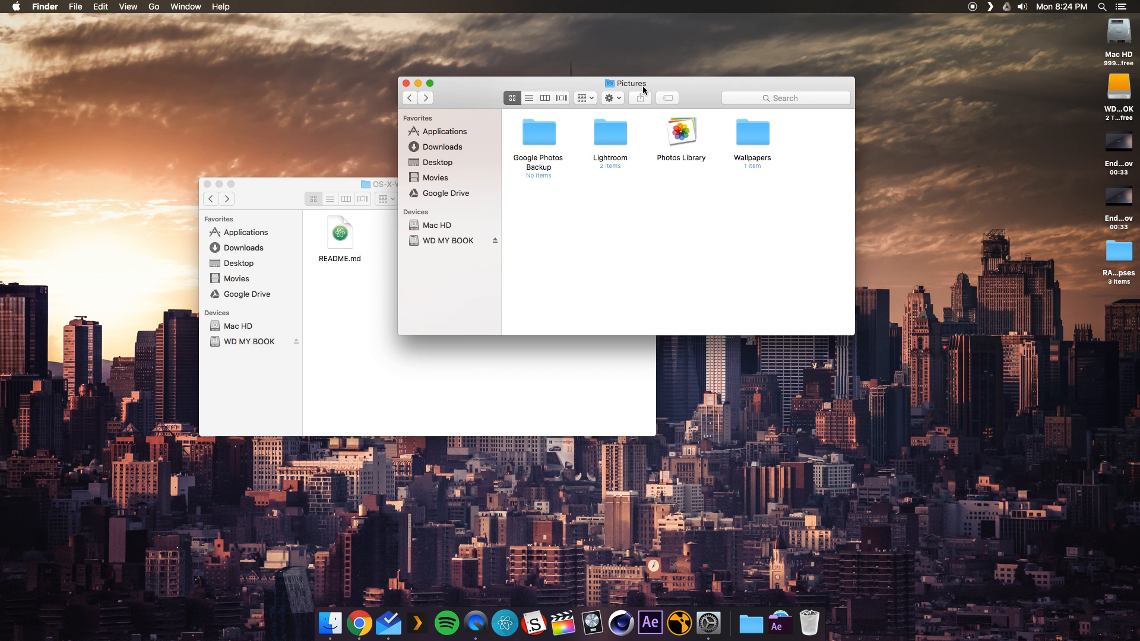
{"action": "double_click", "coordinate": [752, 133]}
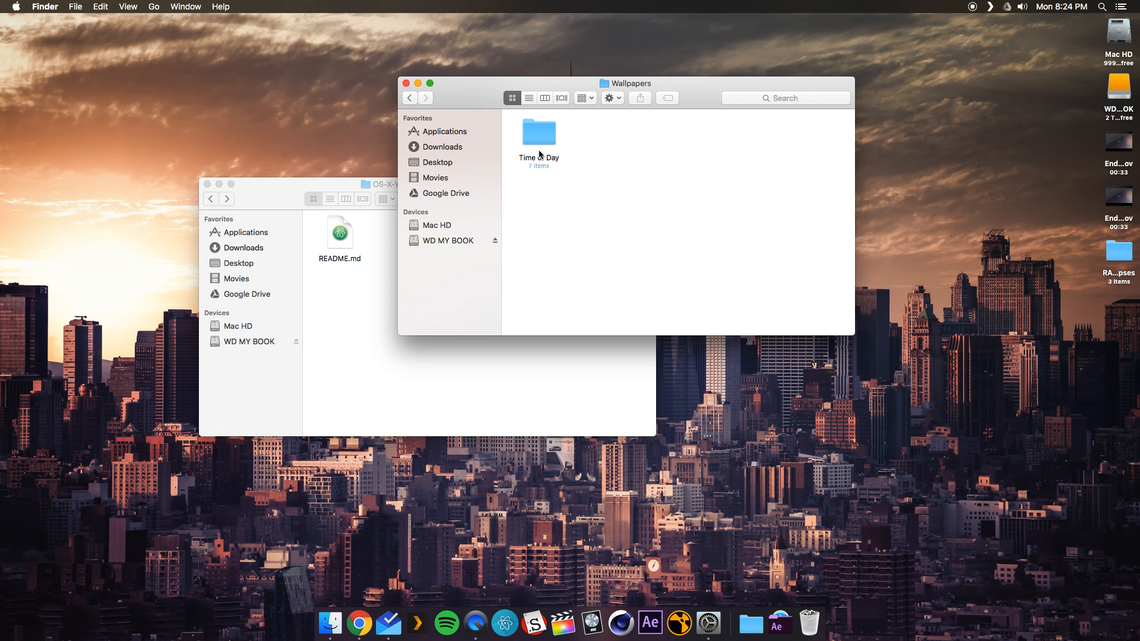
{"action": "double_click", "coordinate": [538, 133]}
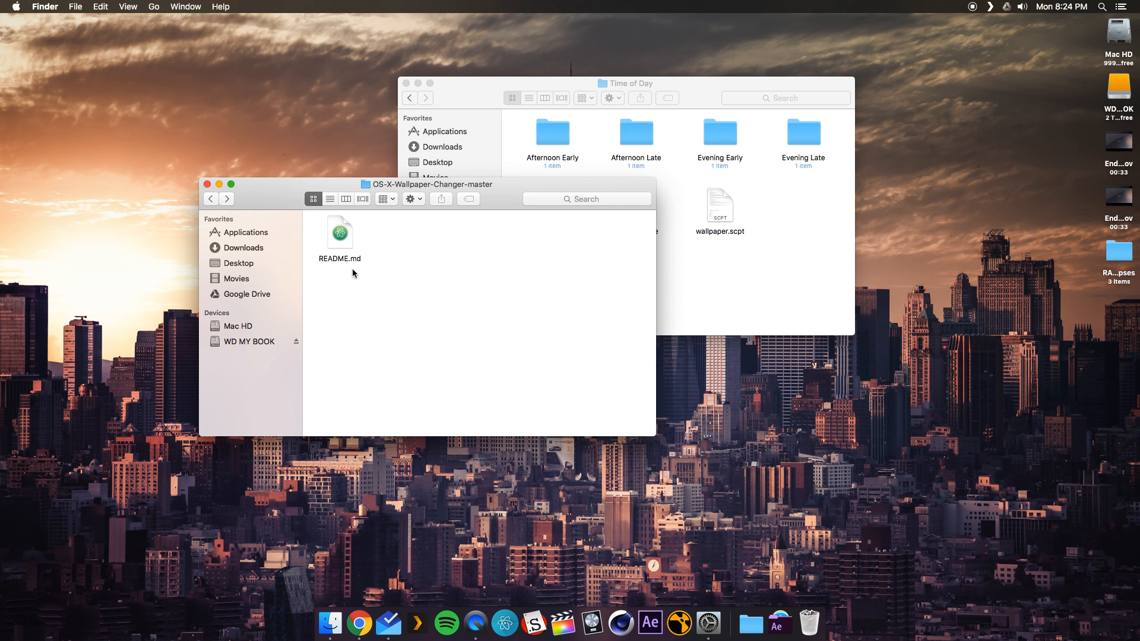
{"action": "mouse_move", "coordinate": [207, 185]}
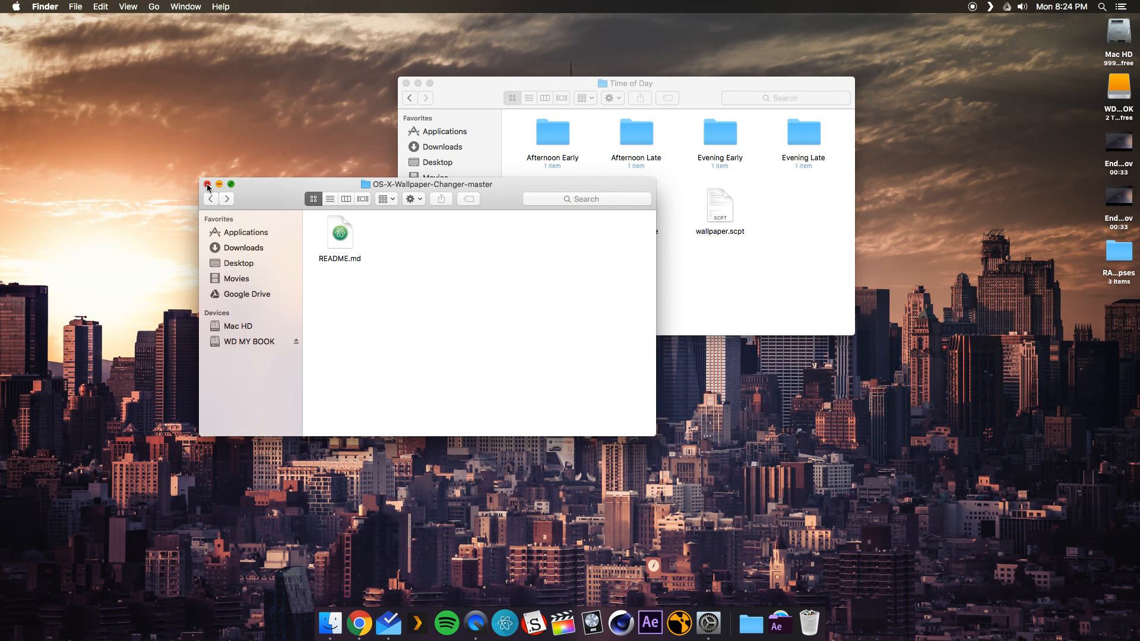
Close the download folder window, open wallpaper.scpt in Script Editor, and open System Preferences.
{"action": "left_click", "coordinate": [208, 187]}
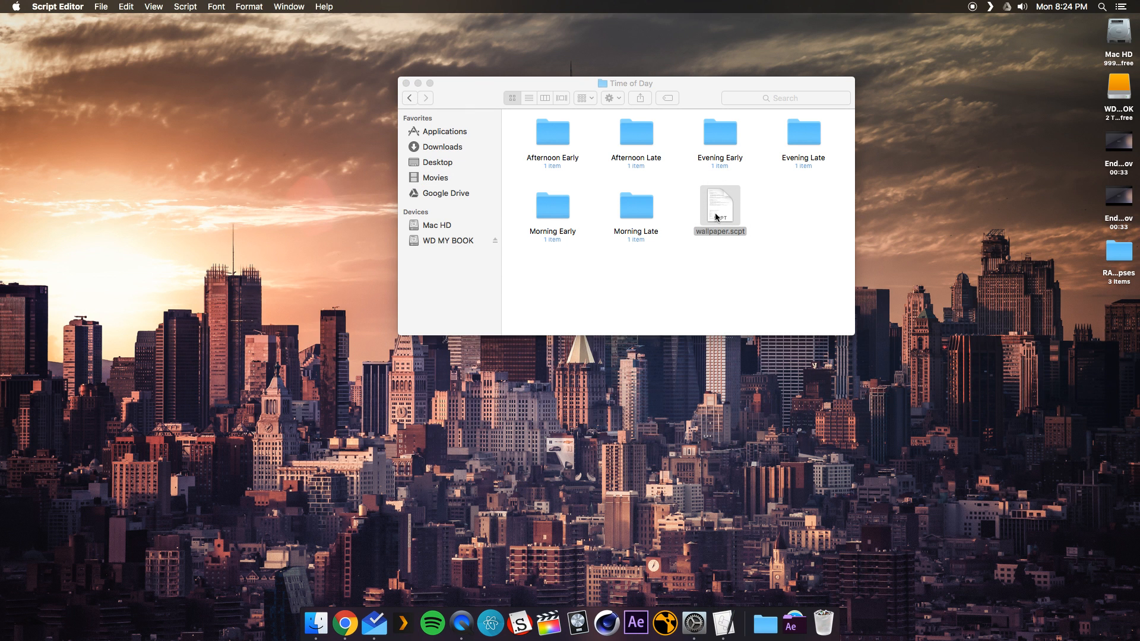
{"action": "double_click", "coordinate": [719, 205]}
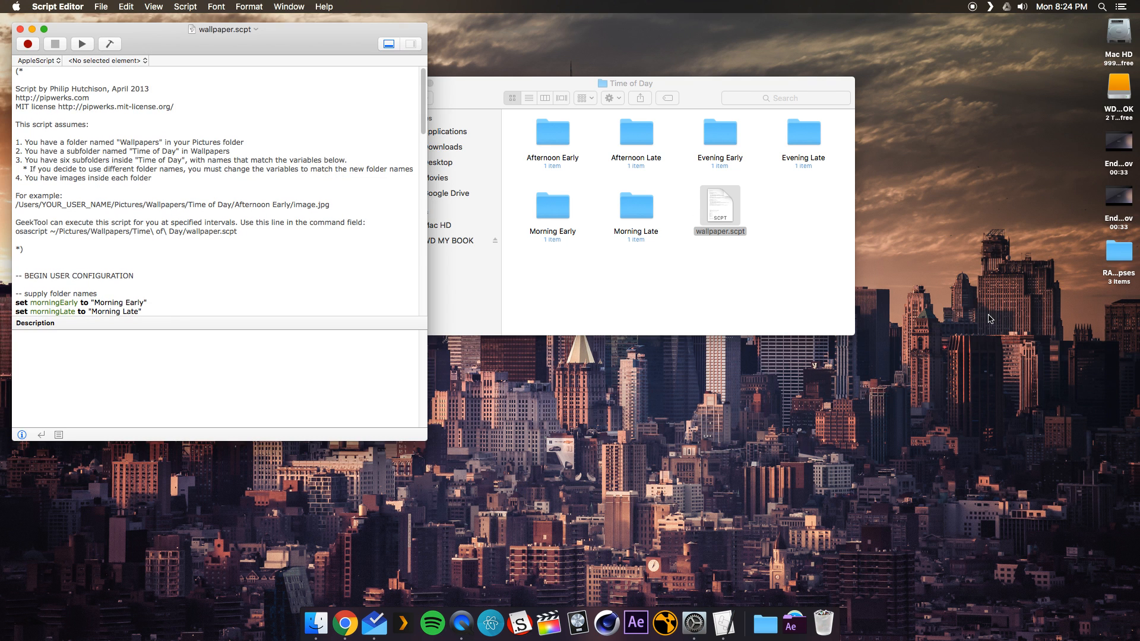
{"action": "mouse_move", "coordinate": [140, 32]}
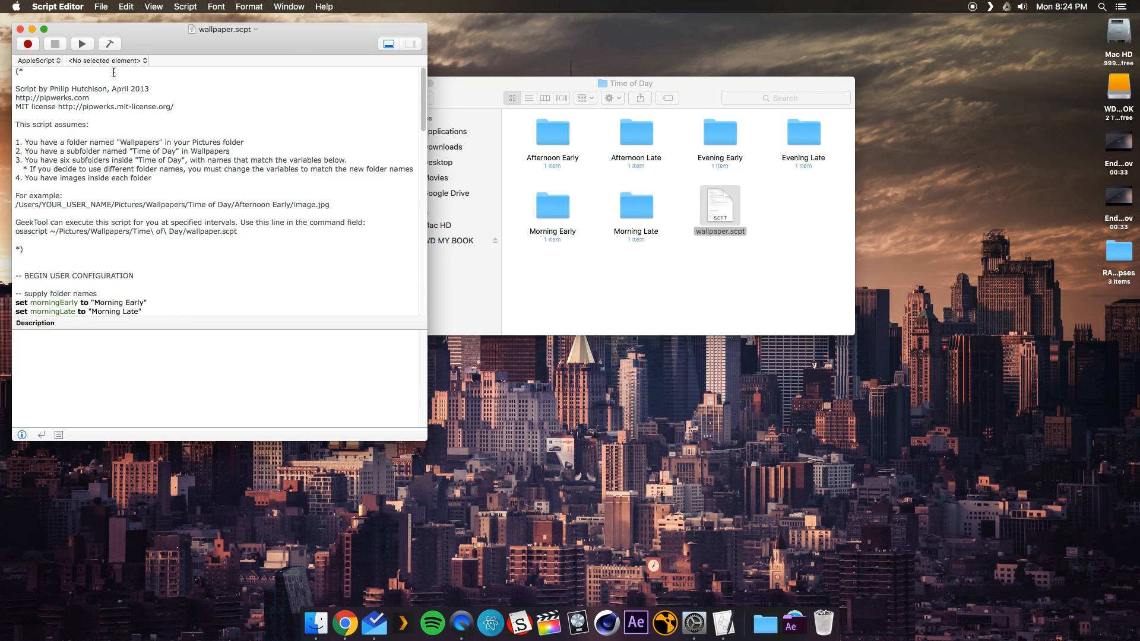
{"action": "left_click", "coordinate": [82, 44]}
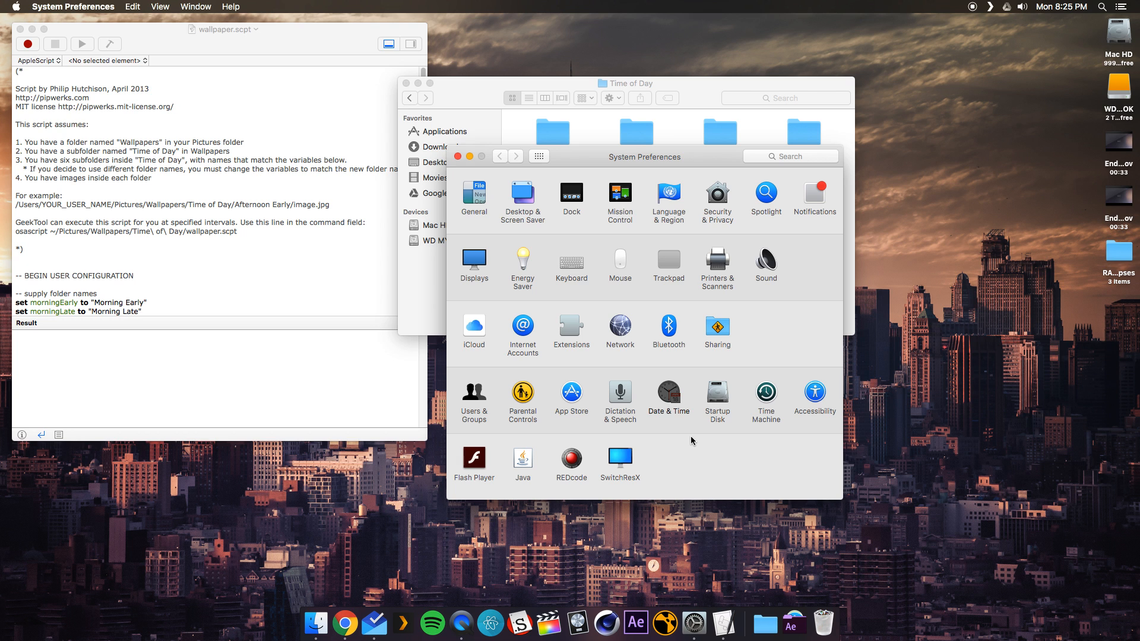
Set the clock to 11:25 PM for the night wallpaper, then restore automatic date and time.
{"action": "left_click", "coordinate": [668, 391]}
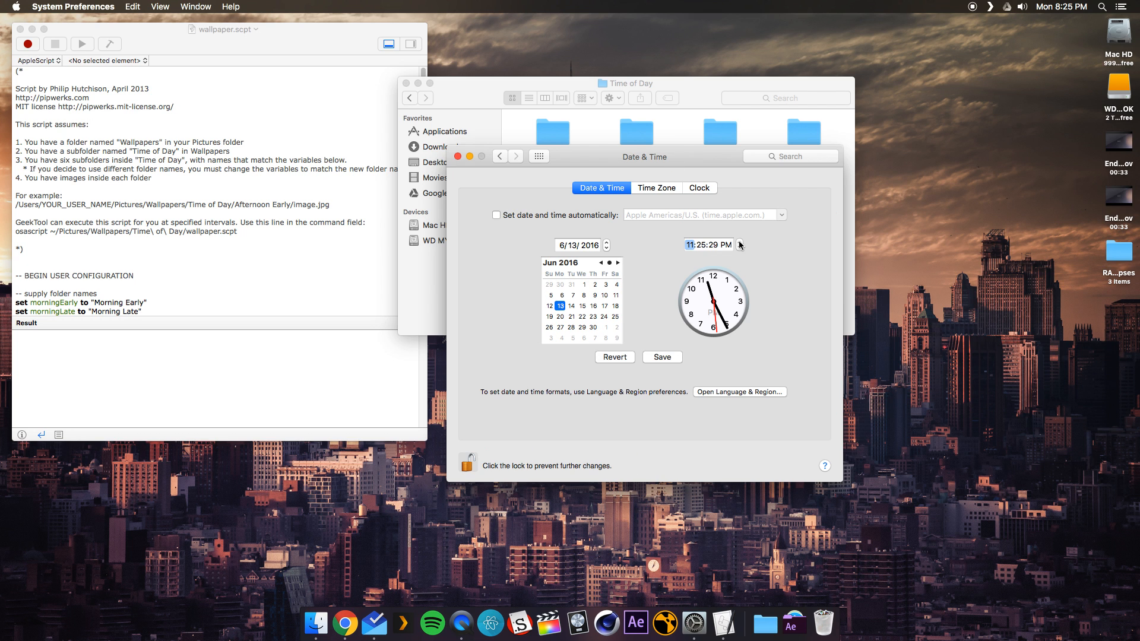
{"action": "left_click", "coordinate": [661, 357]}
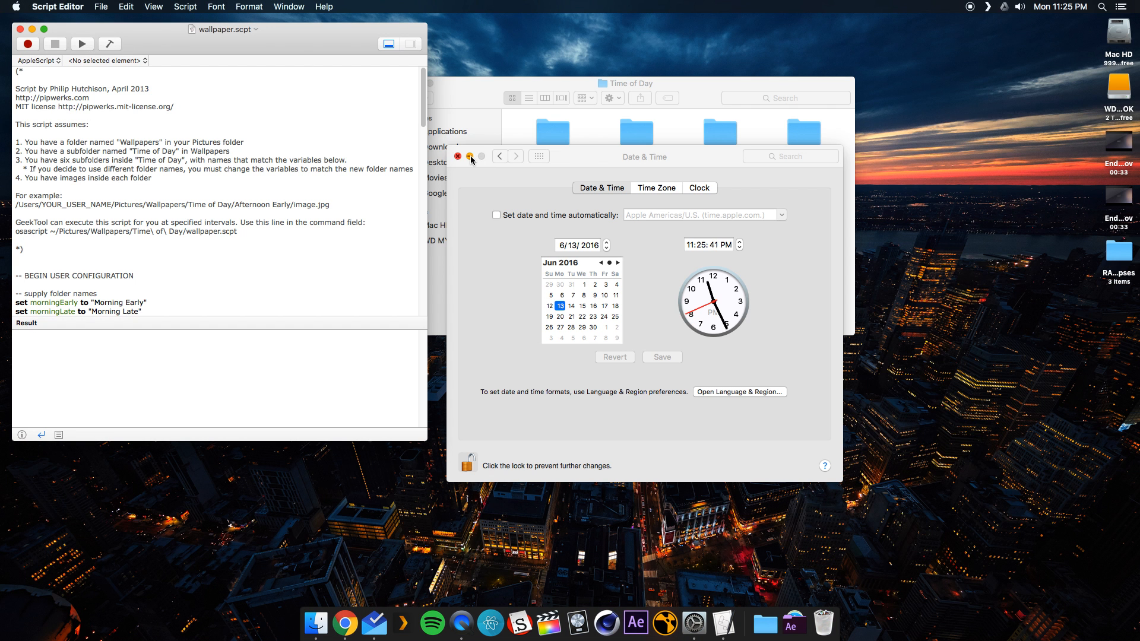
{"action": "left_click", "coordinate": [457, 156]}
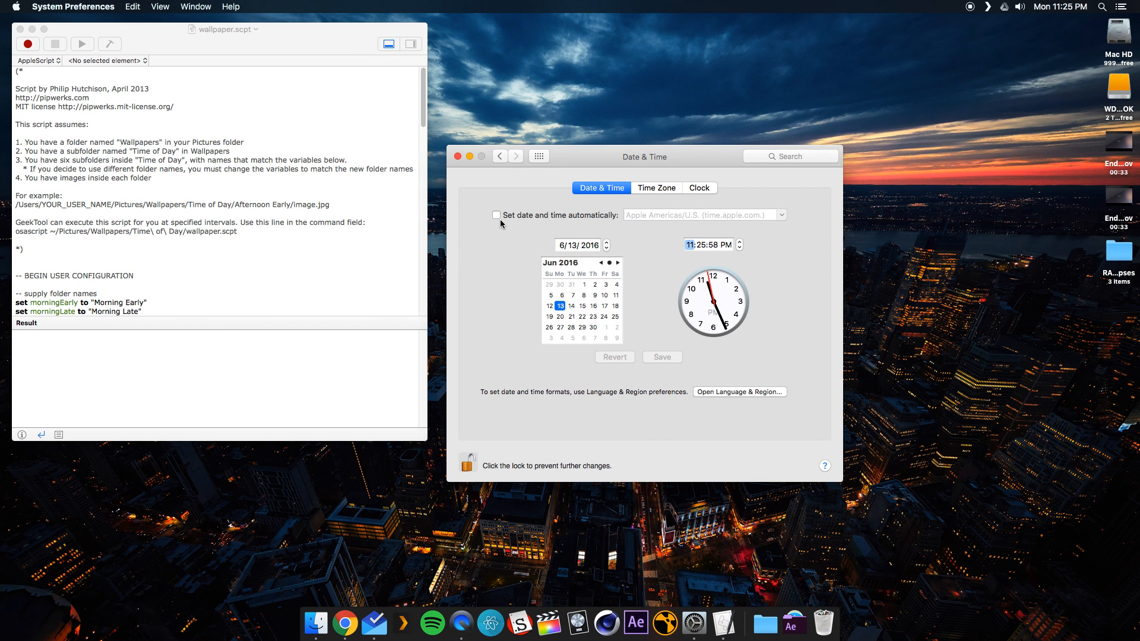
{"action": "left_click", "coordinate": [496, 214]}
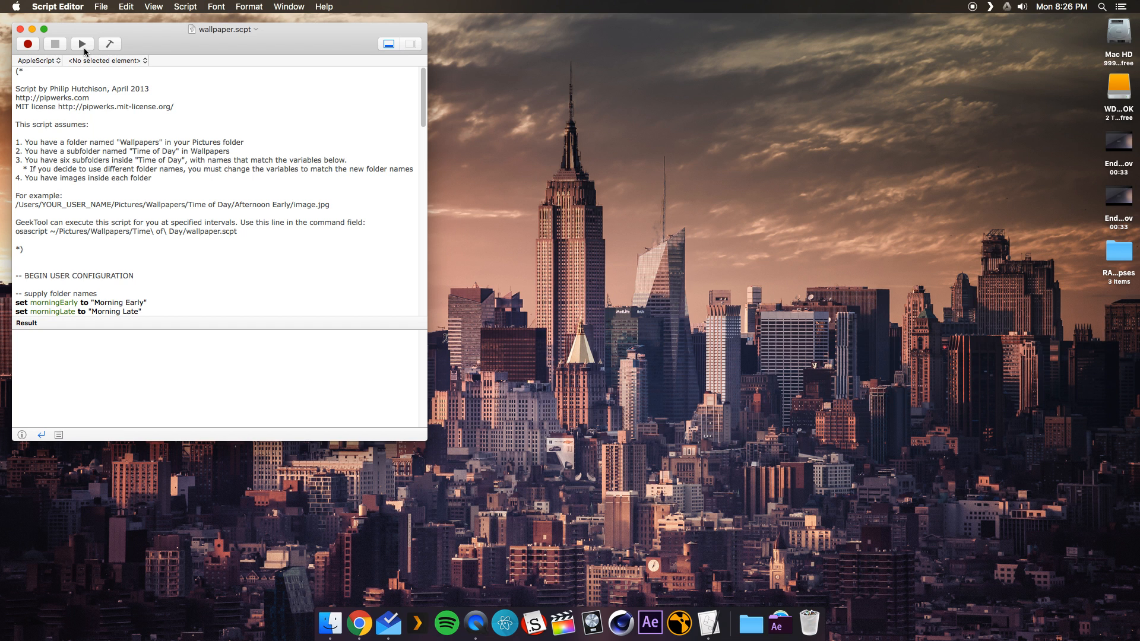
{"action": "mouse_move", "coordinate": [700, 593]}
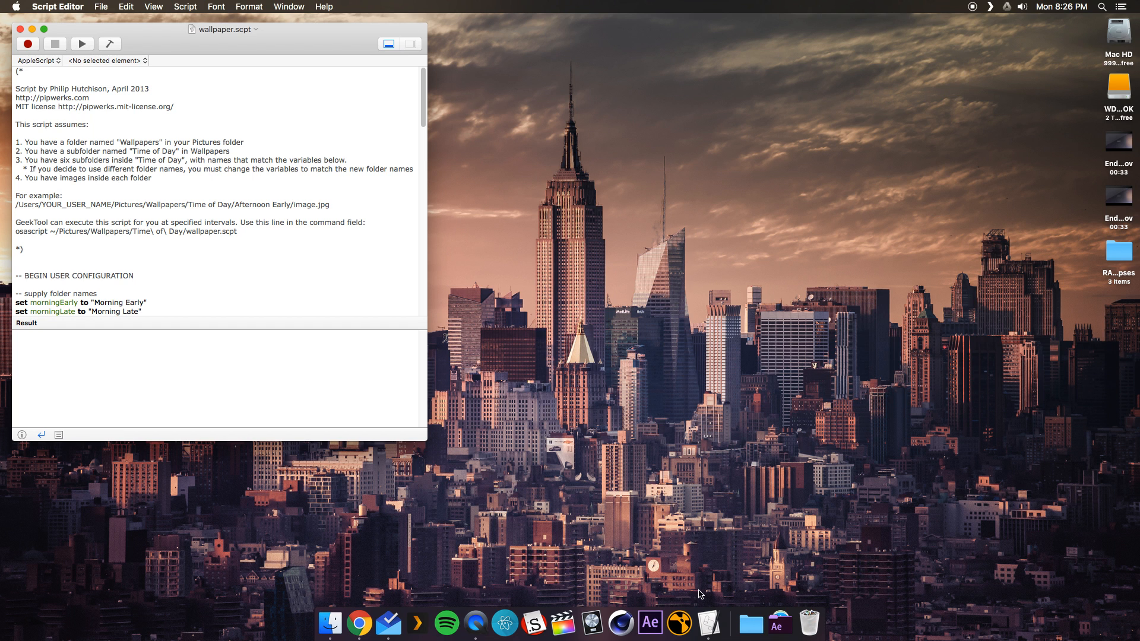
Check the recent downloads stack, then close the README.md-only wallpaper changer folder.
{"action": "left_click", "coordinate": [11, 29]}
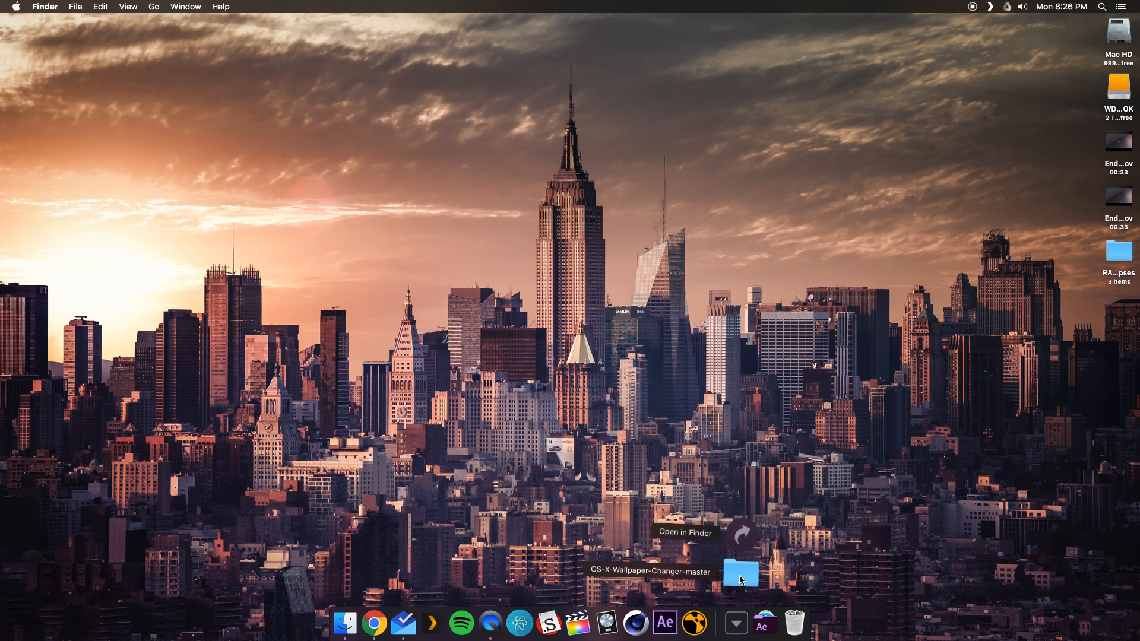
{"action": "left_click", "coordinate": [683, 532]}
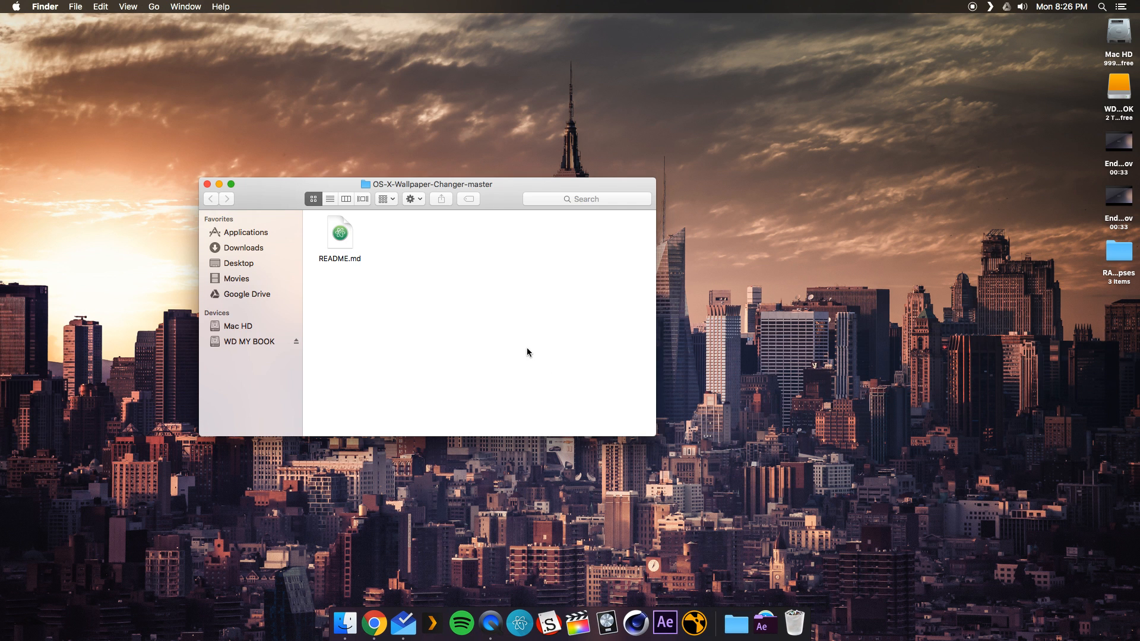
{"action": "mouse_move", "coordinate": [434, 252]}
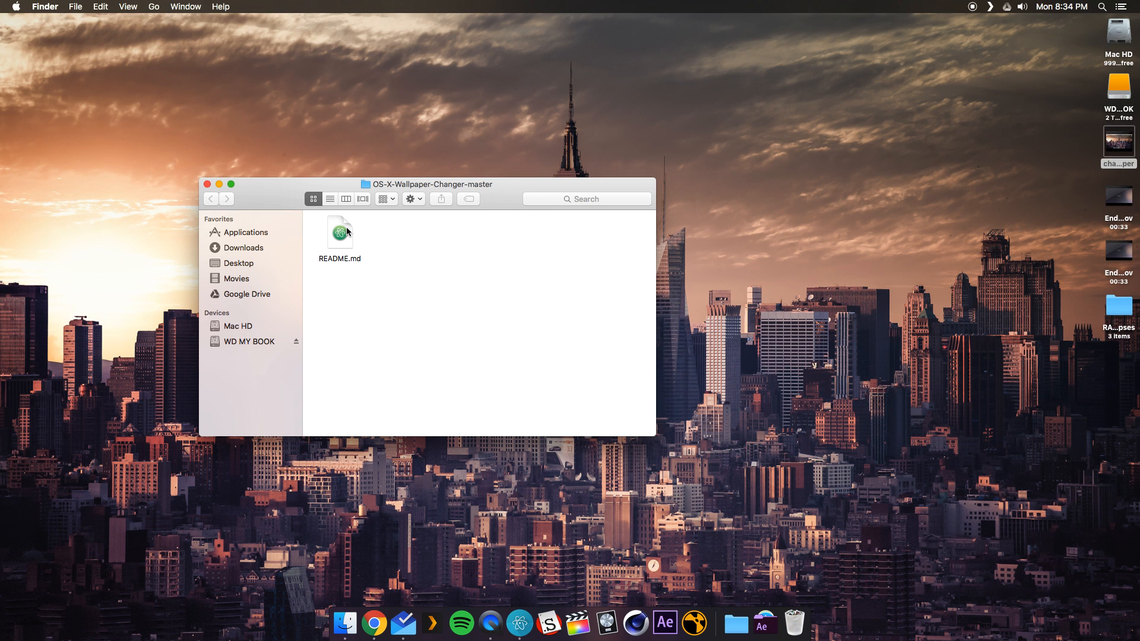
{"action": "mouse_move", "coordinate": [349, 239]}
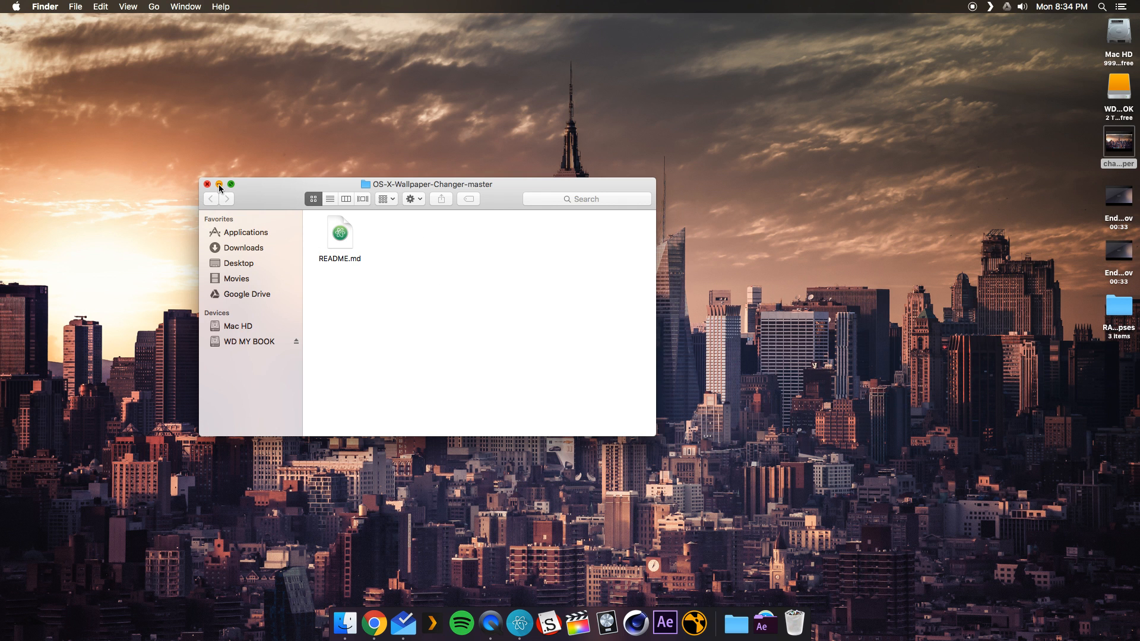
{"action": "left_click", "coordinate": [208, 184]}
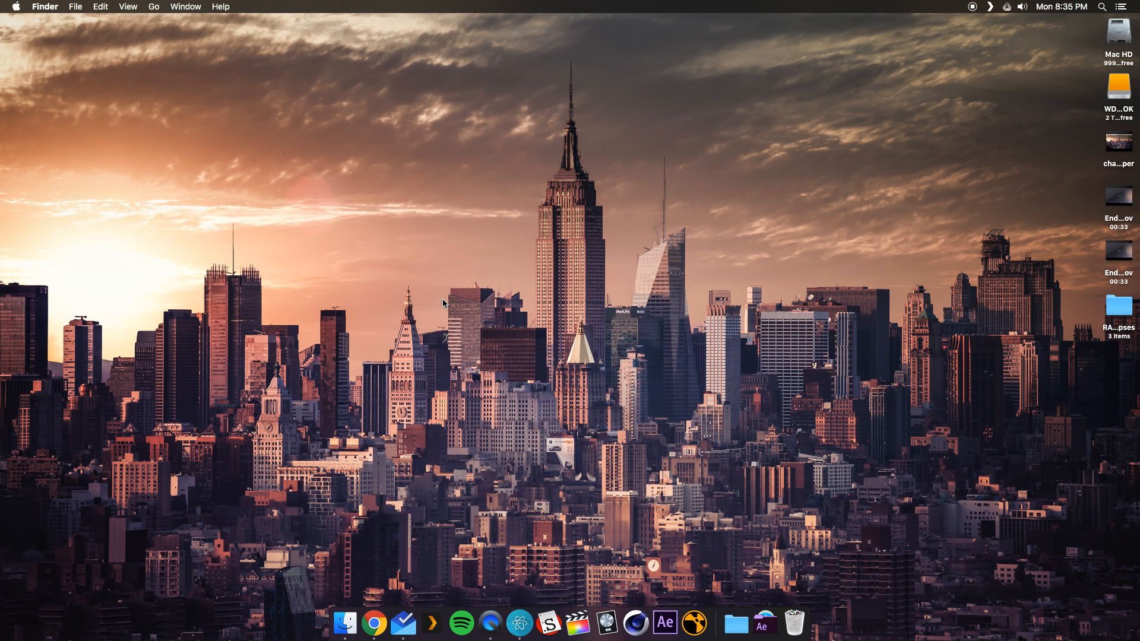
{"action": "mouse_move", "coordinate": [519, 623]}
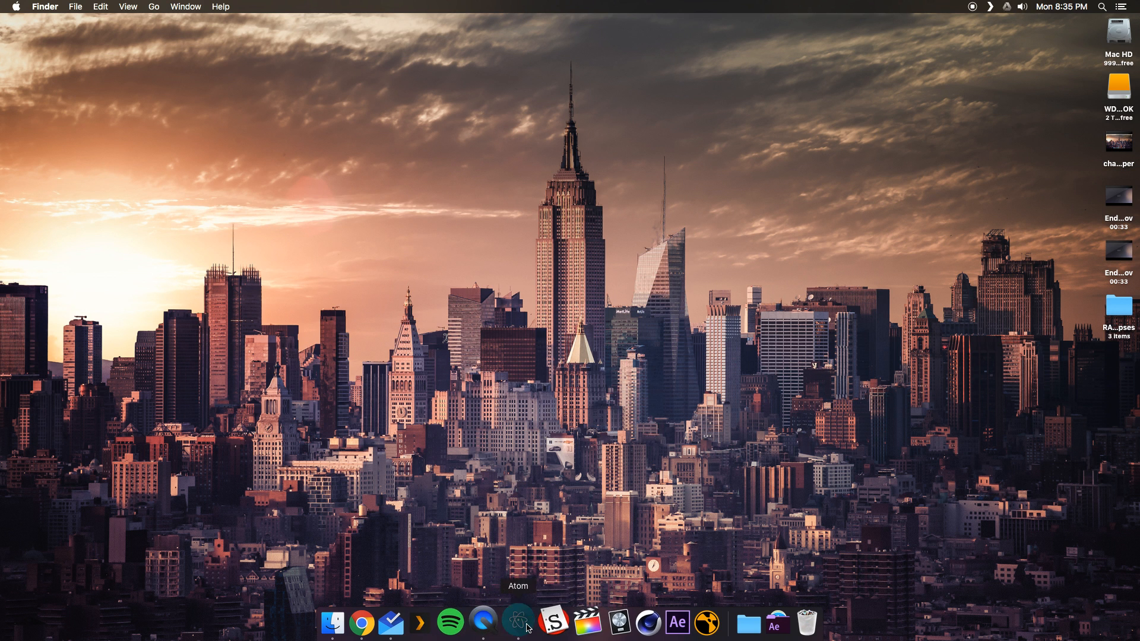
Open README.md in Atom and read through its opening author section.
{"action": "left_click", "coordinate": [519, 622]}
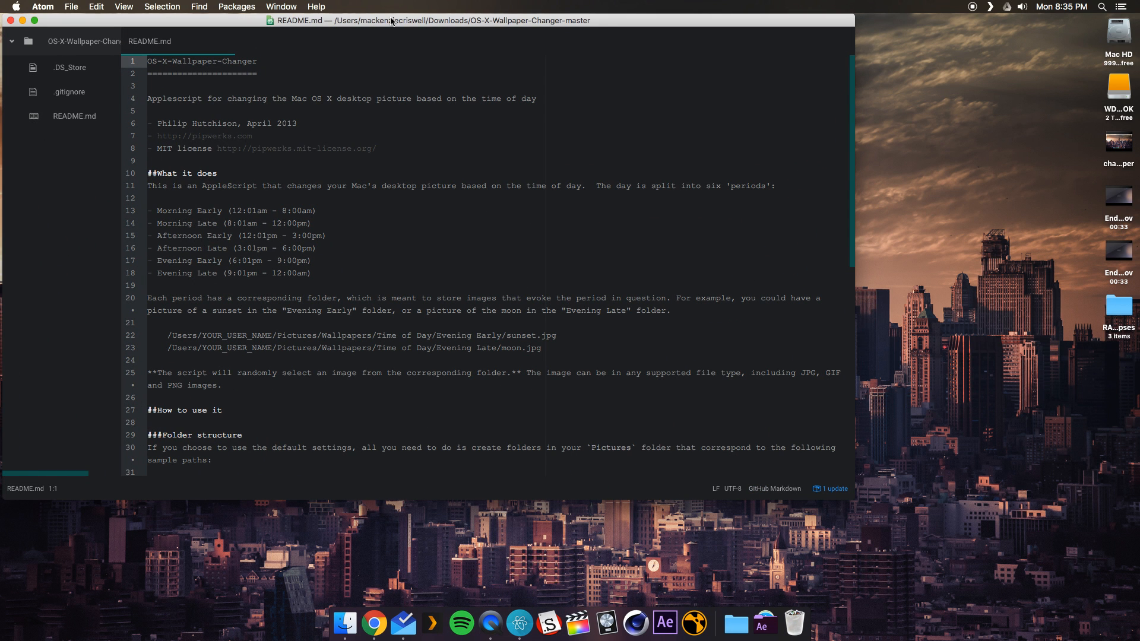
{"action": "scroll", "scroll_direction": "down", "scroll_amount": 3}
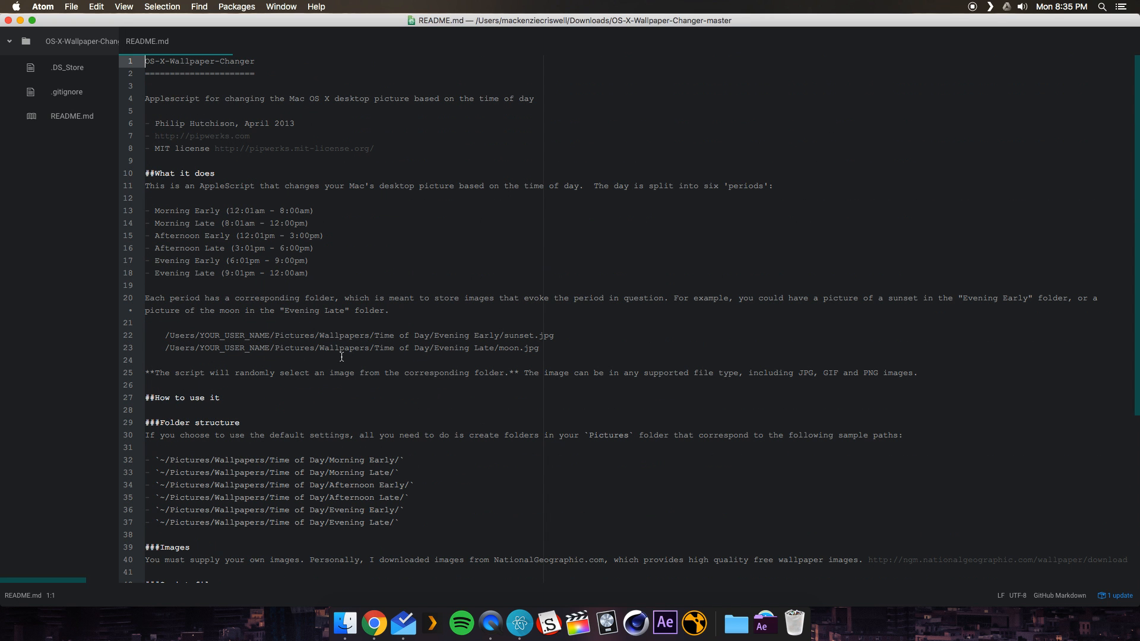
{"action": "scroll", "scroll_direction": "down", "scroll_amount": 3}
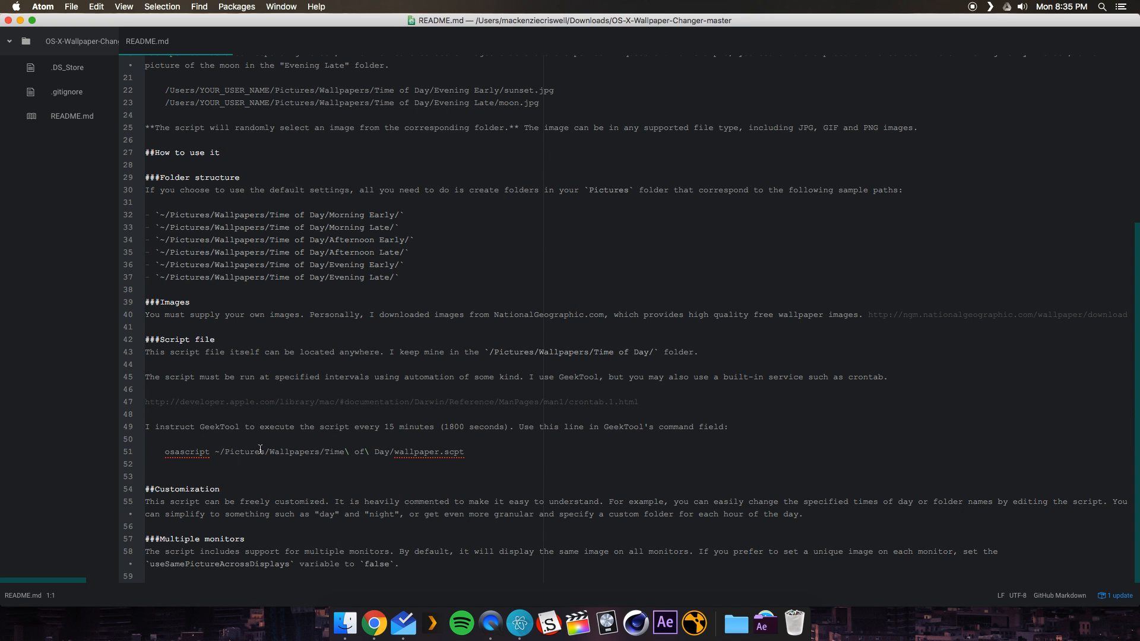
{"action": "mouse_move", "coordinate": [580, 418]}
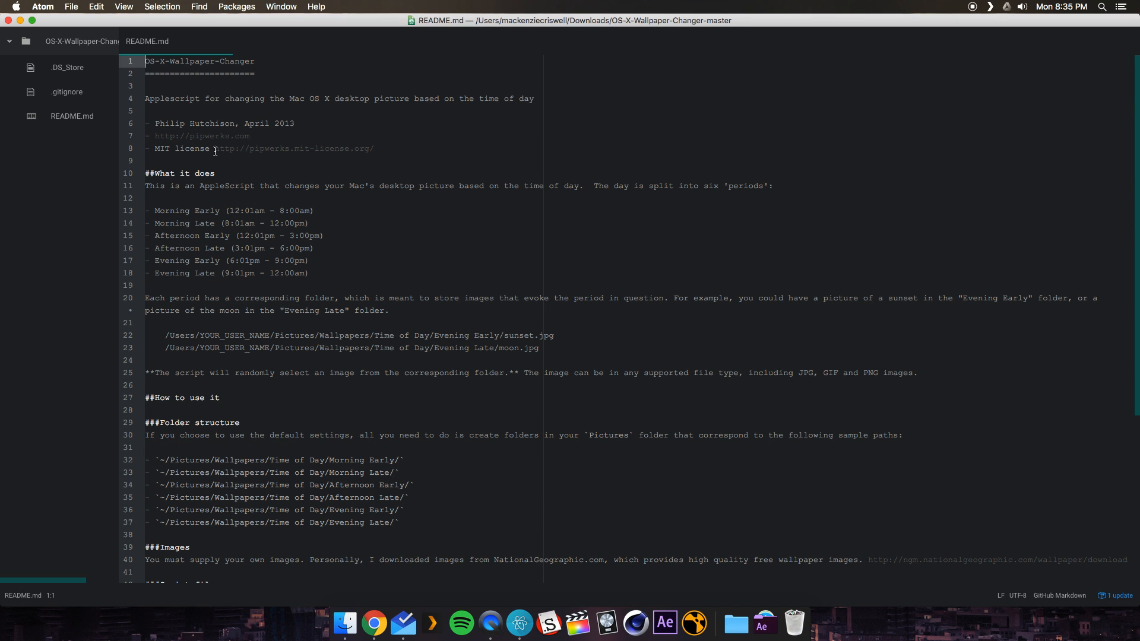
{"action": "double_click", "coordinate": [169, 123]}
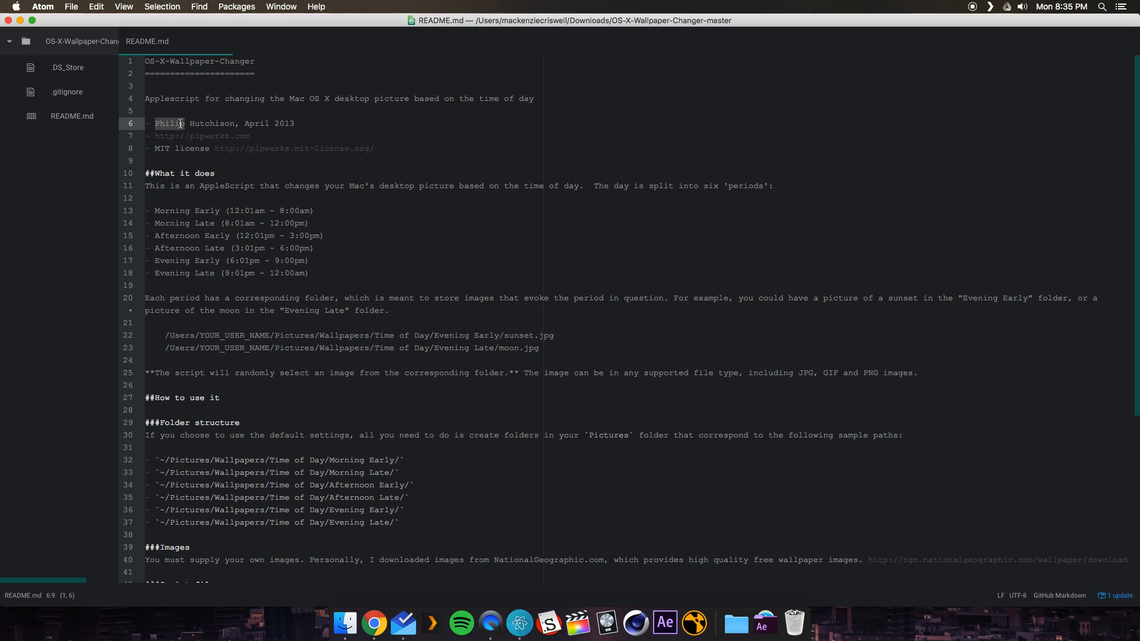
{"action": "left_click", "coordinate": [298, 123]}
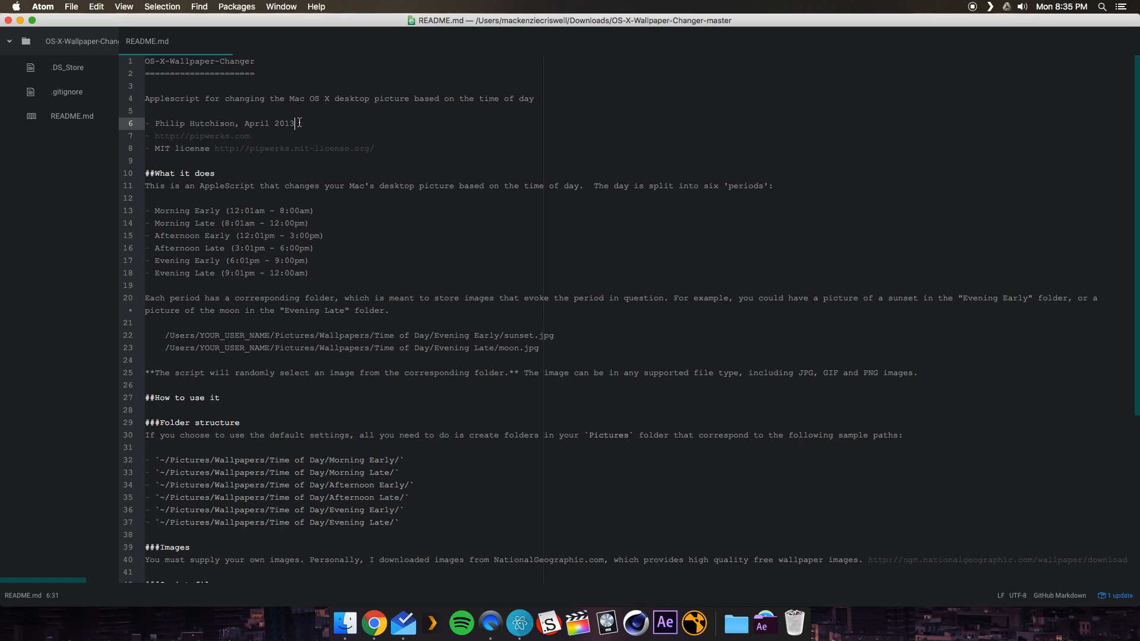
{"action": "mouse_move", "coordinate": [236, 140]}
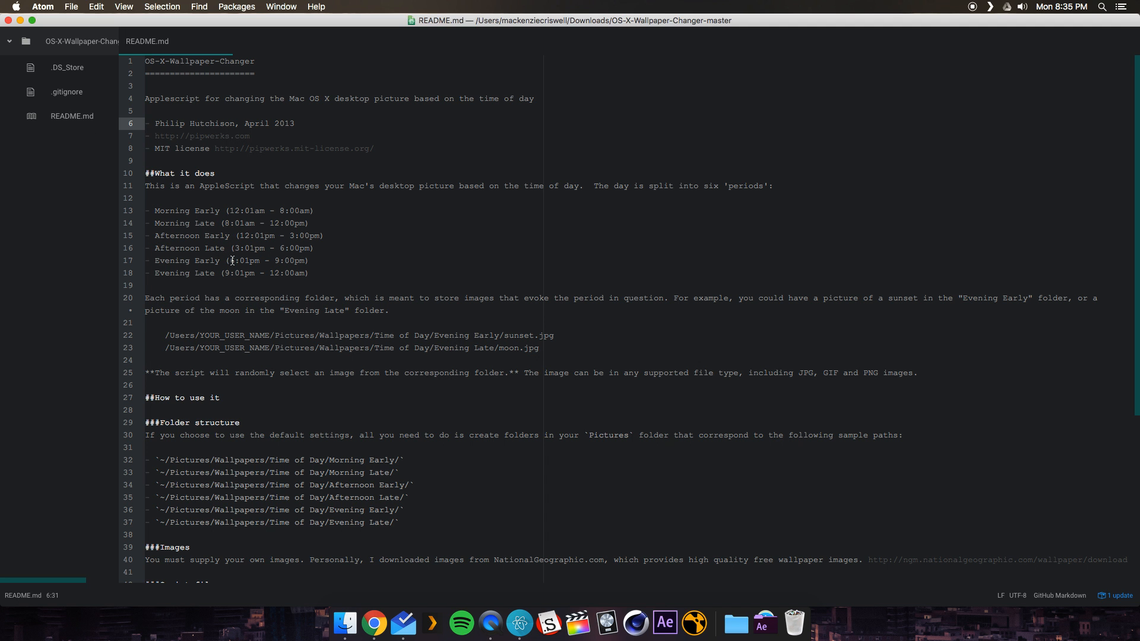
Scroll README.md down to the GeekTool osascript command, then minimize Atom.
{"action": "scroll", "scroll_direction": "down", "scroll_amount": 3}
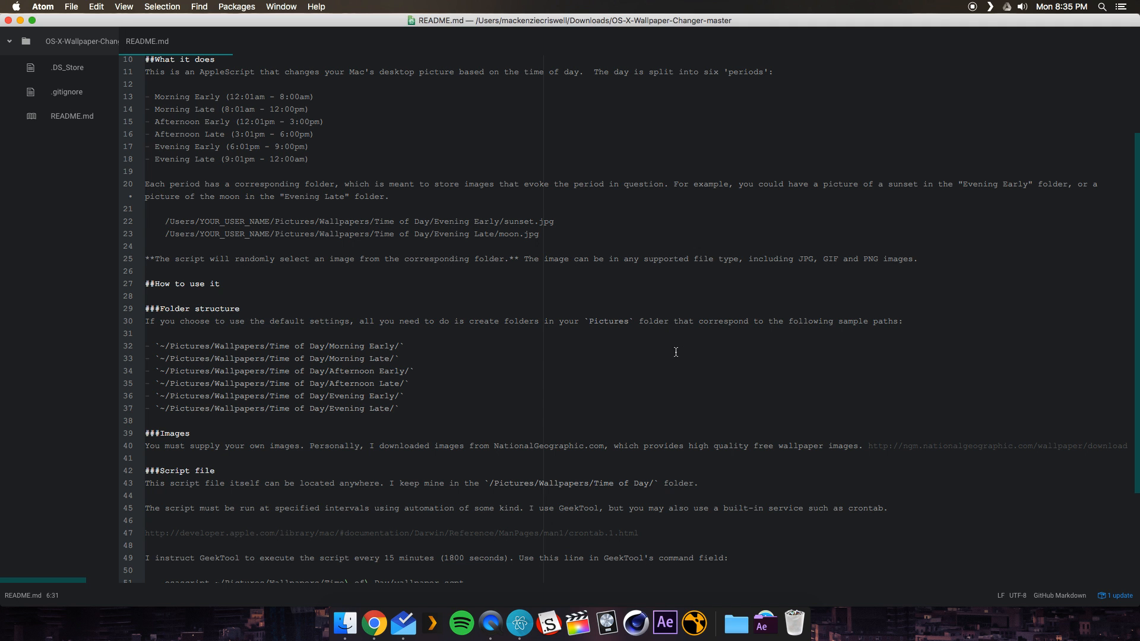
{"action": "scroll", "scroll_direction": "down", "scroll_amount": 3}
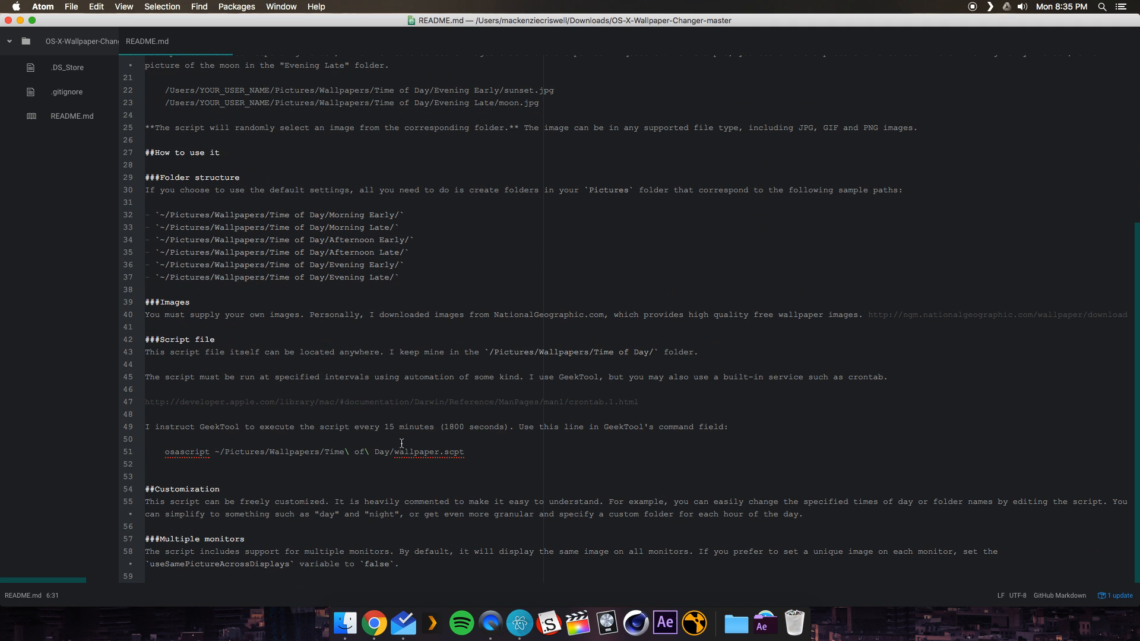
{"action": "mouse_move", "coordinate": [272, 443]}
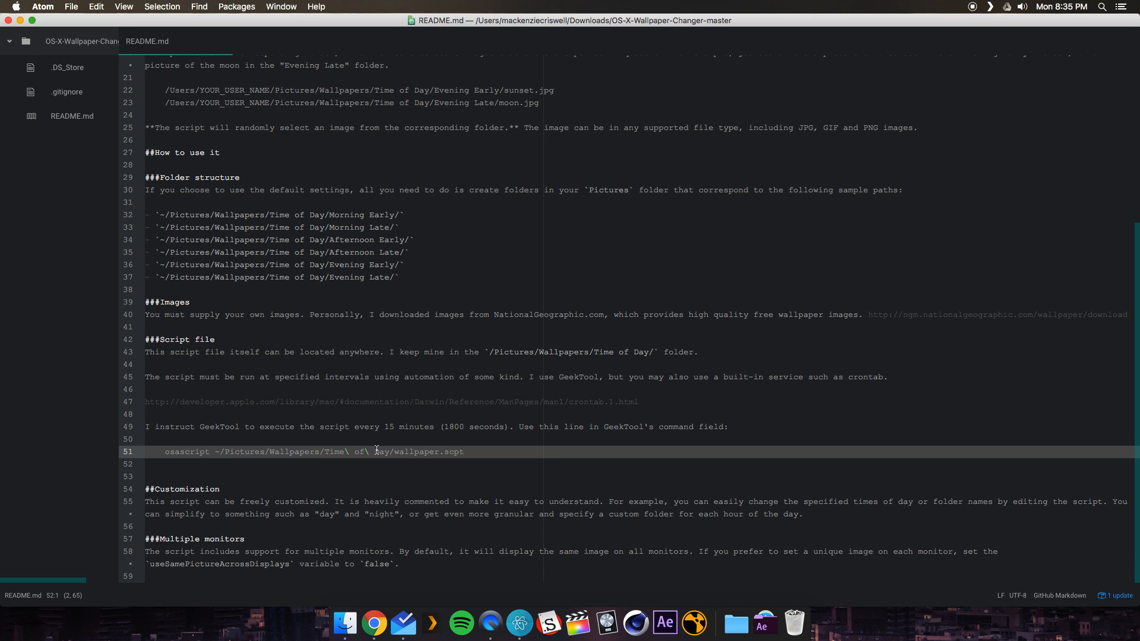
{"action": "mouse_move", "coordinate": [428, 466]}
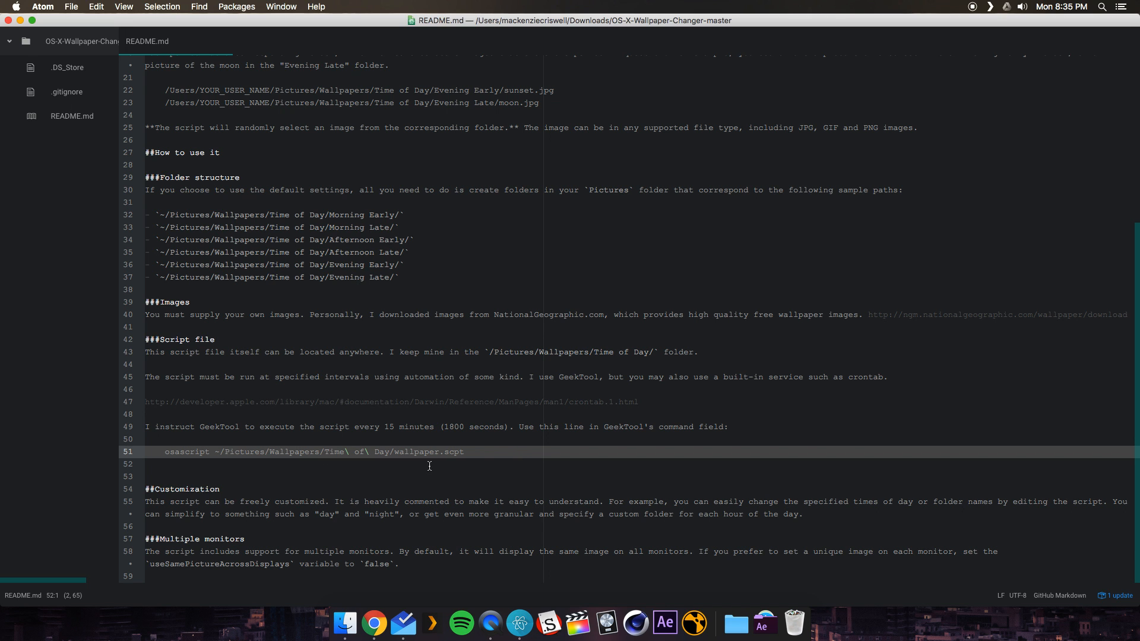
{"action": "mouse_move", "coordinate": [351, 451]}
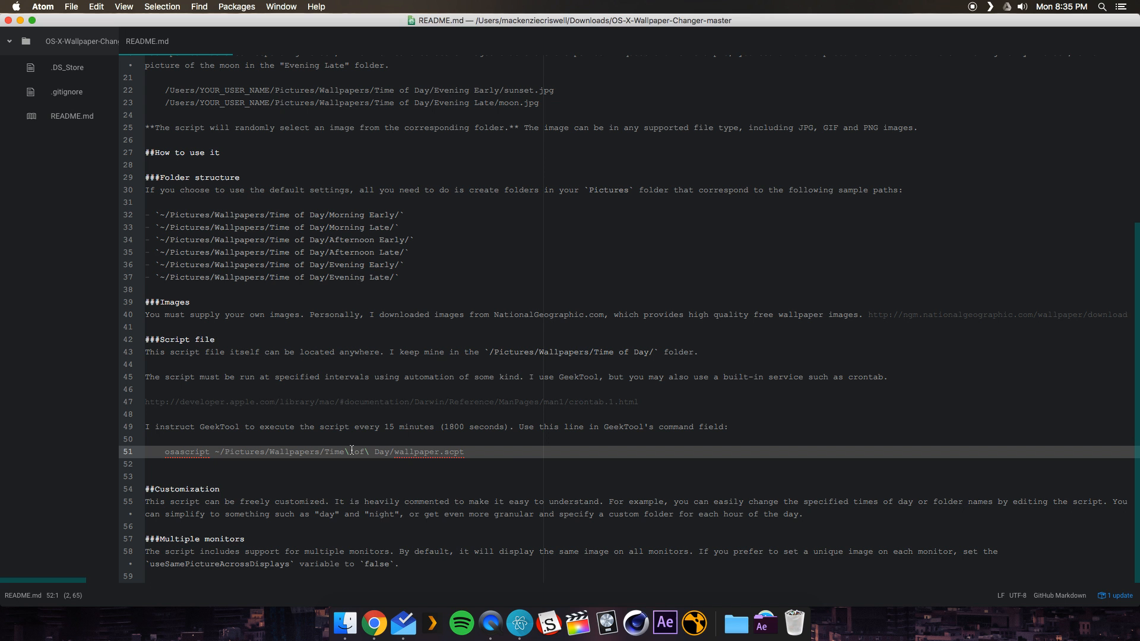
{"action": "right_click", "coordinate": [352, 452]}
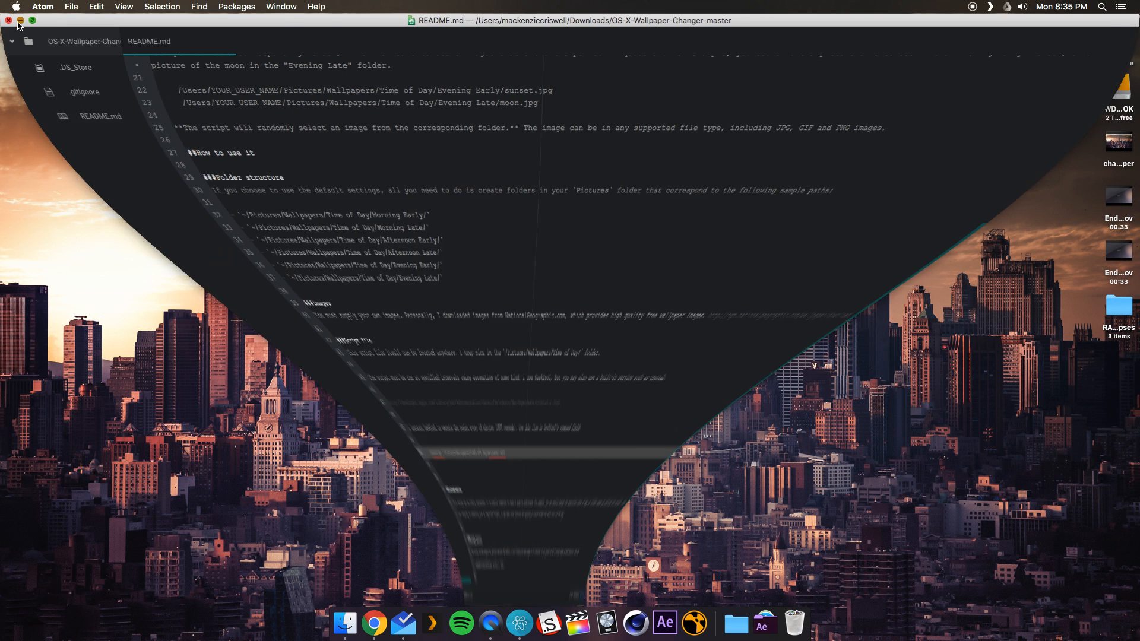
{"action": "left_click", "coordinate": [8, 22]}
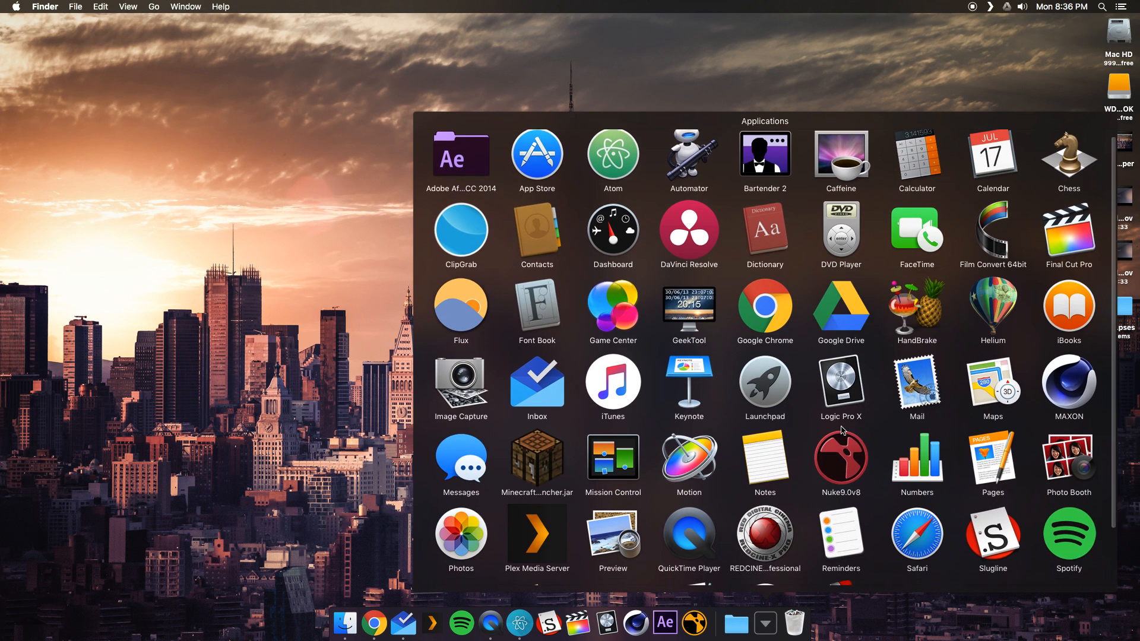
Launch GeekTool from the Applications stack in the Dock.
{"action": "scroll", "scroll_direction": "down", "scroll_amount": 3}
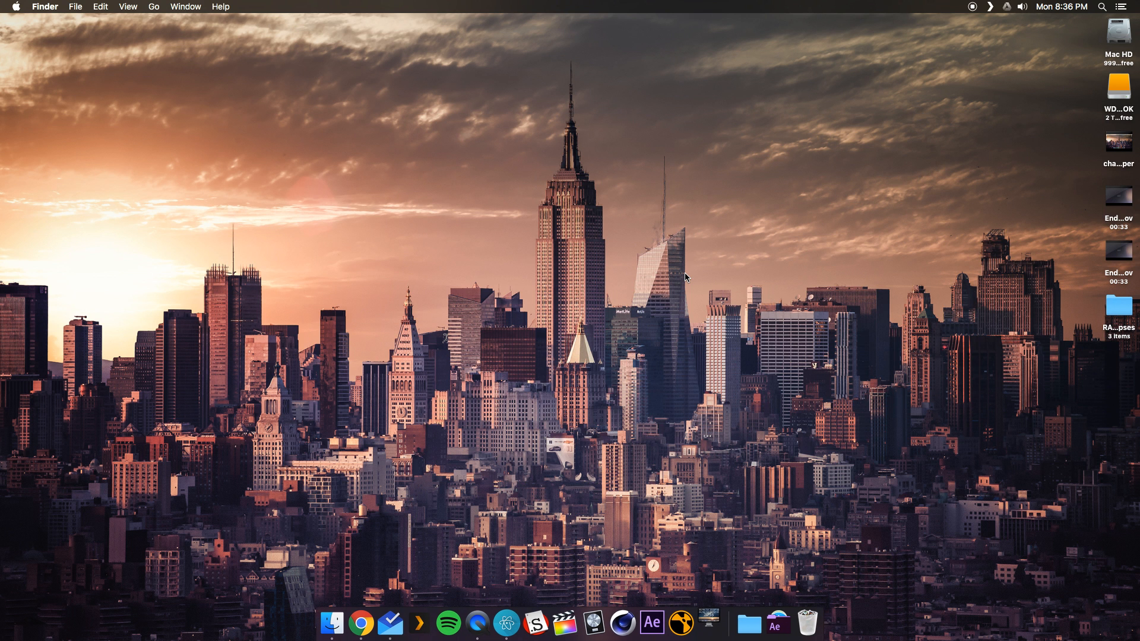
{"action": "left_click", "coordinate": [564, 623]}
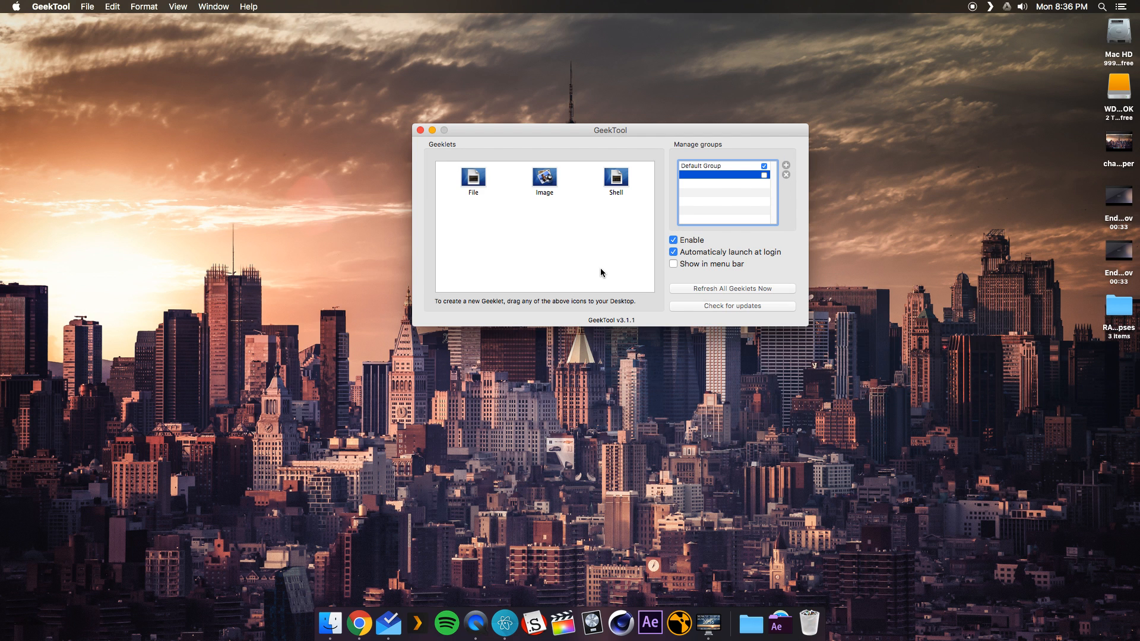
{"action": "mouse_move", "coordinate": [739, 120]}
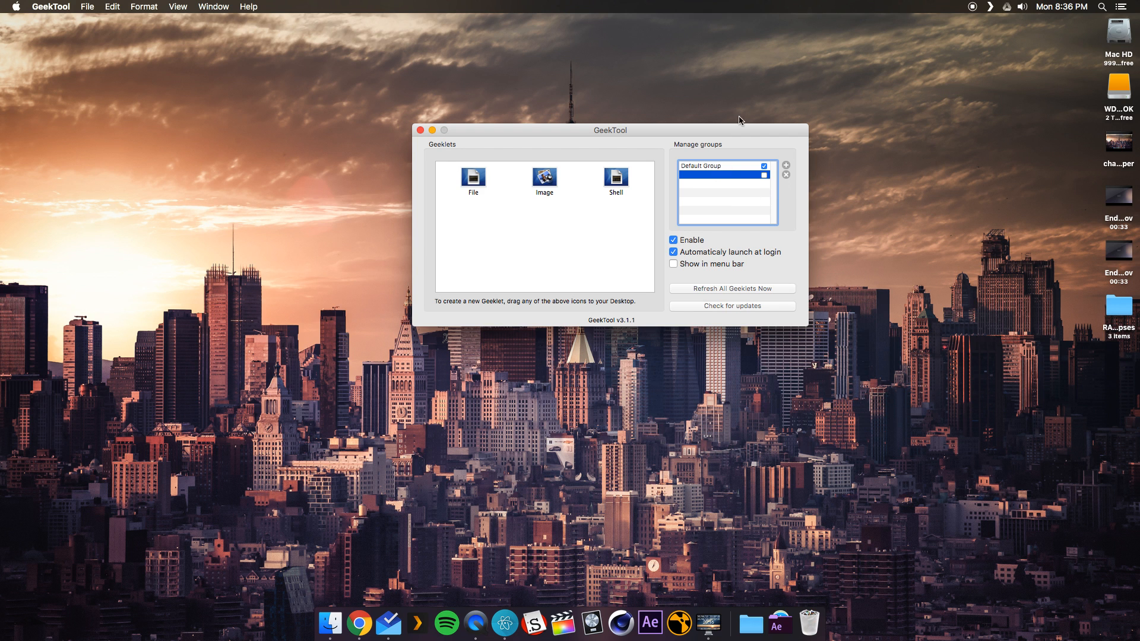
{"action": "mouse_move", "coordinate": [778, 179]}
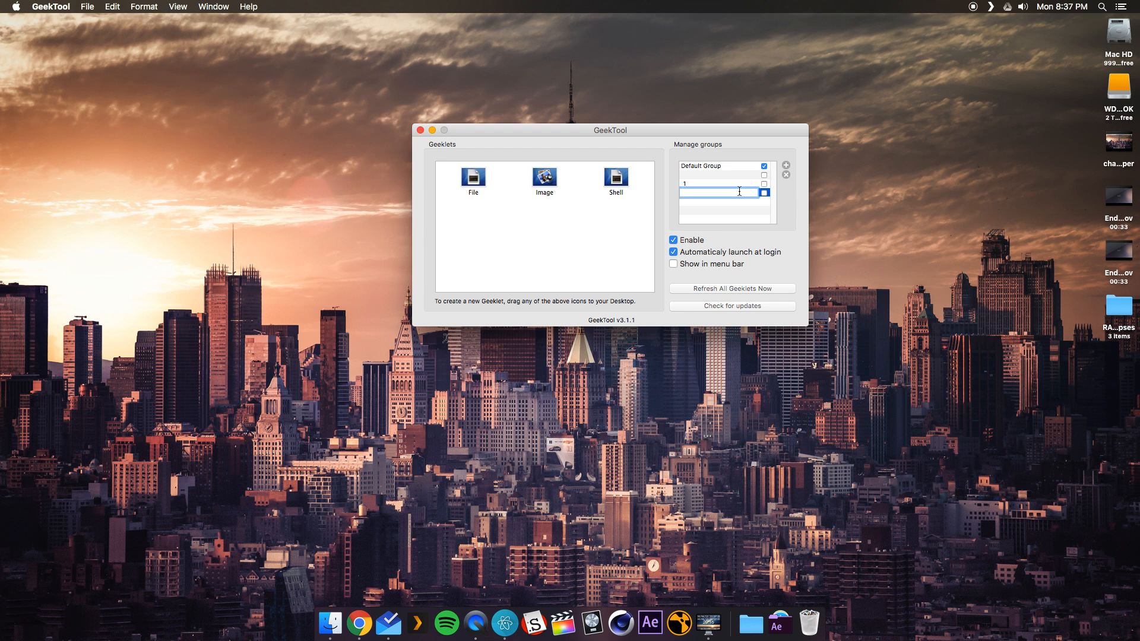
Name a new GeekTool group 'Wallpaper Refresh' in the groups list.
{"action": "type", "text": "W"}
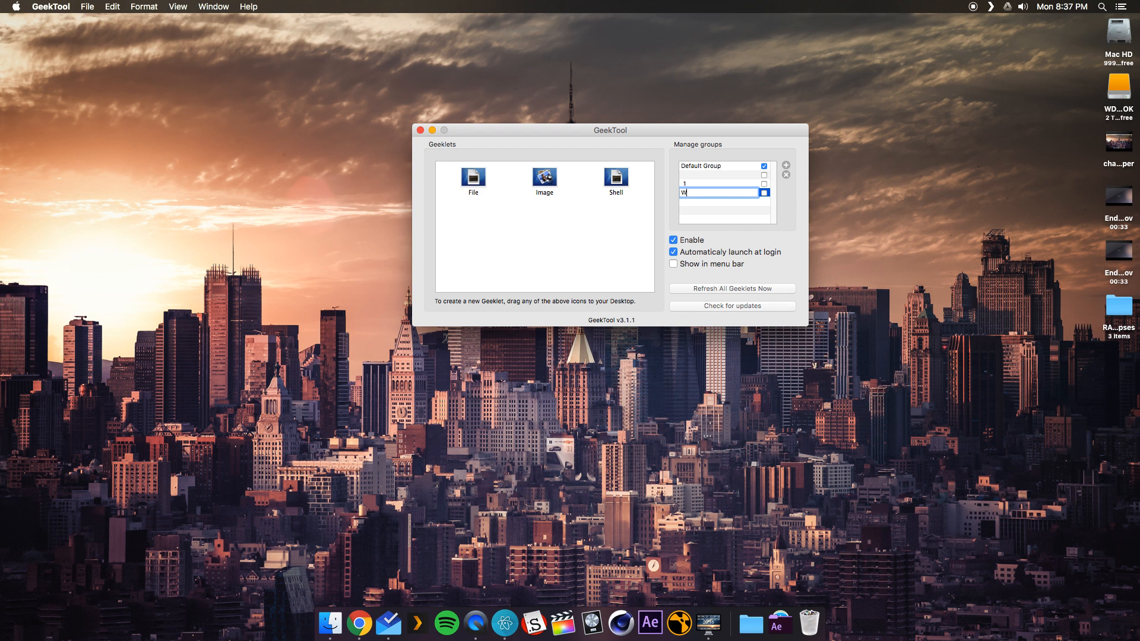
{"action": "type", "text": "allpaper Re"}
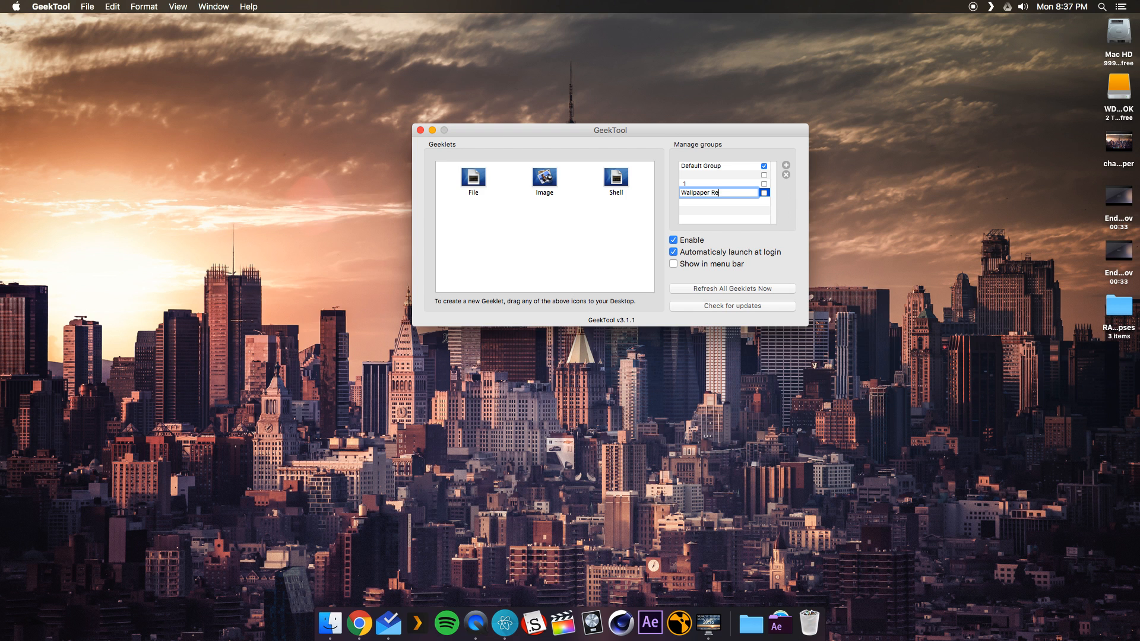
{"action": "type", "text": "fresh"}
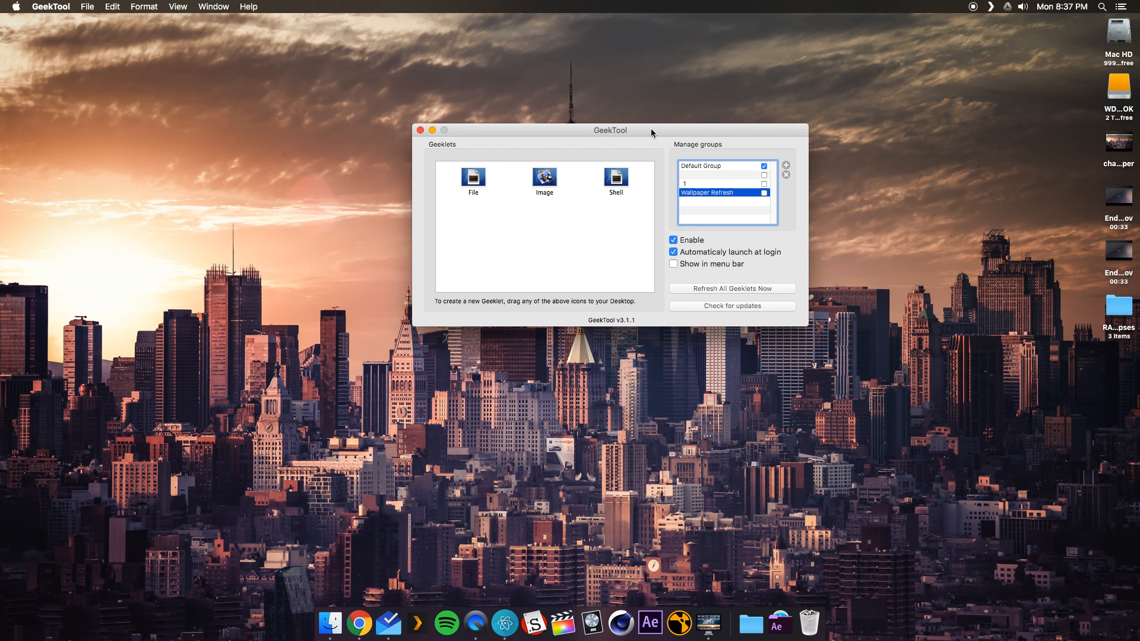
{"action": "left_click_drag", "start_coordinate": [610, 130], "coordinate": [463, 104]}
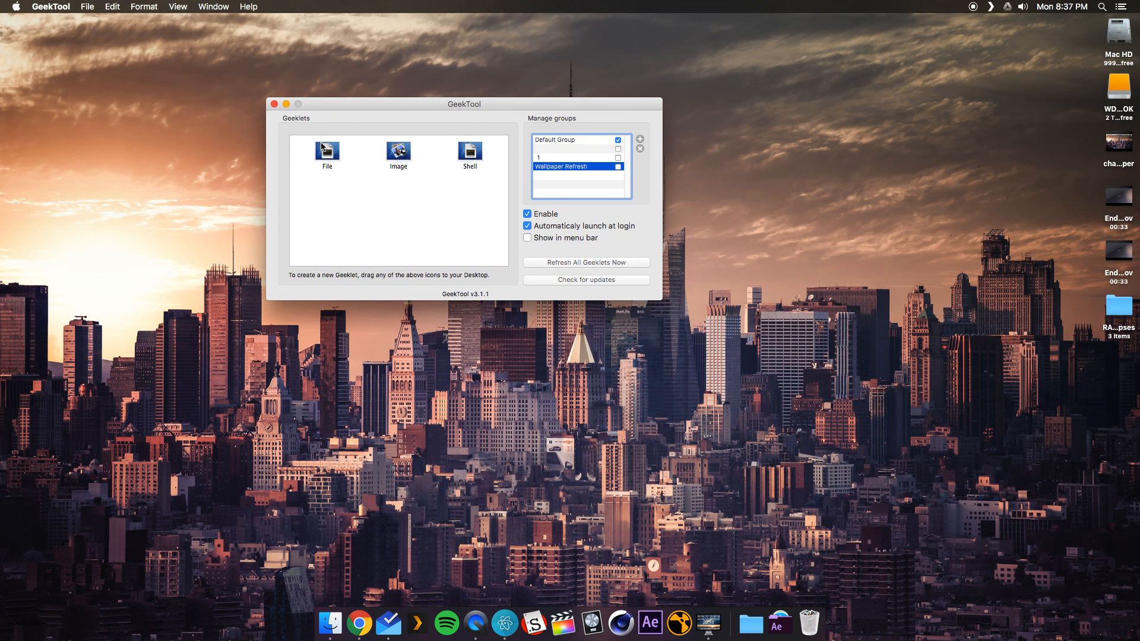
{"action": "mouse_move", "coordinate": [330, 124]}
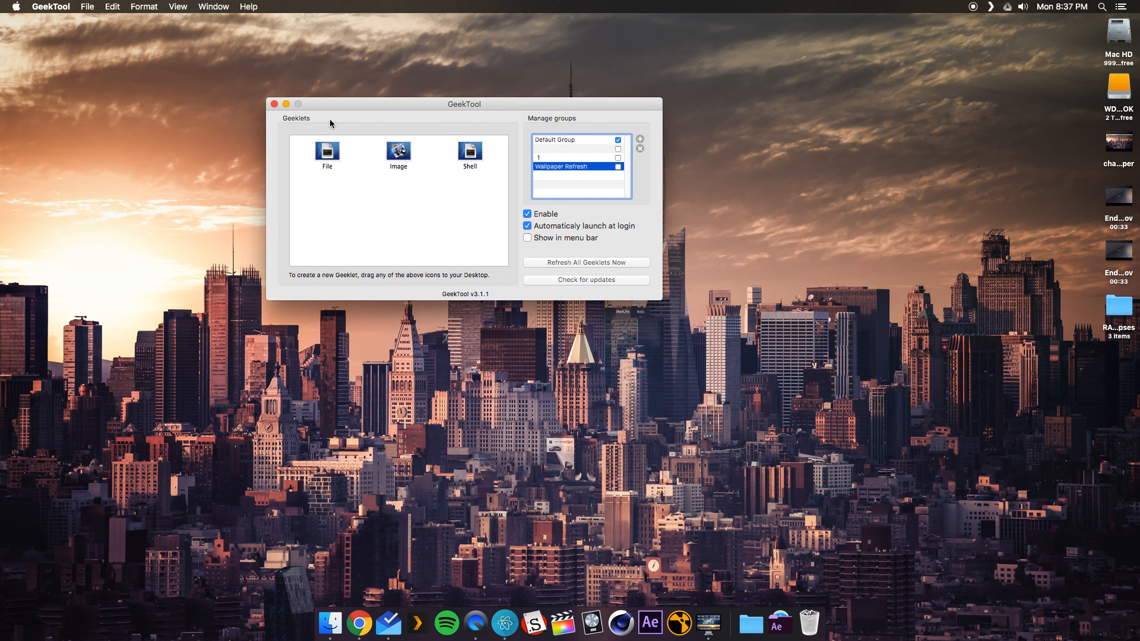
{"action": "mouse_move", "coordinate": [445, 104]}
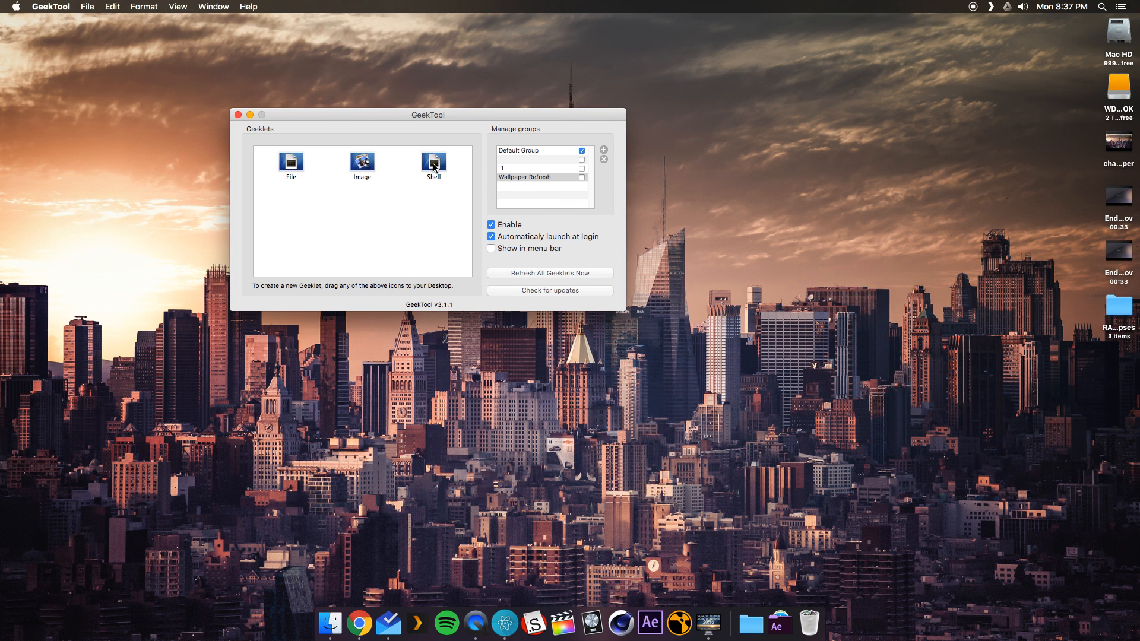
Add a Shell geeklet running 'osascript ~/Pictures/Wallpapers/Time\ of\ Day/wallpaper.scpt'.
{"action": "left_click_drag", "start_coordinate": [434, 161], "coordinate": [828, 148]}
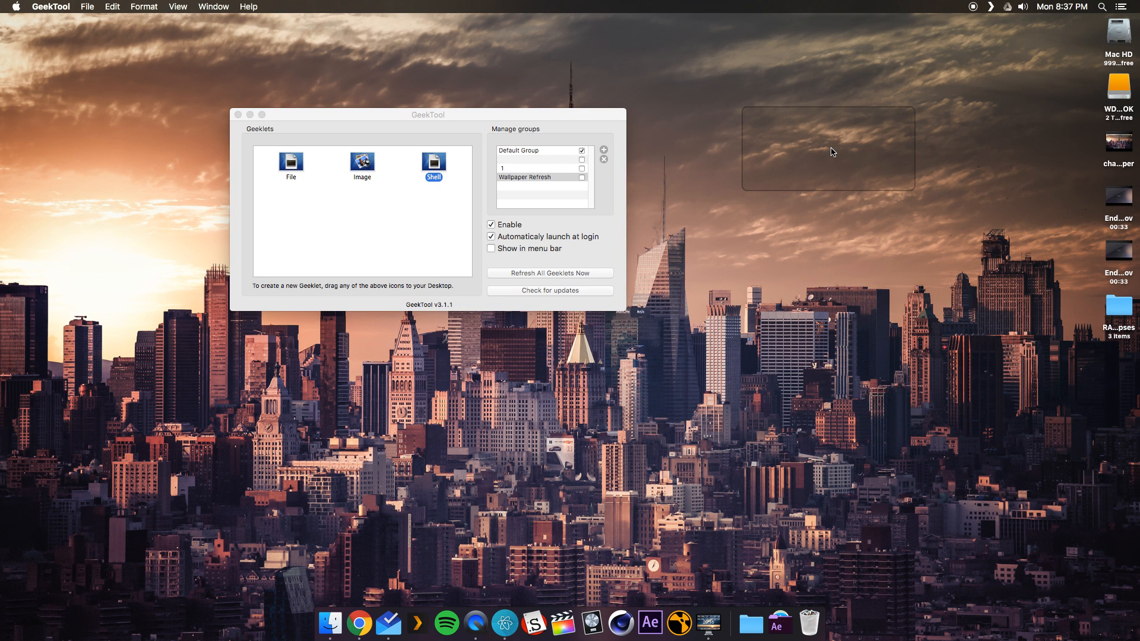
{"action": "mouse_move", "coordinate": [807, 177]}
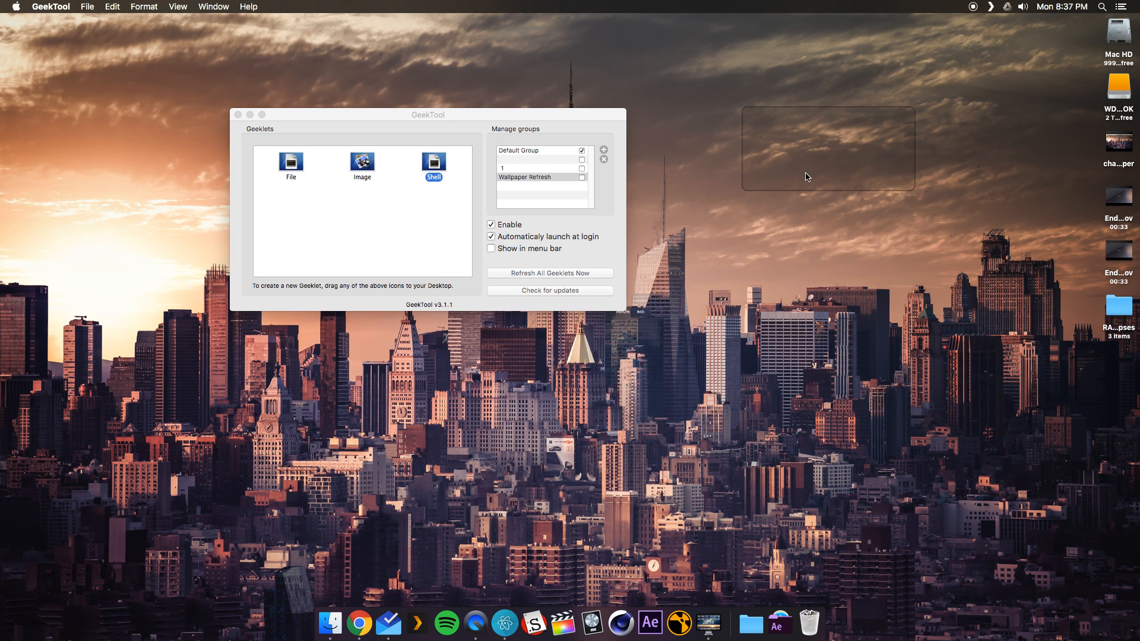
{"action": "mouse_move", "coordinate": [573, 120]}
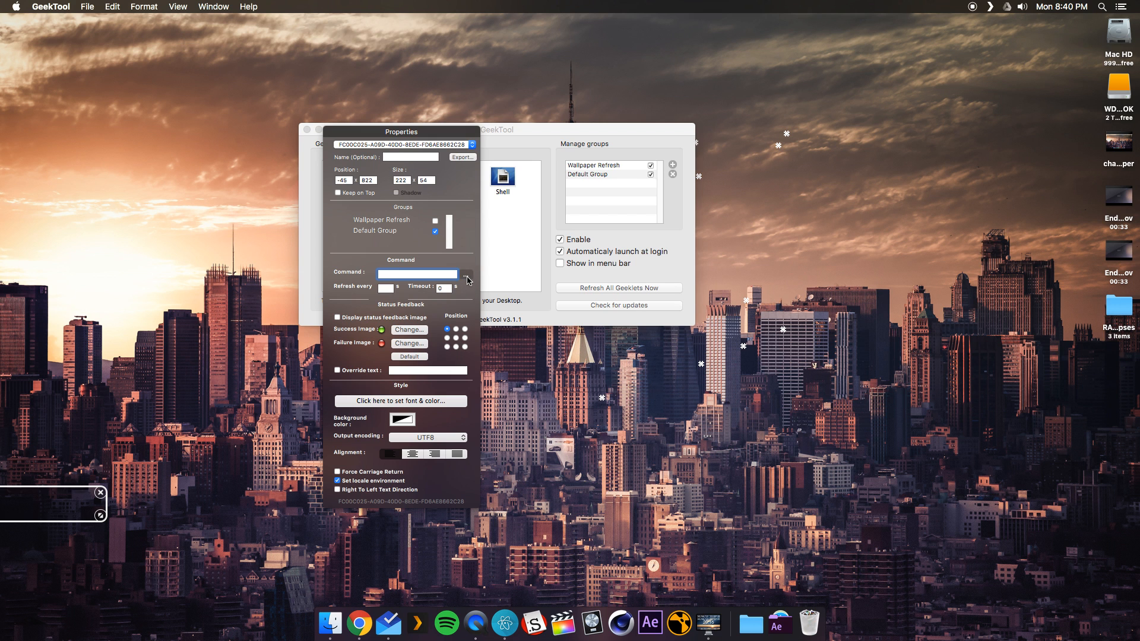
{"action": "left_click", "coordinate": [466, 274]}
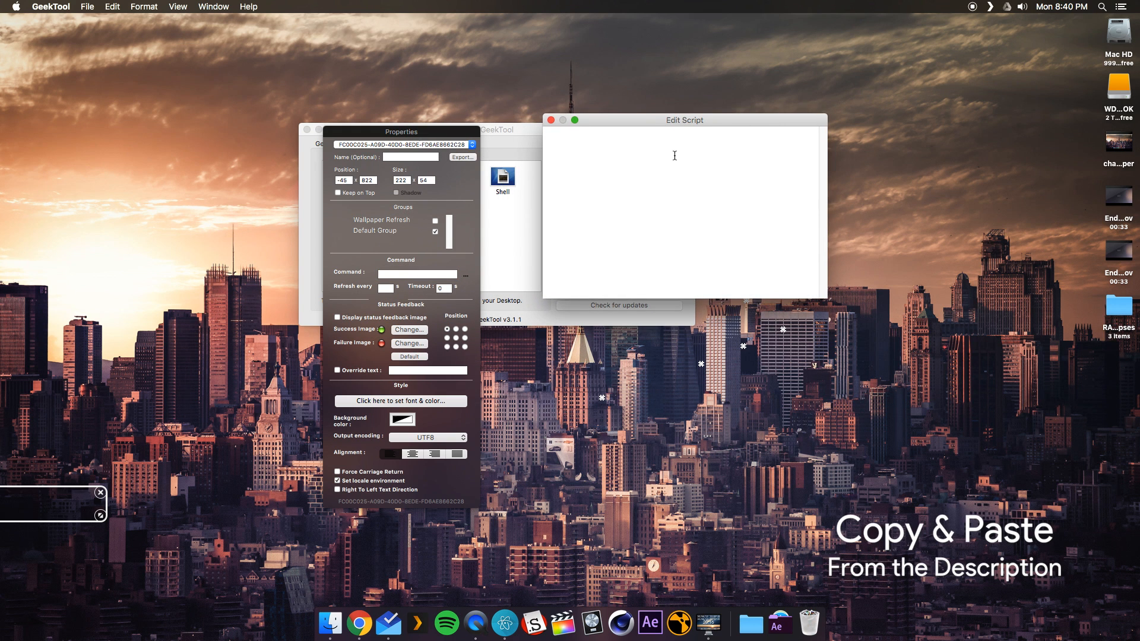
{"action": "type", "text": "osascript ~/Pictures/Wallpapers/Time\\ of\\ Day/wallpaper.scpt"}
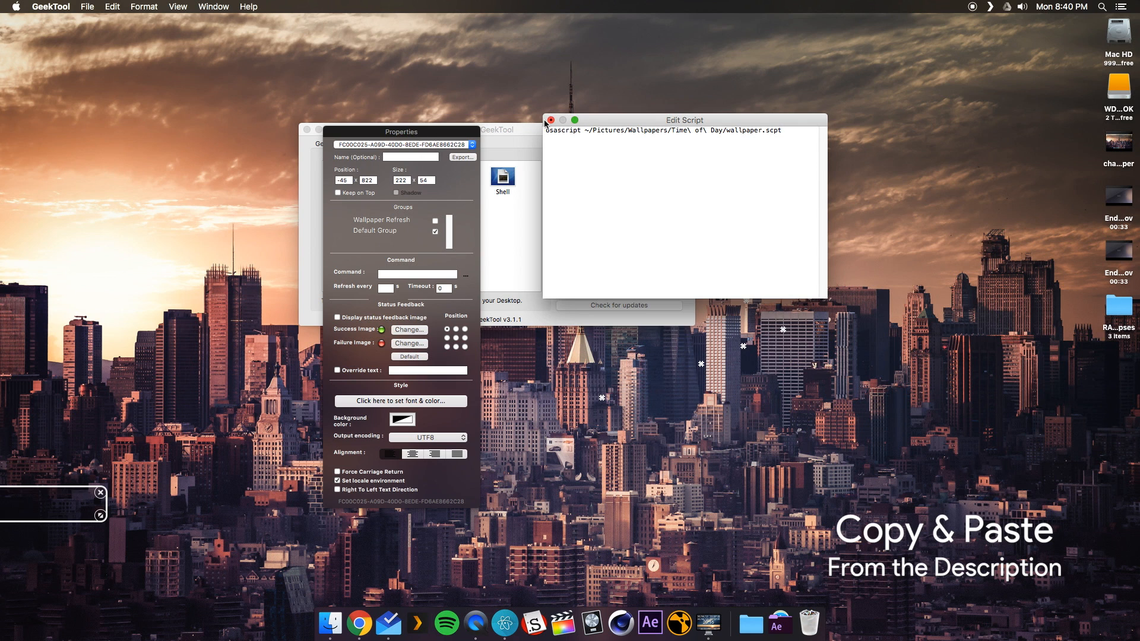
{"action": "left_click", "coordinate": [551, 120]}
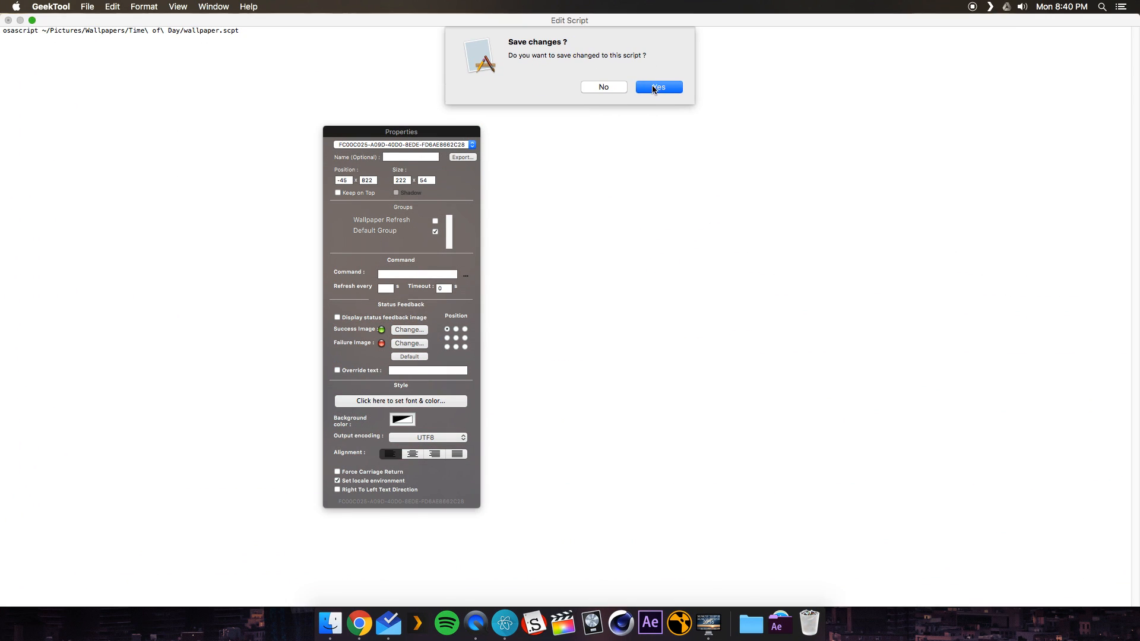
Save the geeklet's osascript command and set it to refresh every 1800 seconds.
{"action": "left_click", "coordinate": [657, 86]}
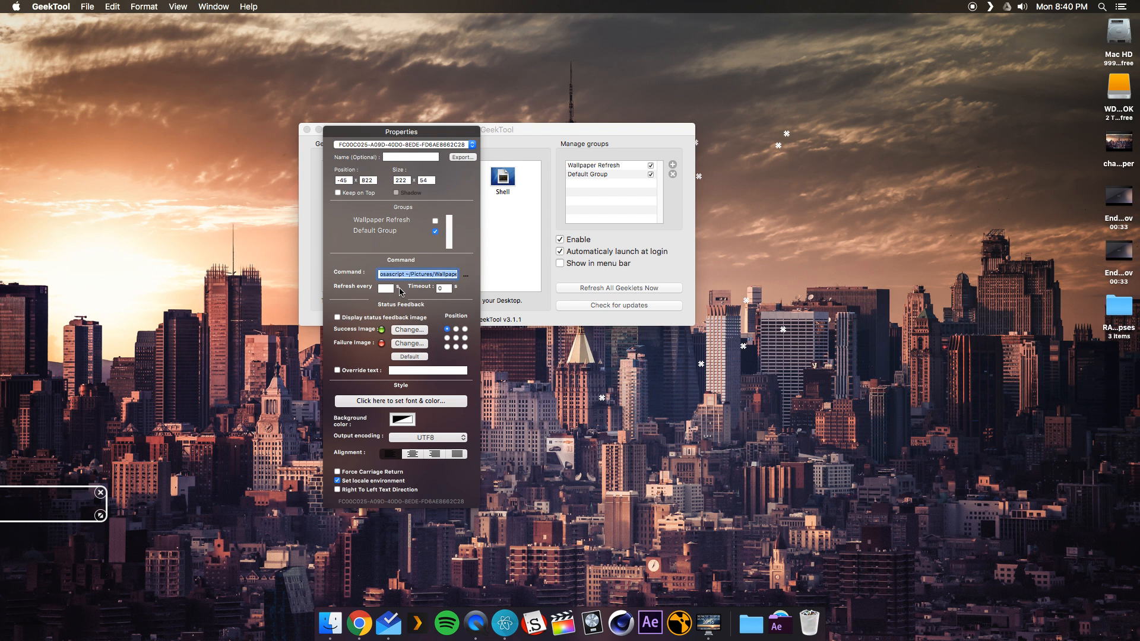
{"action": "left_click", "coordinate": [386, 288]}
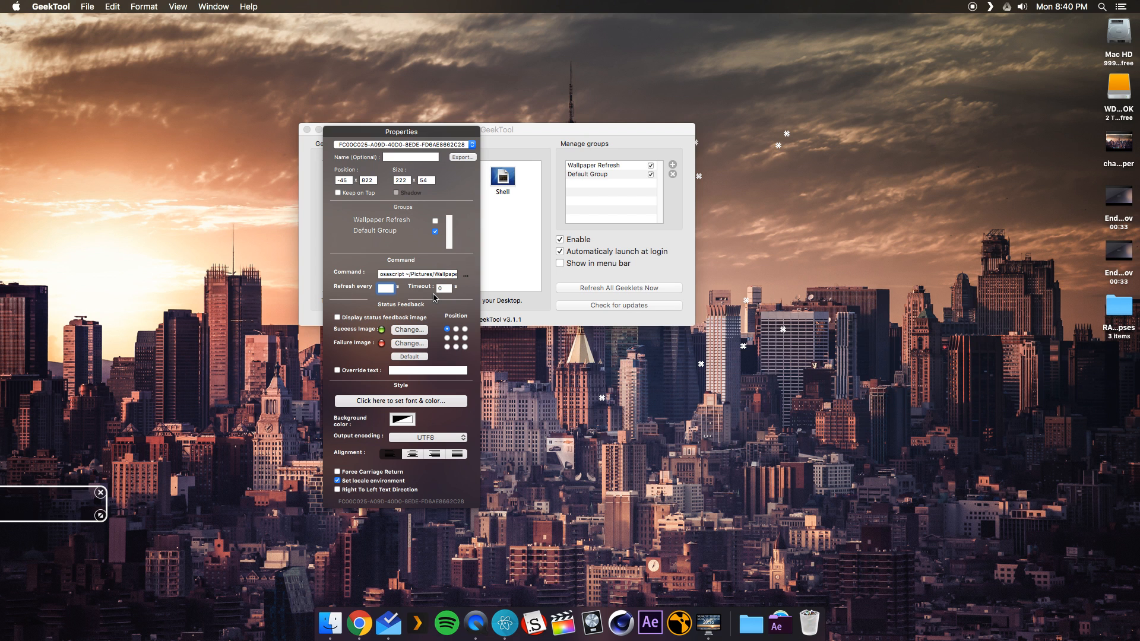
{"action": "type", "text": "1800"}
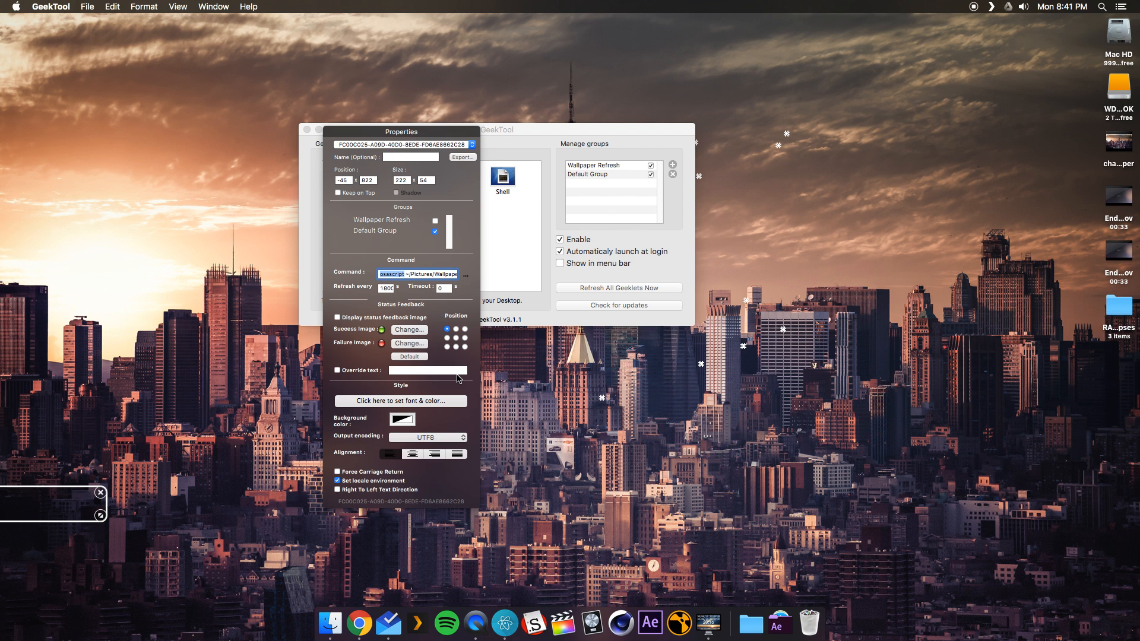
{"action": "mouse_move", "coordinate": [441, 322]}
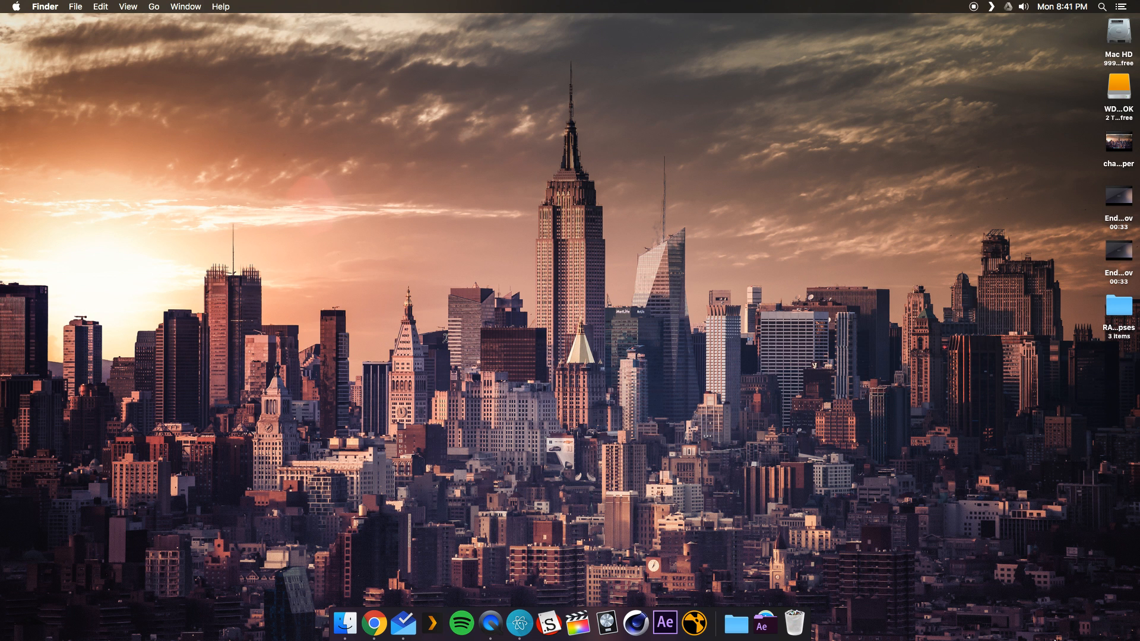
Turn off automatic date and time and manually set the clock to 11:42 PM.
{"action": "left_click", "coordinate": [14, 7]}
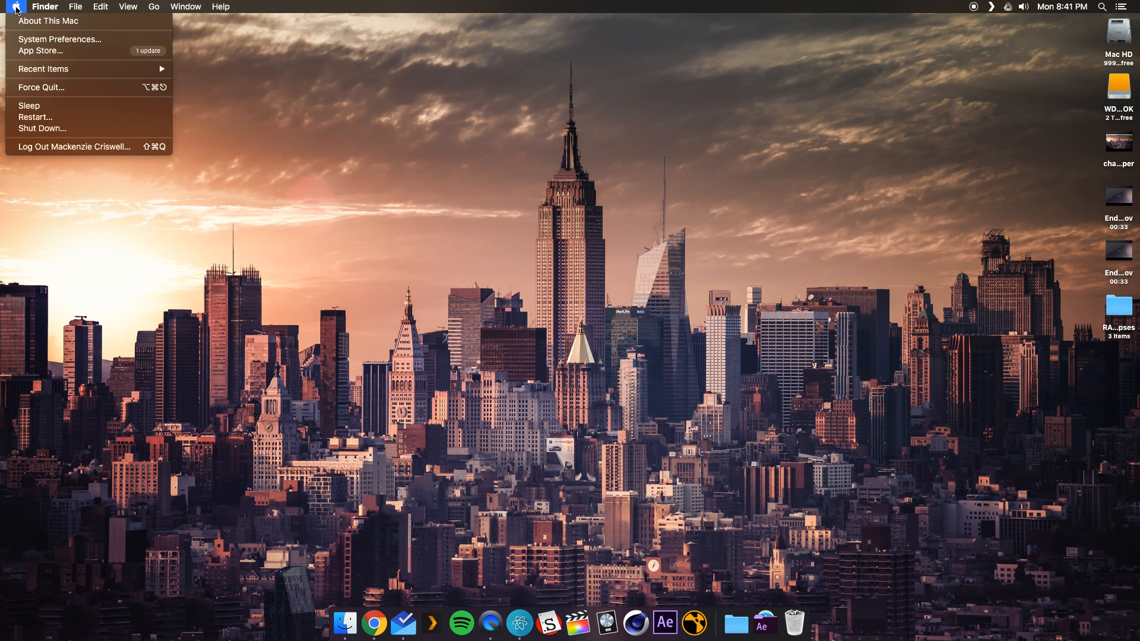
{"action": "left_click", "coordinate": [60, 39]}
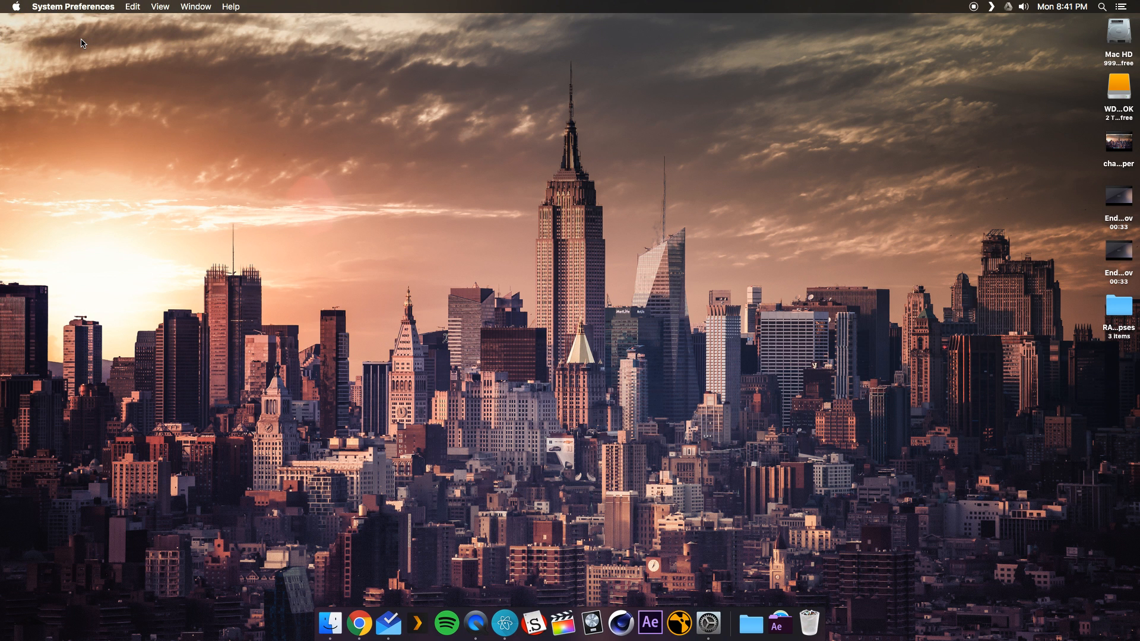
{"action": "mouse_move", "coordinate": [525, 331]}
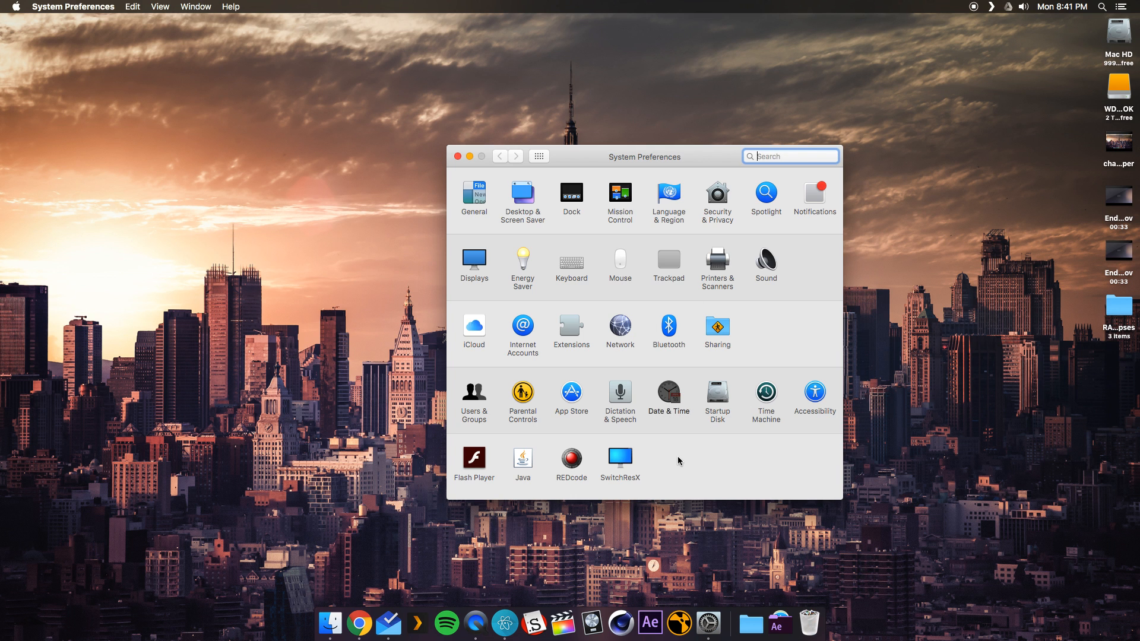
{"action": "left_click", "coordinate": [668, 390]}
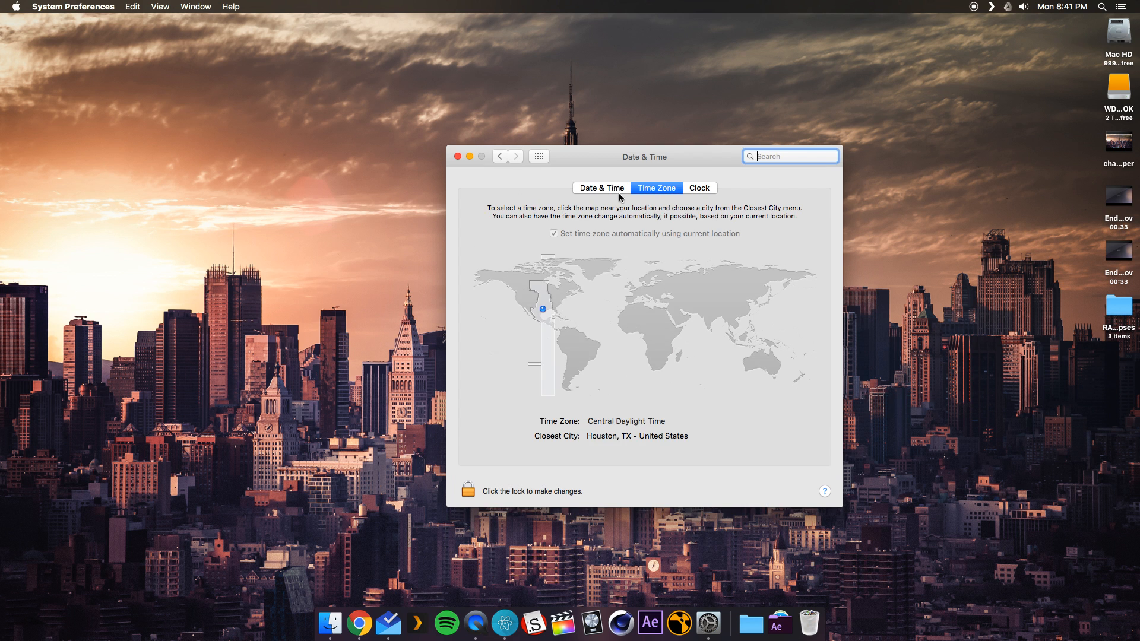
{"action": "left_click", "coordinate": [602, 187]}
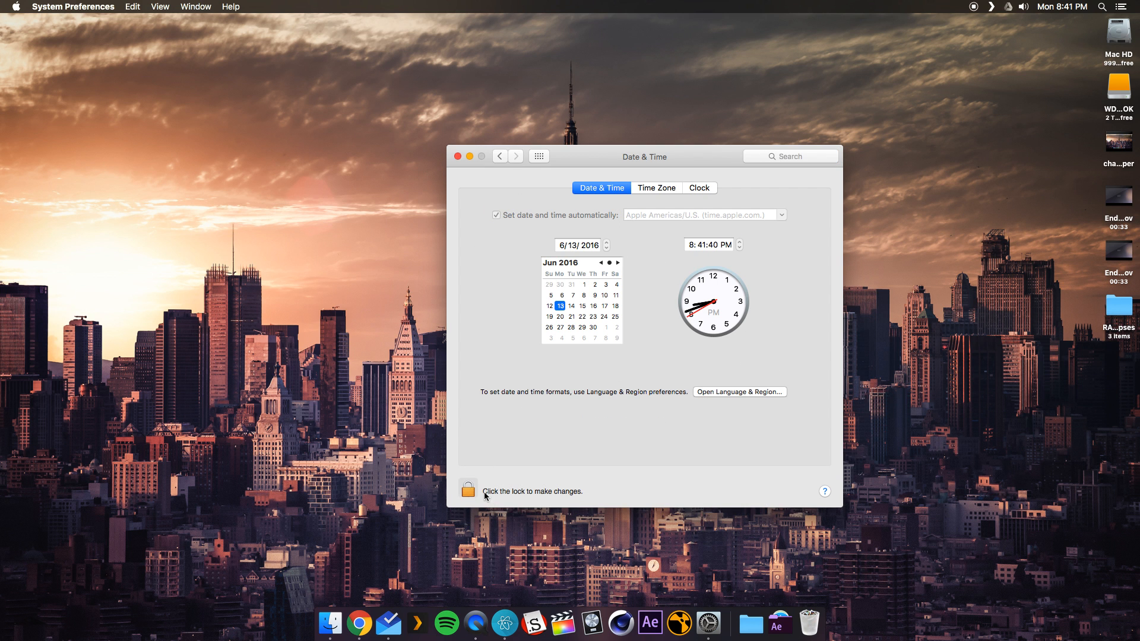
{"action": "left_click", "coordinate": [467, 491]}
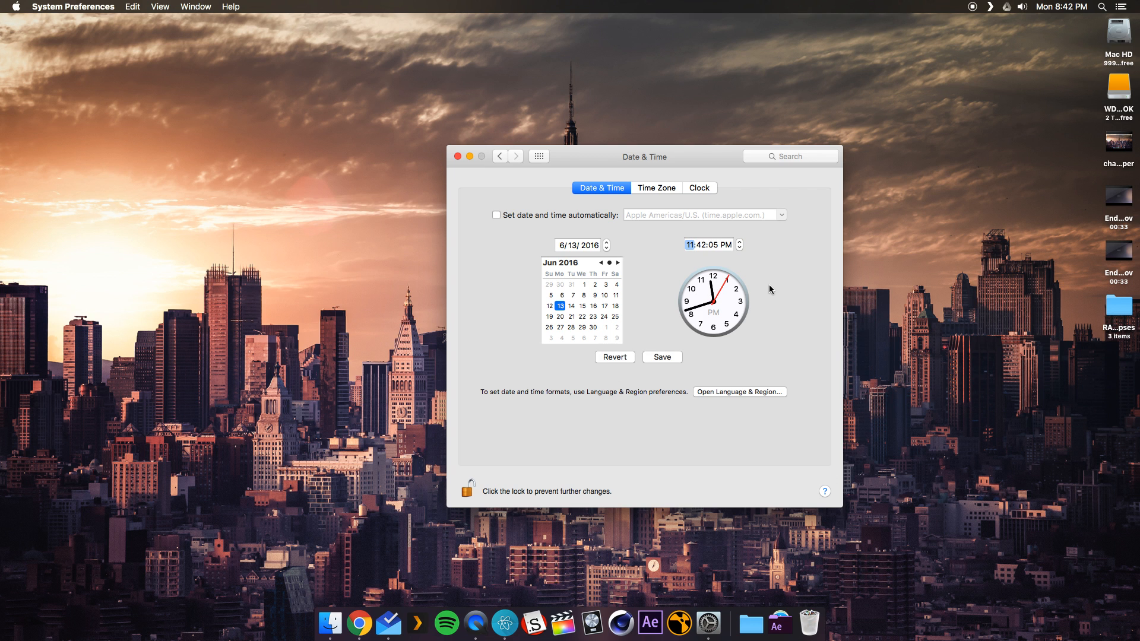
{"action": "mouse_move", "coordinate": [676, 364]}
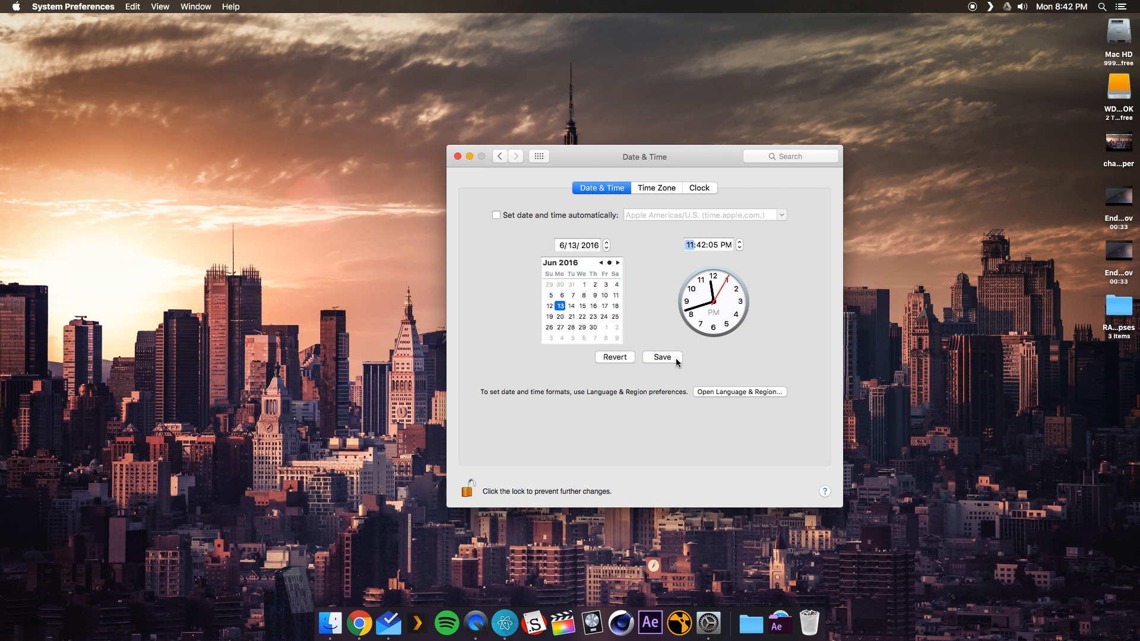
{"action": "left_click", "coordinate": [661, 356]}
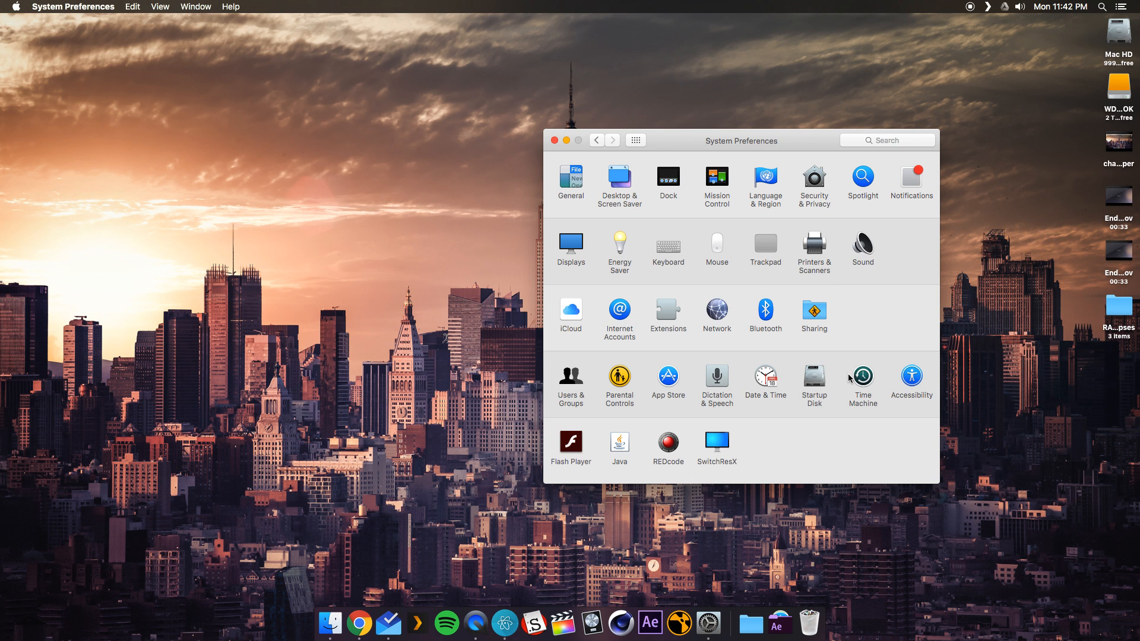
Reopen Date & Time settings while checking the night cityscape wallpaper.
{"action": "left_click", "coordinate": [765, 379]}
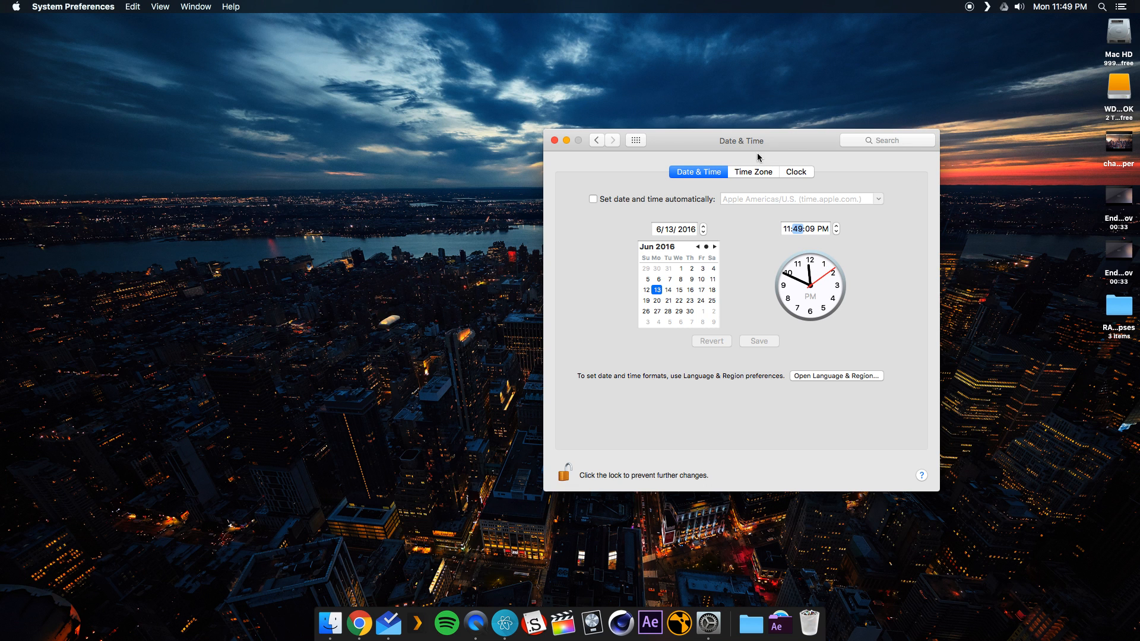
{"action": "left_click", "coordinate": [592, 198]}
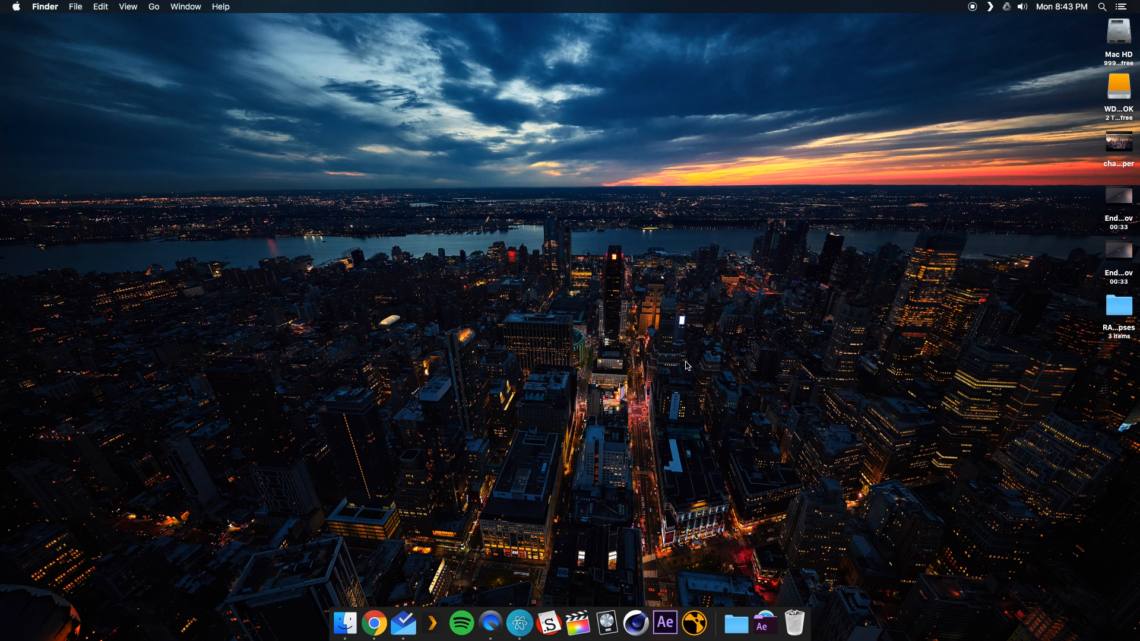
{"action": "mouse_move", "coordinate": [667, 389]}
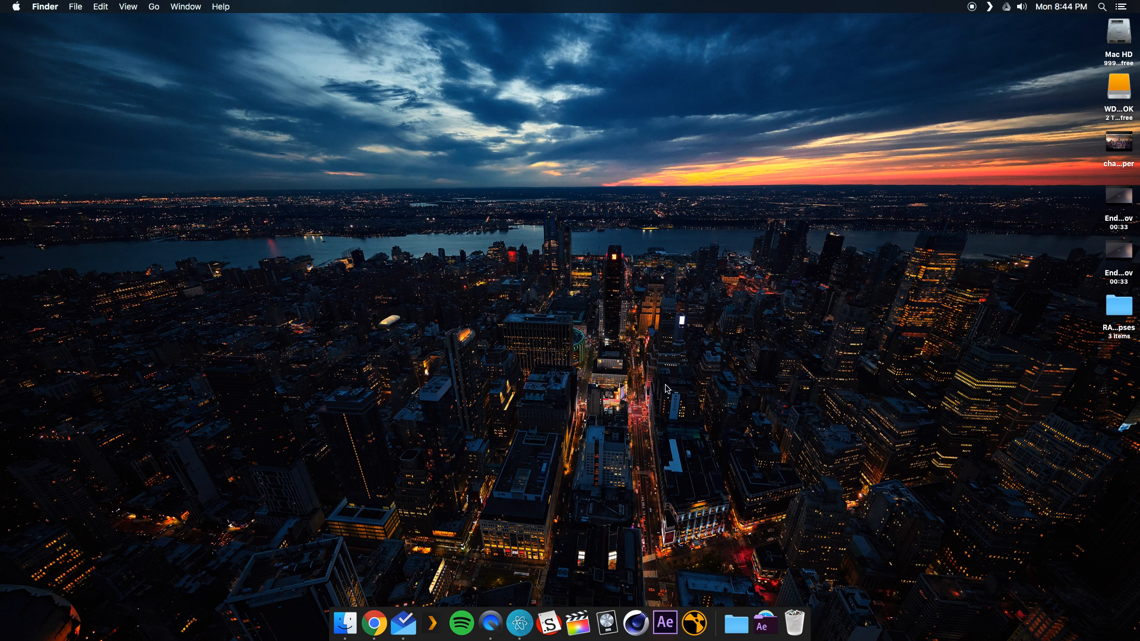
{"action": "mouse_move", "coordinate": [765, 355]}
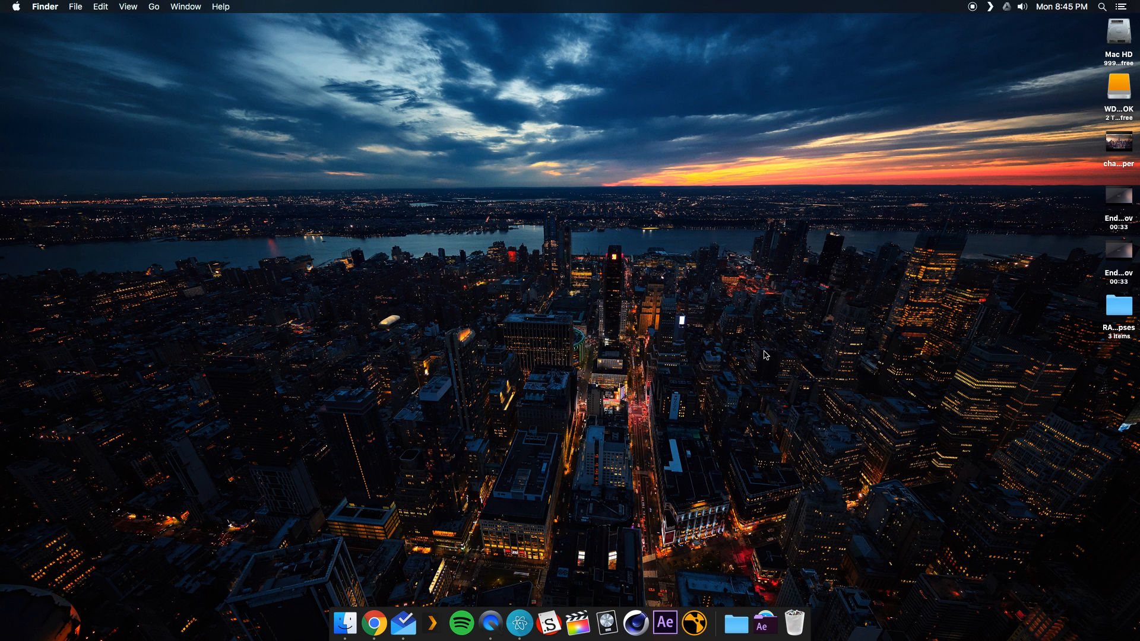